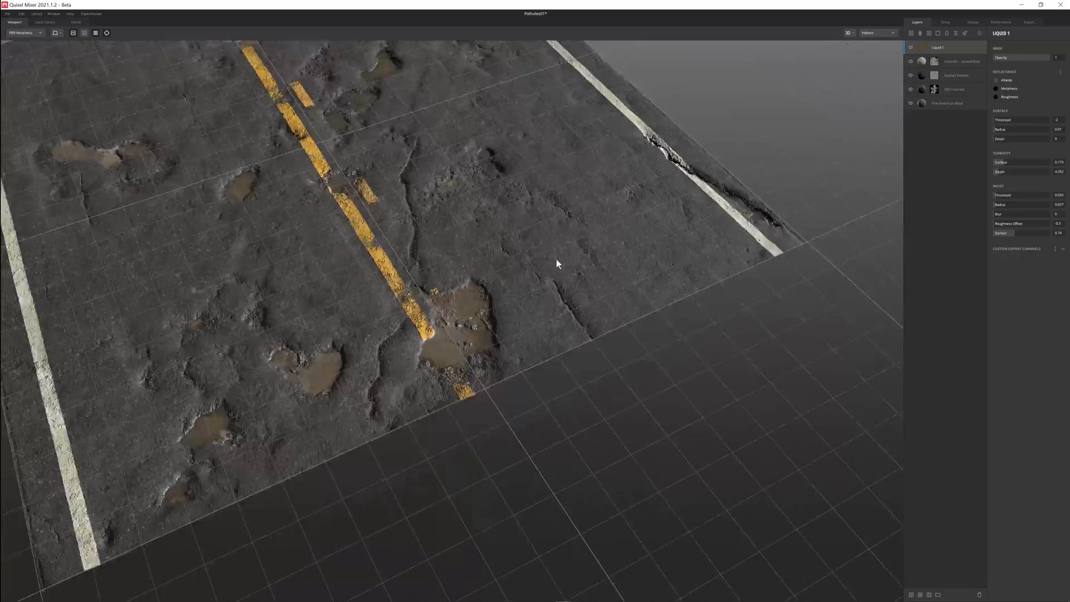
Orbit the finished Asphalt02 road mix to inspect its lane lines, mud and cracks.
left_click_drag(1017, 119, 1003, 119)
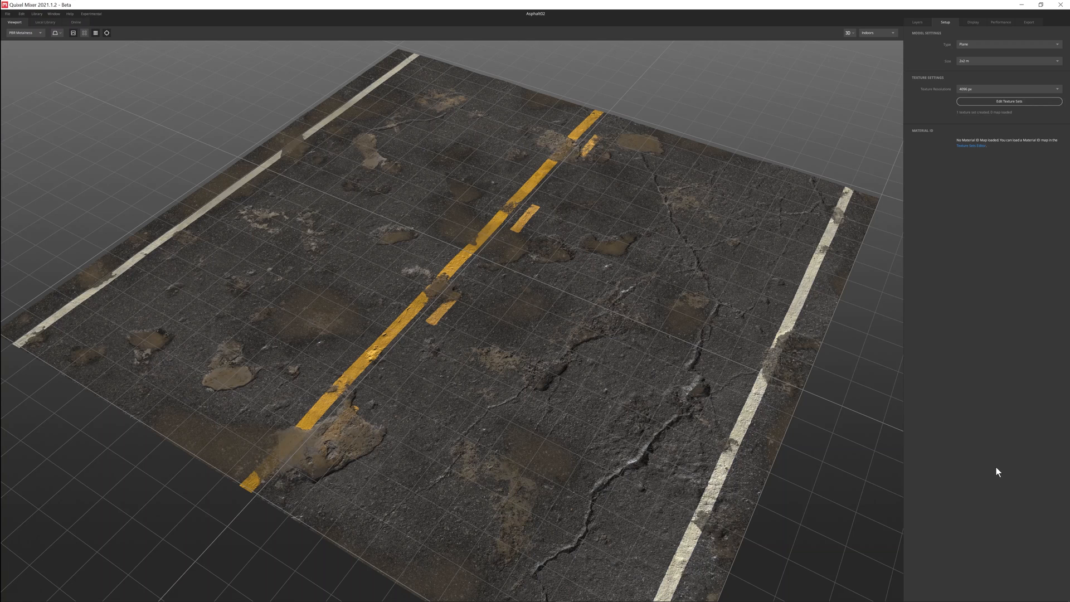
mouse_move(297, 303)
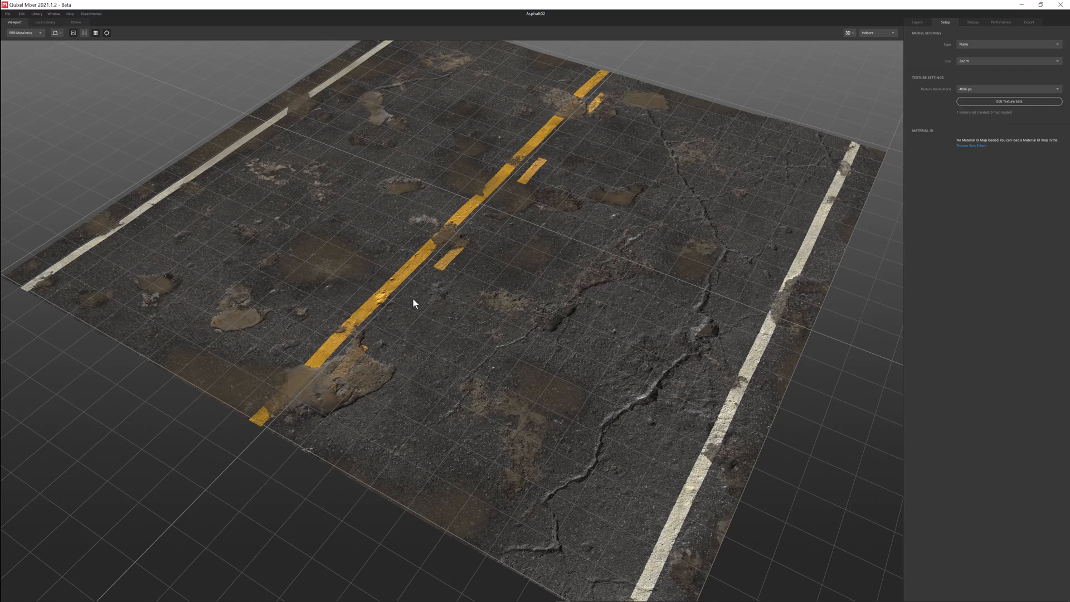
mouse_move(467, 384)
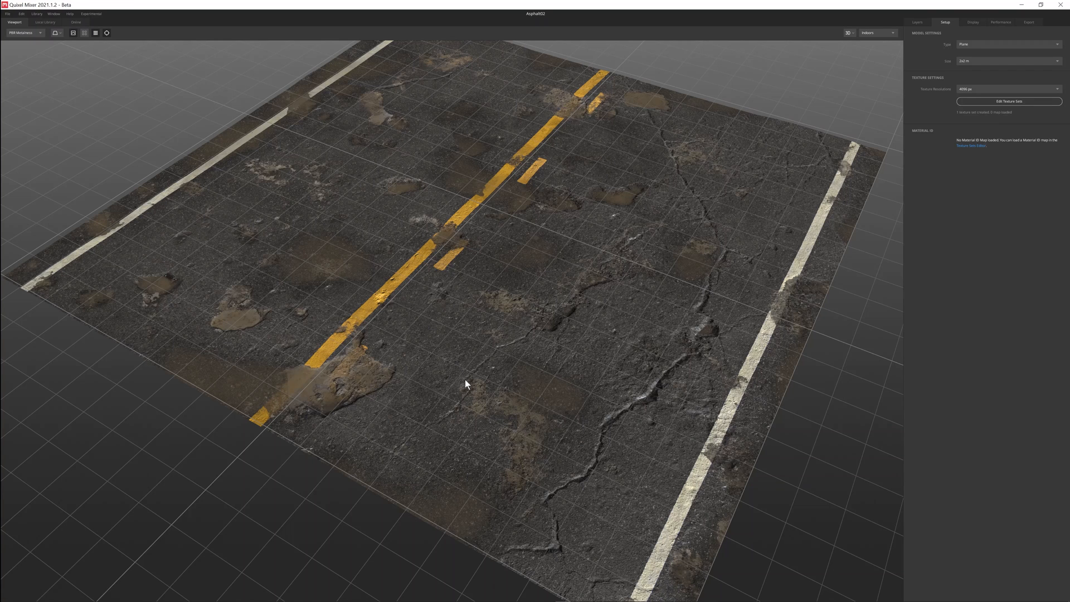
mouse_move(478, 380)
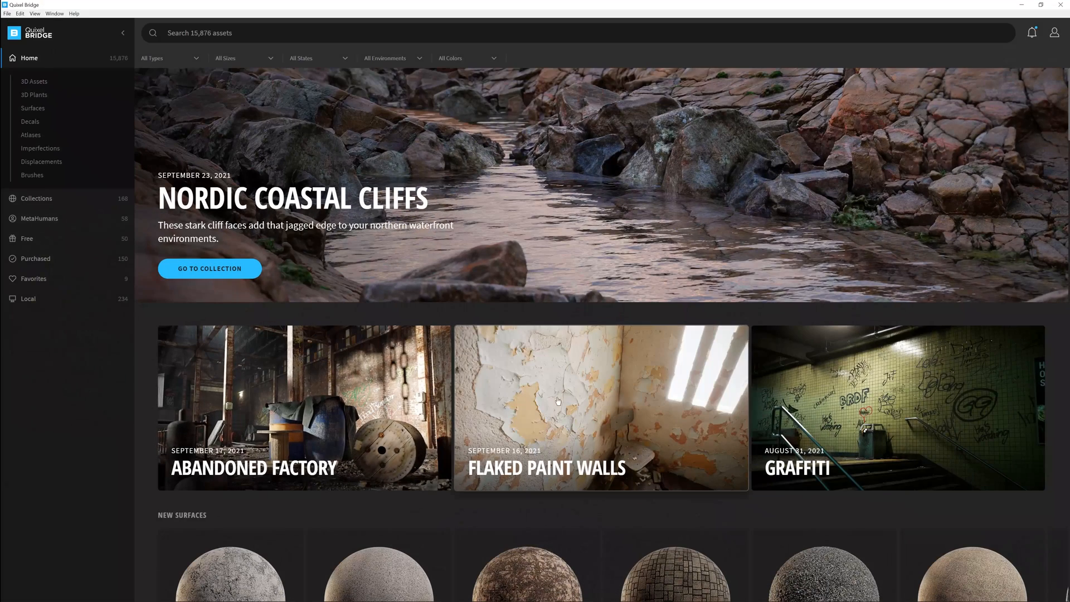
mouse_move(358, 558)
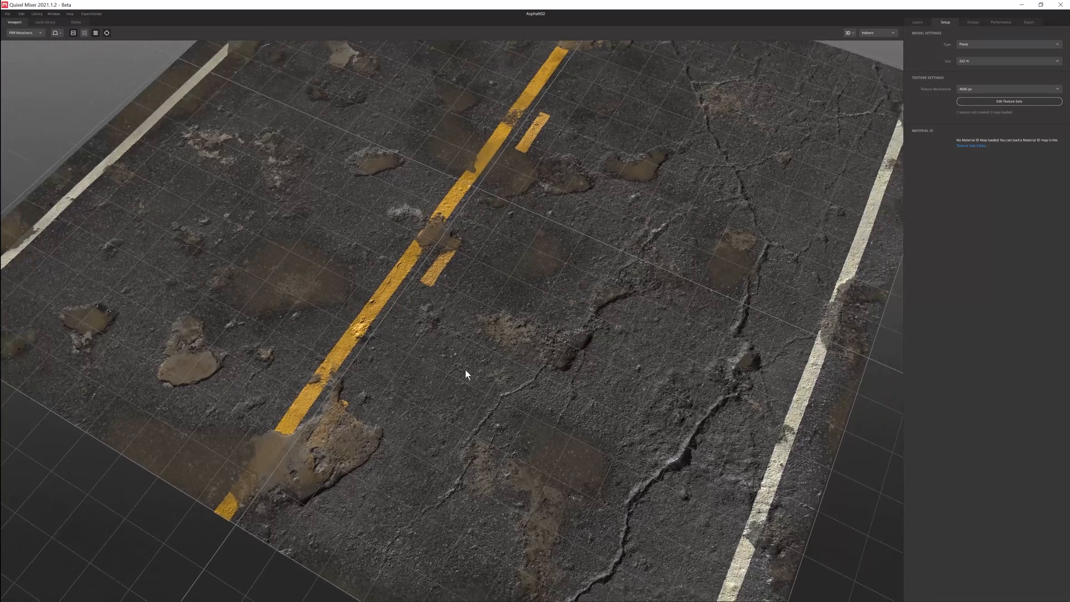
mouse_move(453, 403)
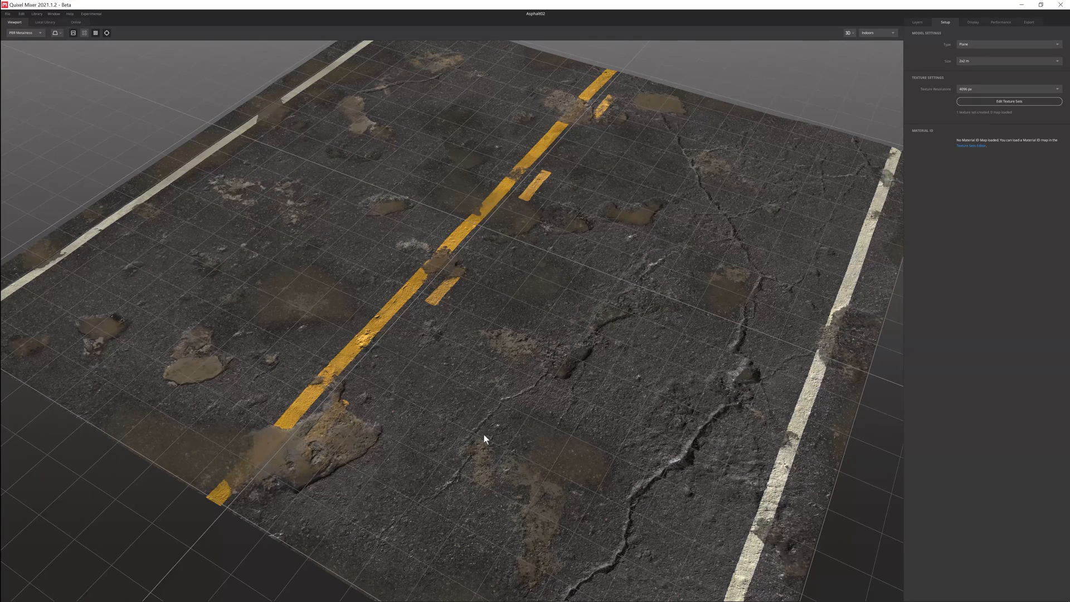
left_click_drag(484, 438, 507, 395)
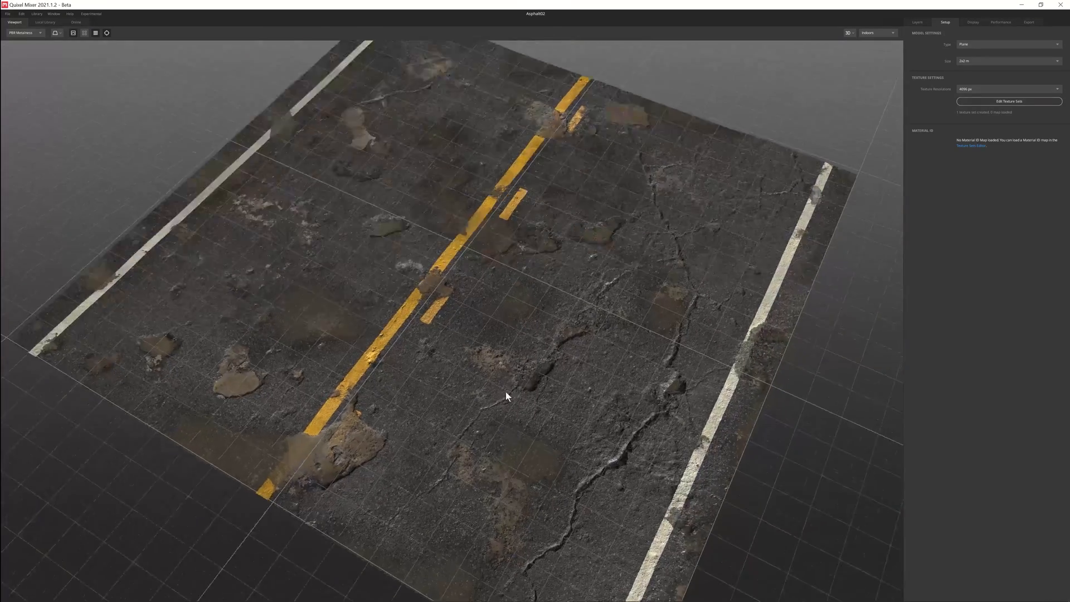
left_click_drag(507, 395, 500, 425)
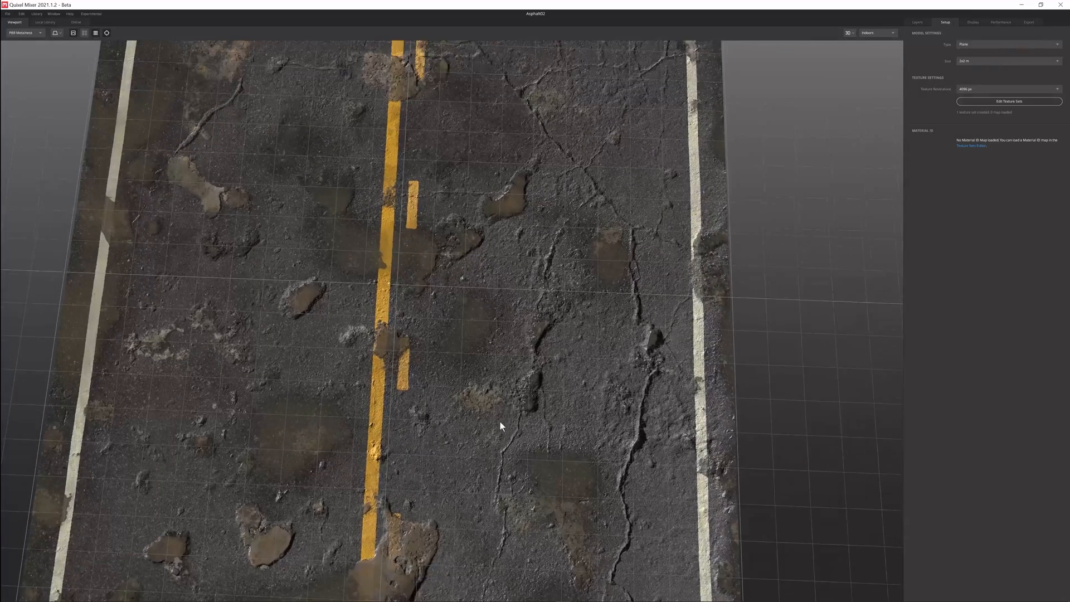
left_click_drag(501, 426, 471, 385)
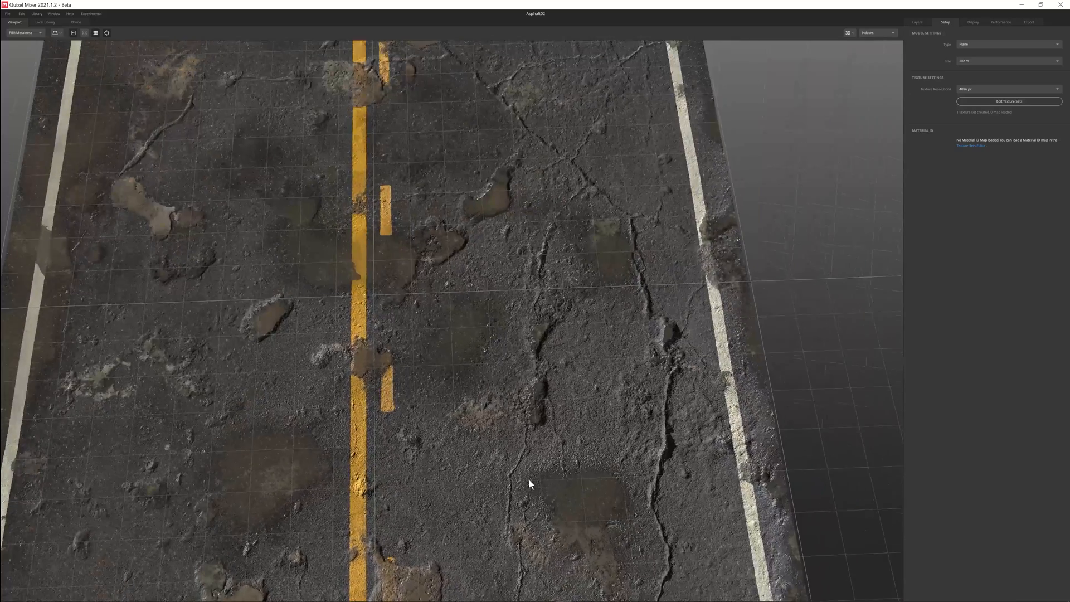
left_click_drag(529, 484, 462, 401)
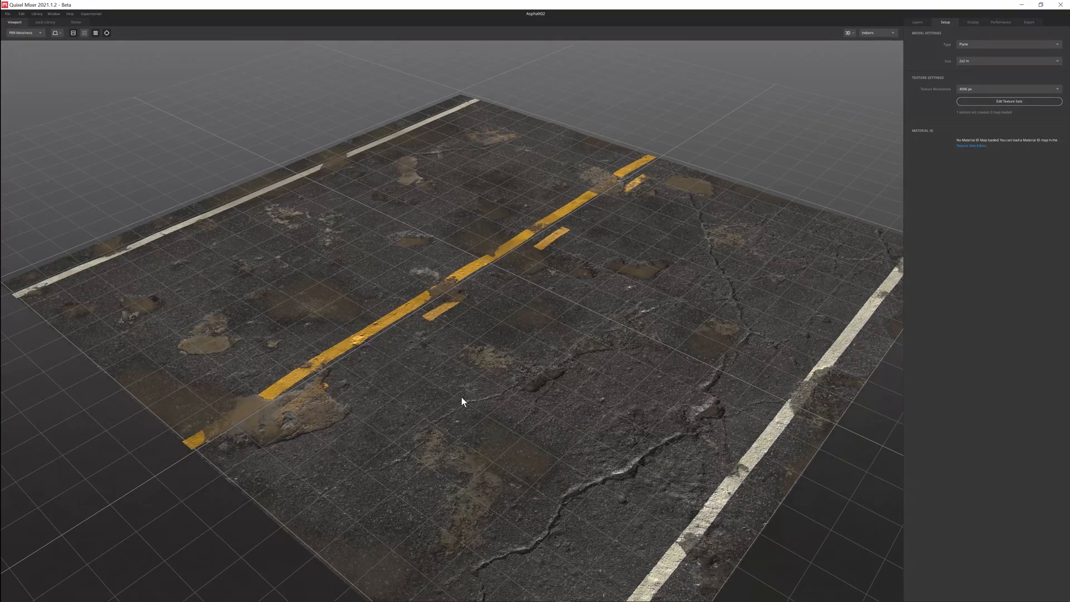
mouse_move(472, 411)
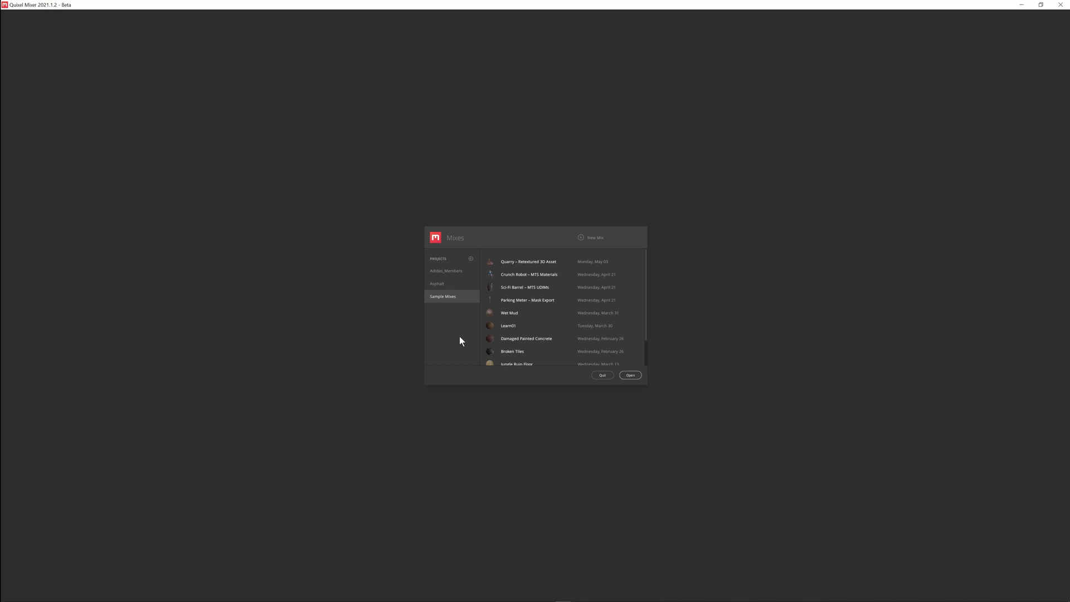
mouse_move(461, 266)
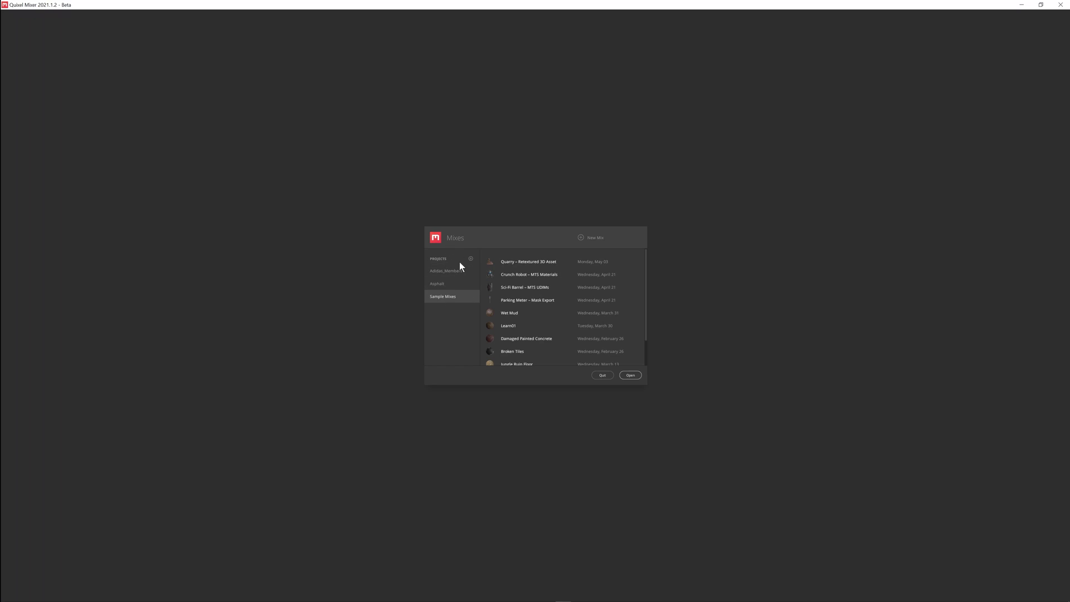
mouse_move(438, 264)
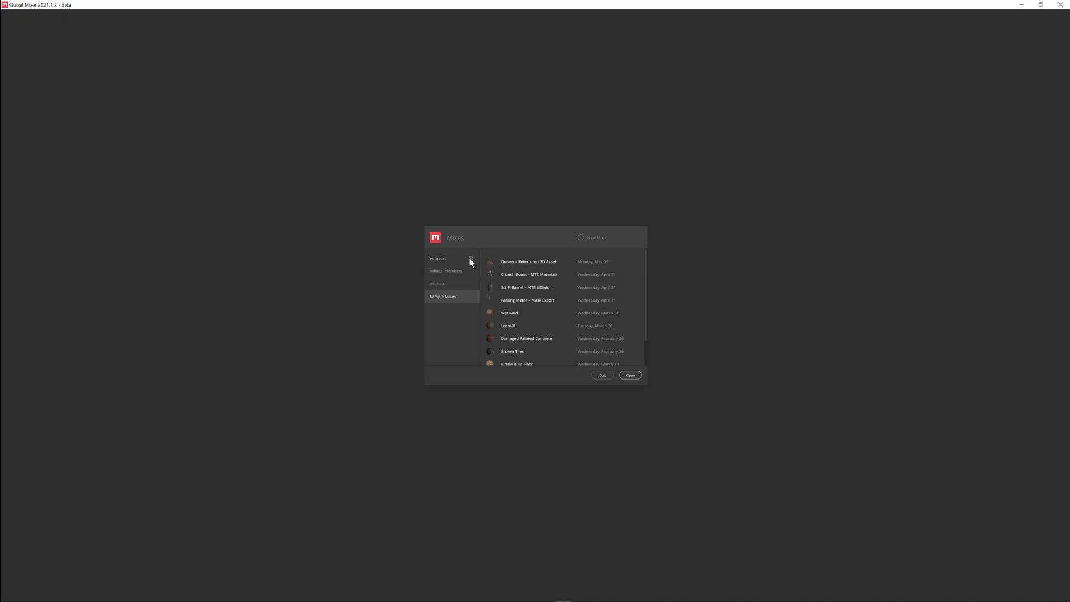
Add a project named Potholes and create a new 4096 px mix inside it.
left_click(470, 258)
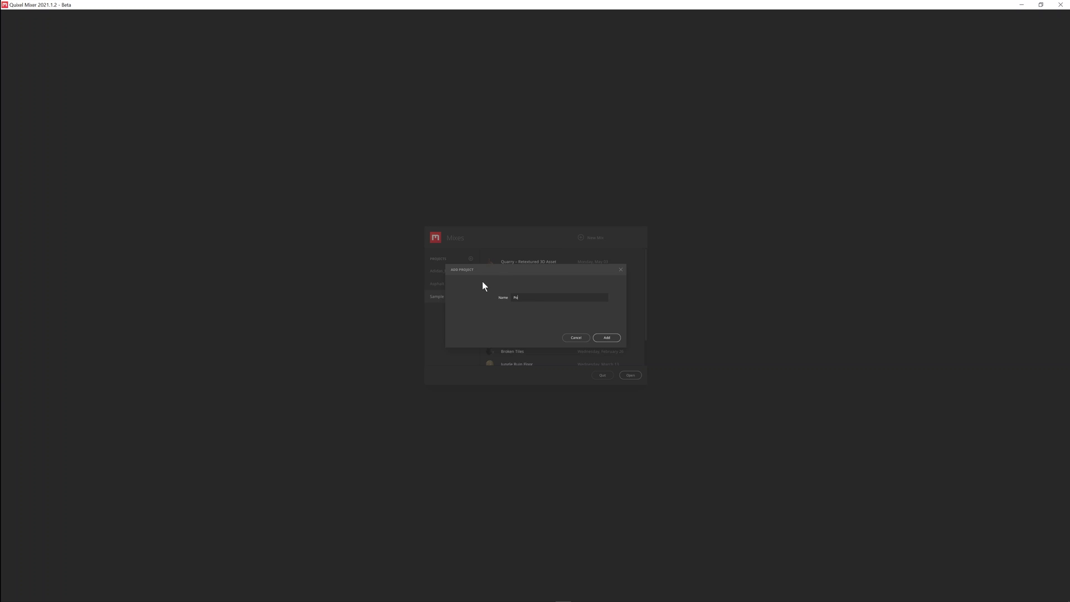
left_click(605, 337)
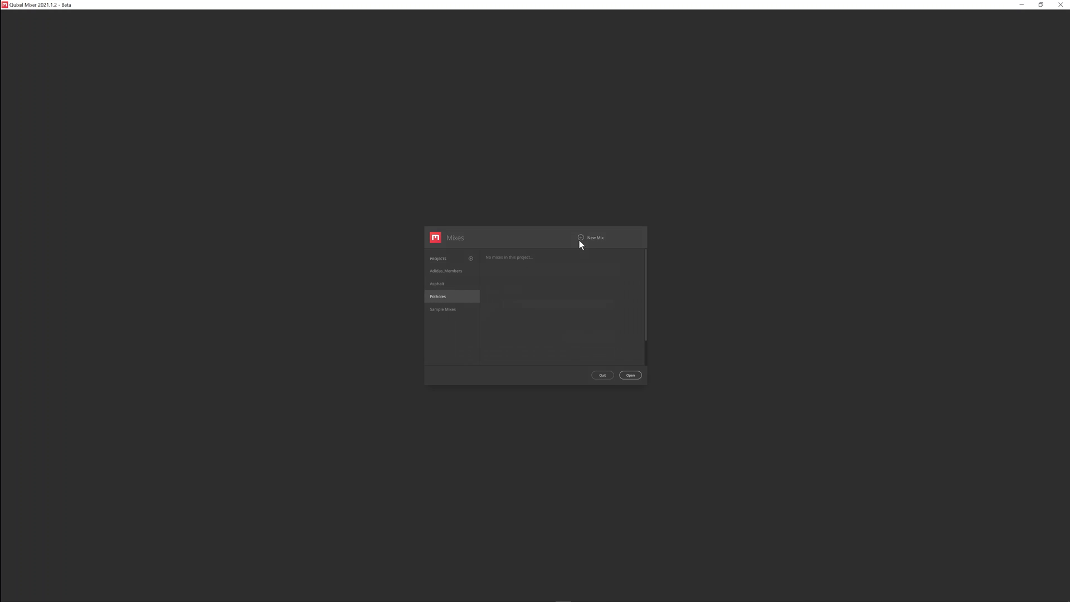
left_click(592, 237)
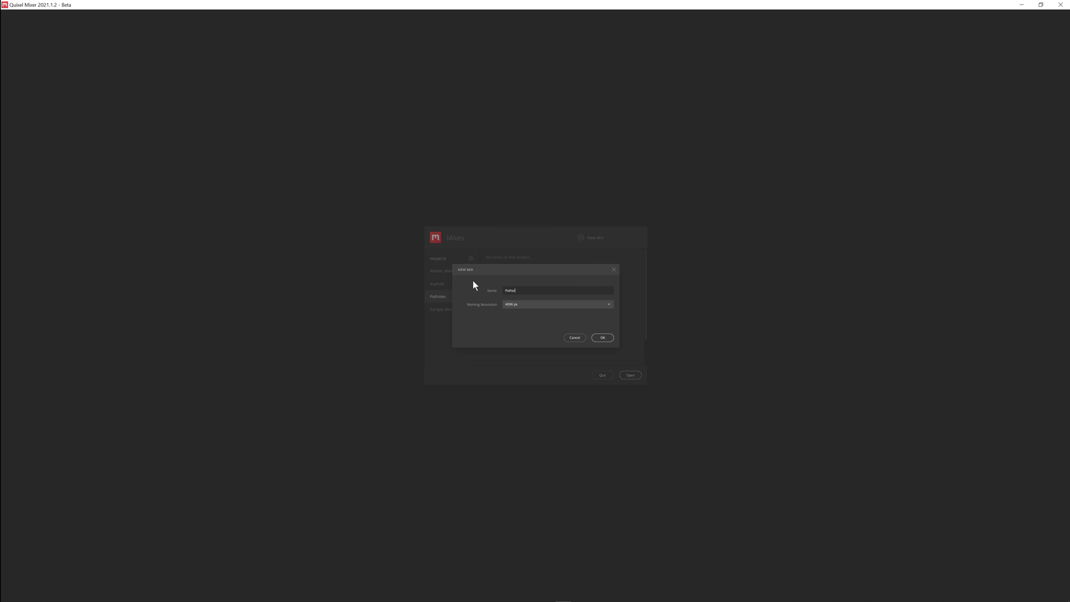
left_click(602, 337)
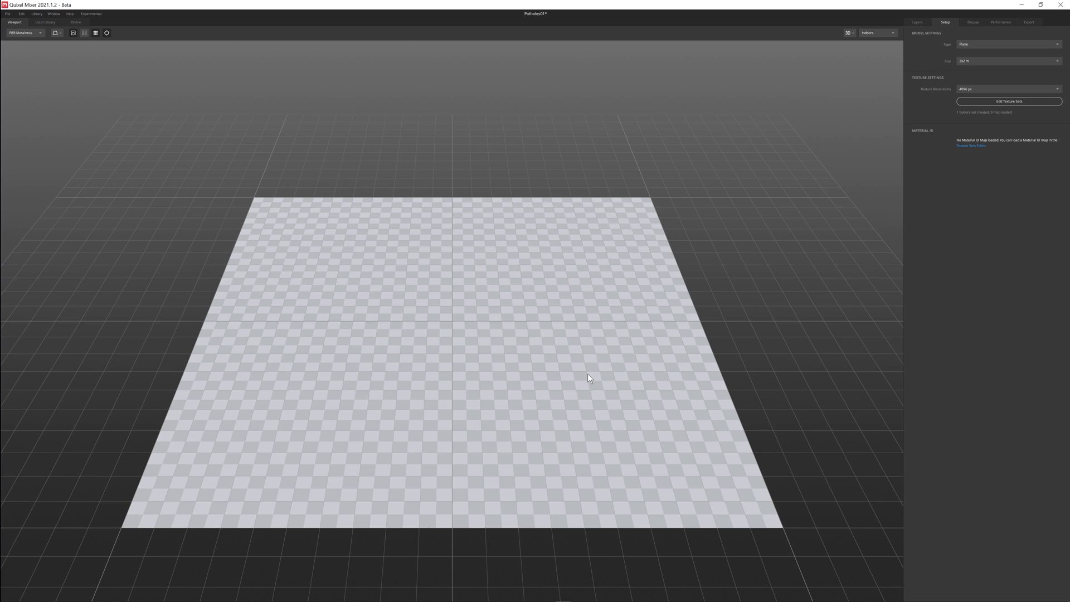
Tilt the view down onto the blank plane and show Potholes01's empty layer stack.
left_click_drag(589, 378, 438, 308)
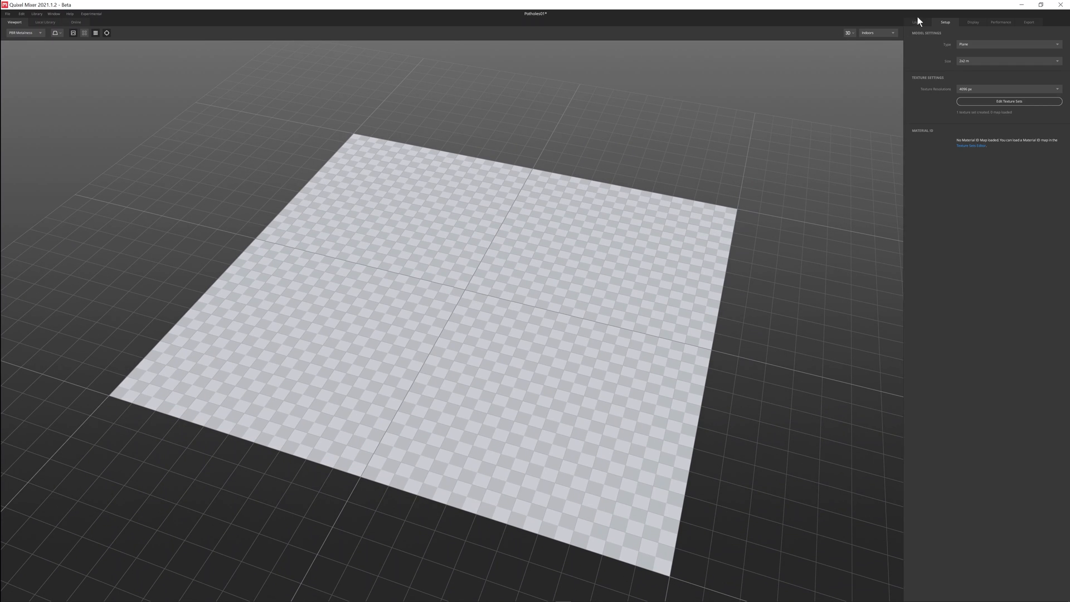
left_click(916, 22)
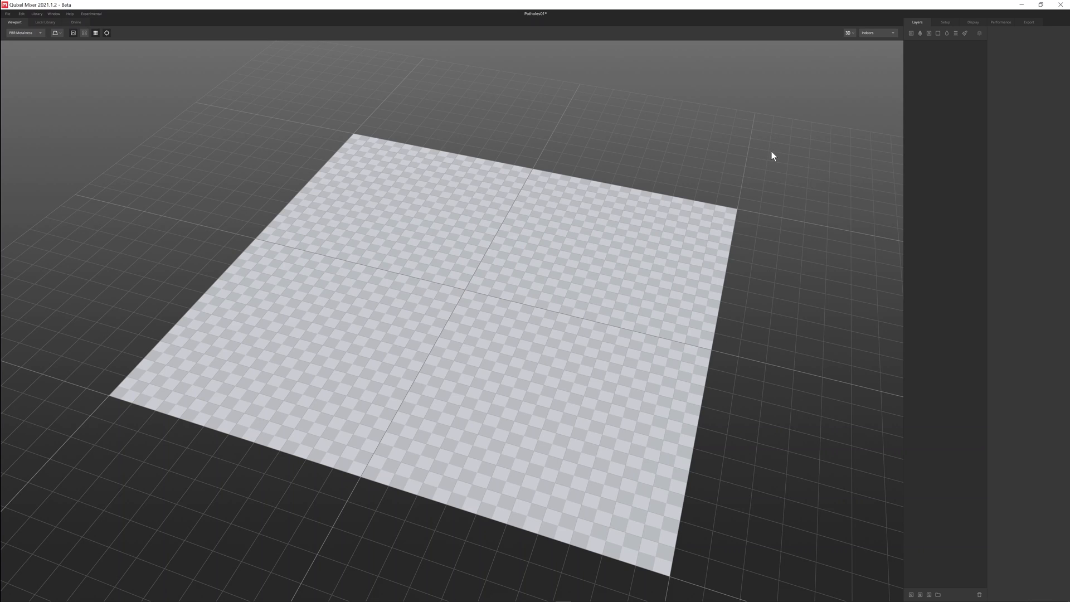
mouse_move(837, 128)
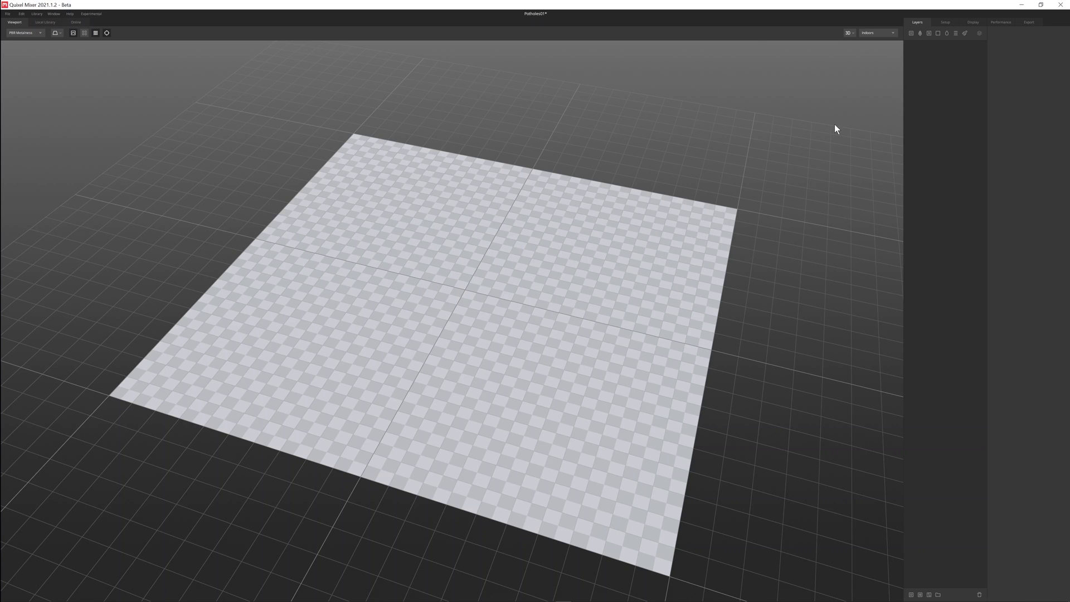
mouse_move(442, 394)
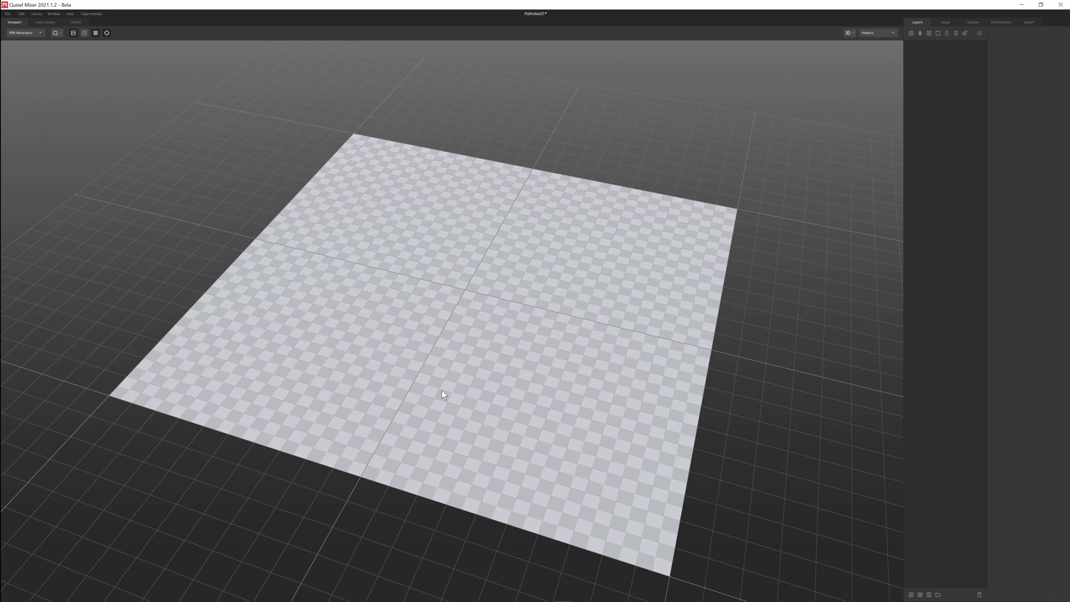
mouse_move(811, 77)
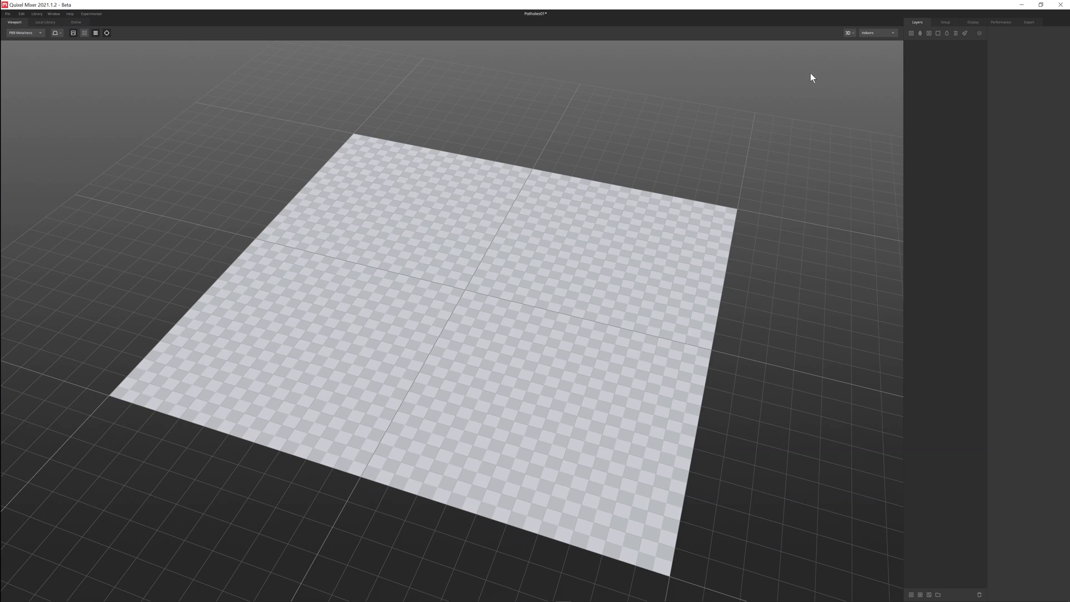
mouse_move(78, 27)
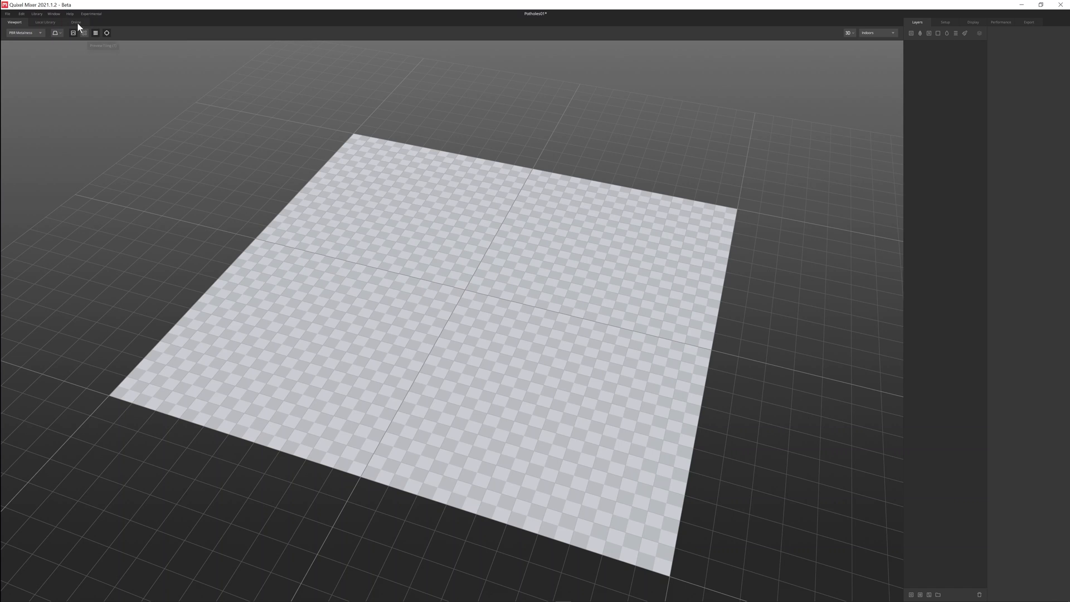
Browse the online library filtered to the Asphalt surfaces category.
left_click(73, 22)
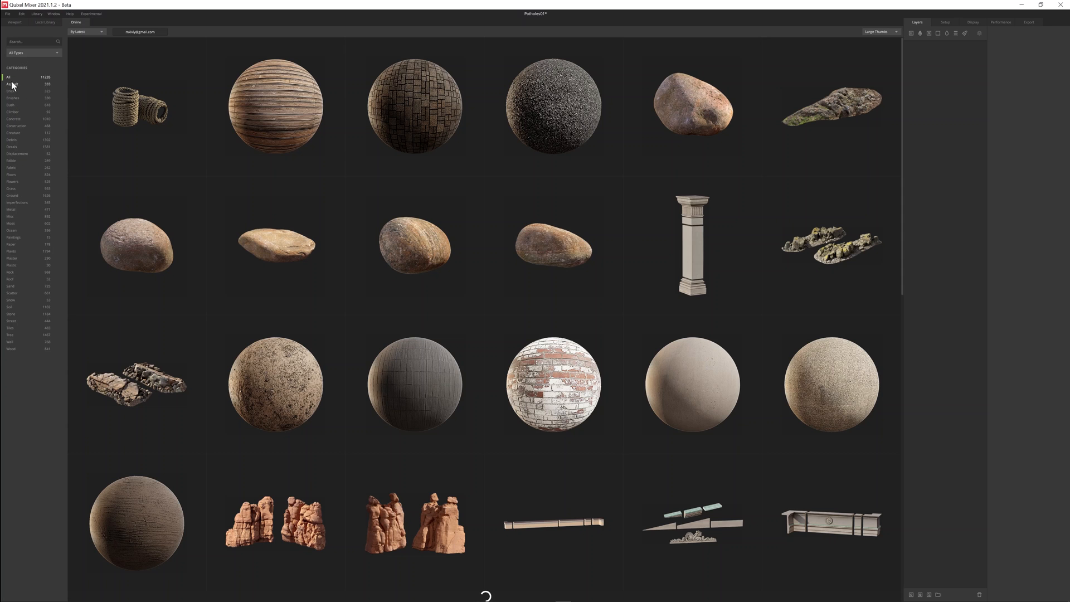
left_click(12, 84)
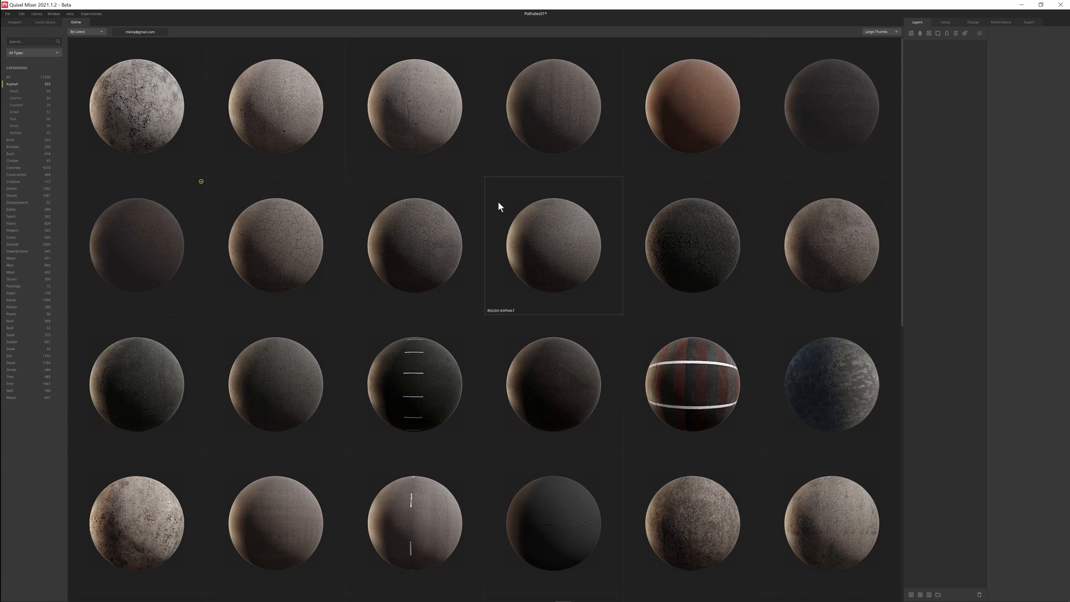
mouse_move(277, 225)
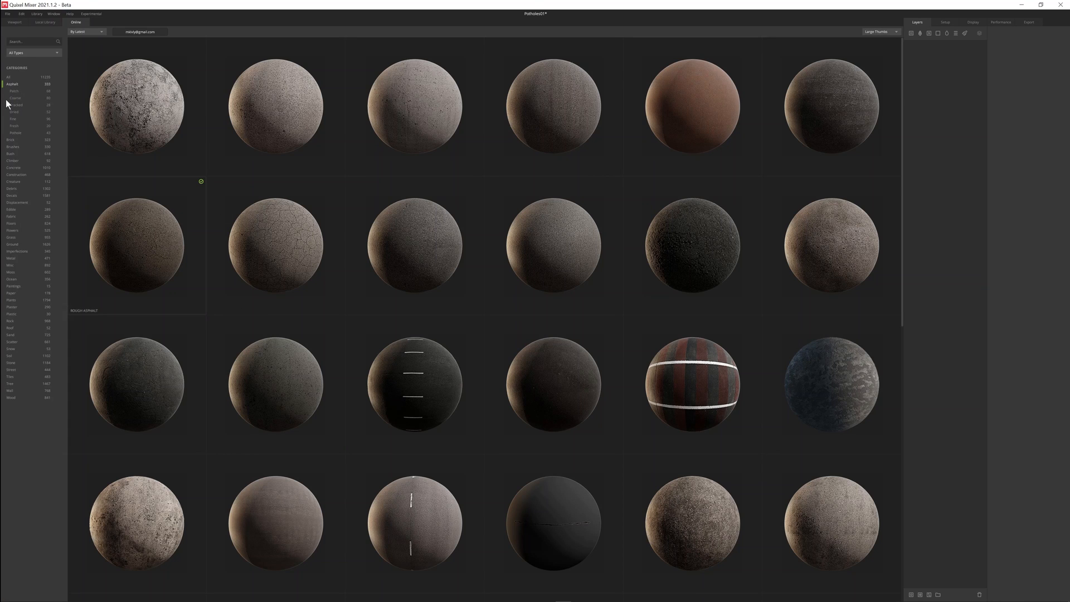
mouse_move(532, 289)
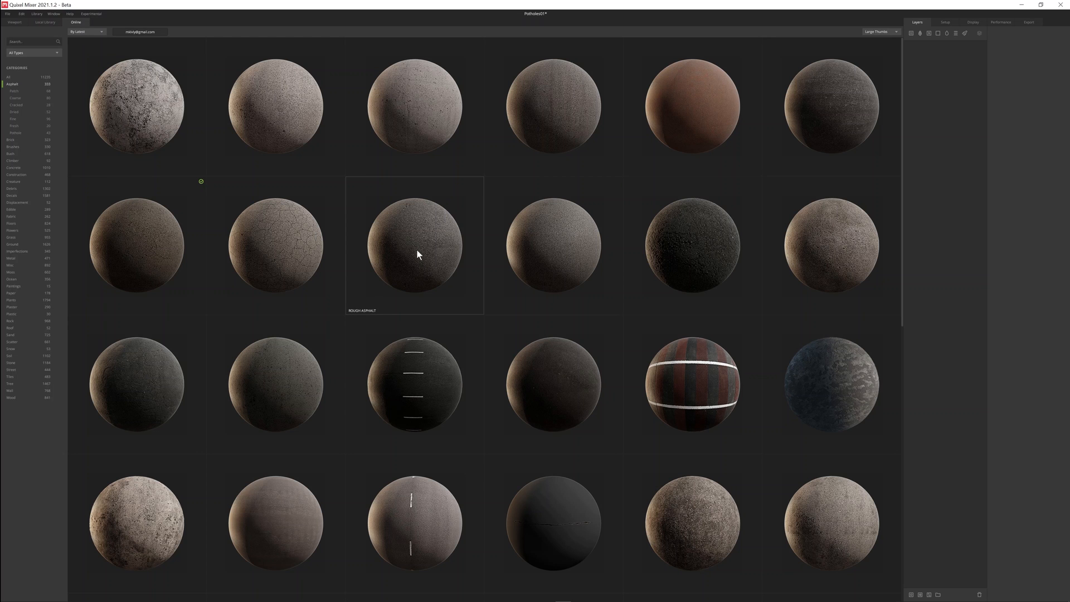
mouse_move(419, 273)
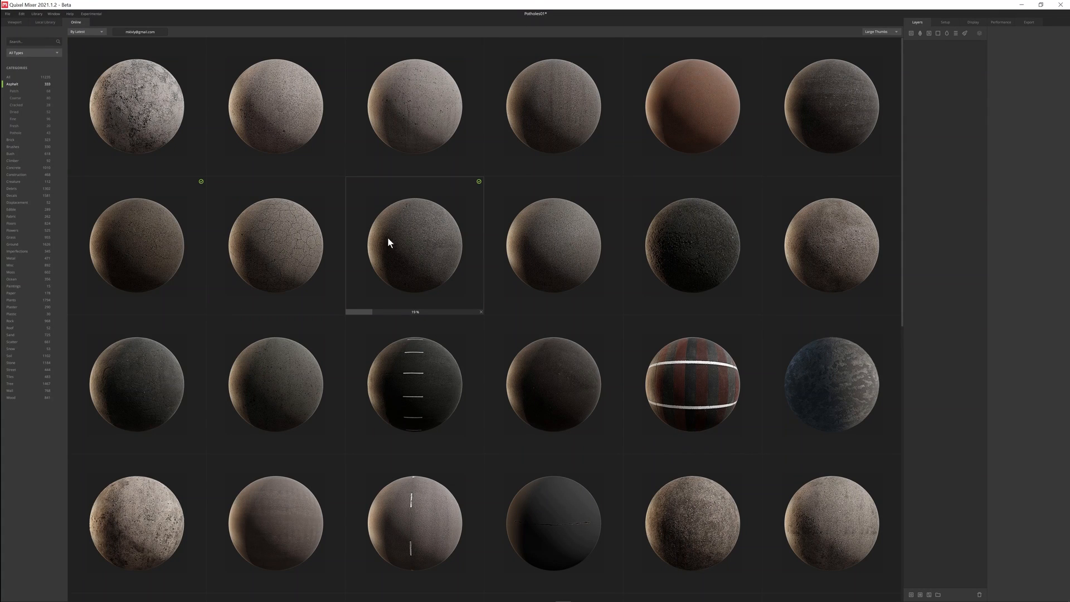
Add Fine American Road from the Local Library as the mix's first layer.
left_click(43, 22)
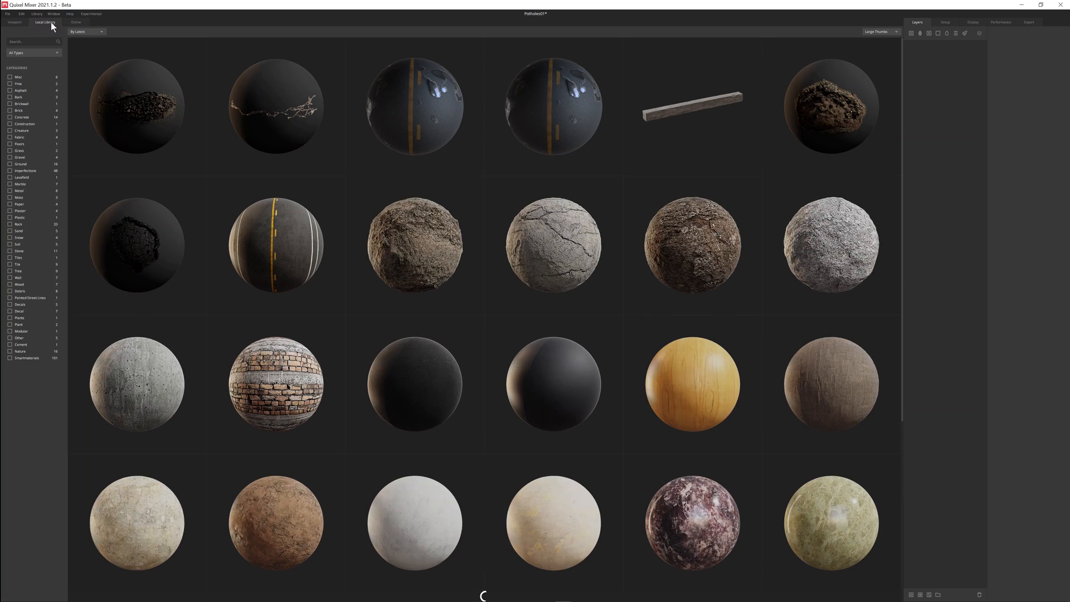
mouse_move(276, 245)
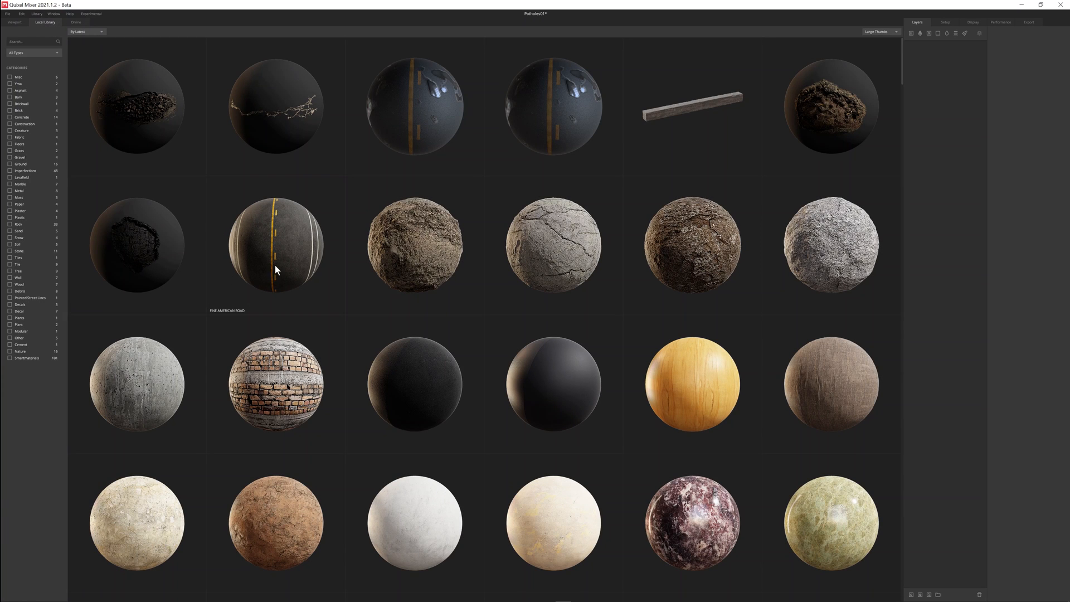
mouse_move(267, 274)
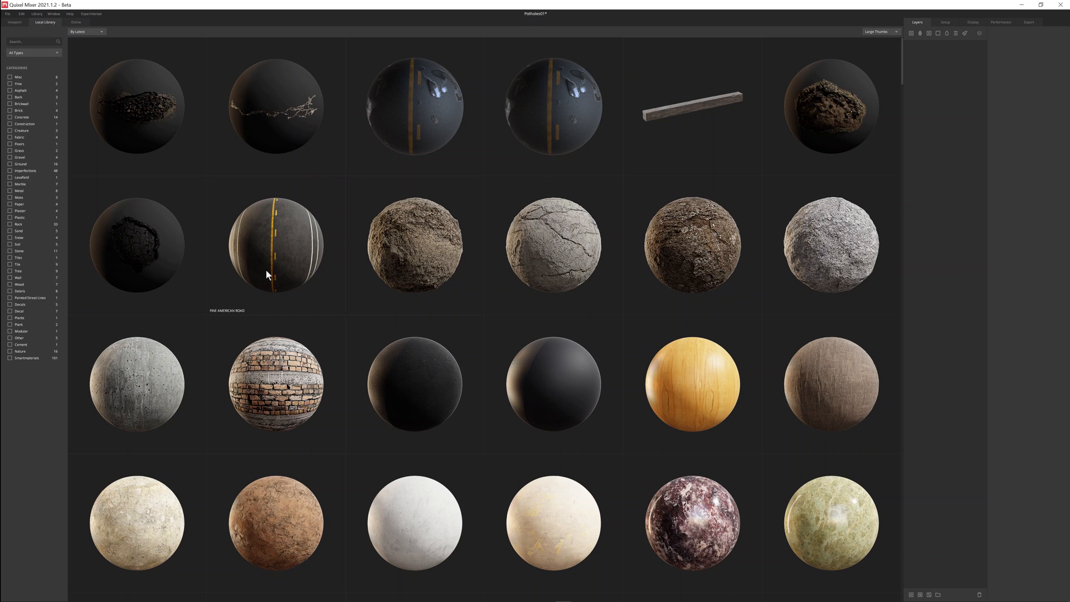
left_click(275, 245)
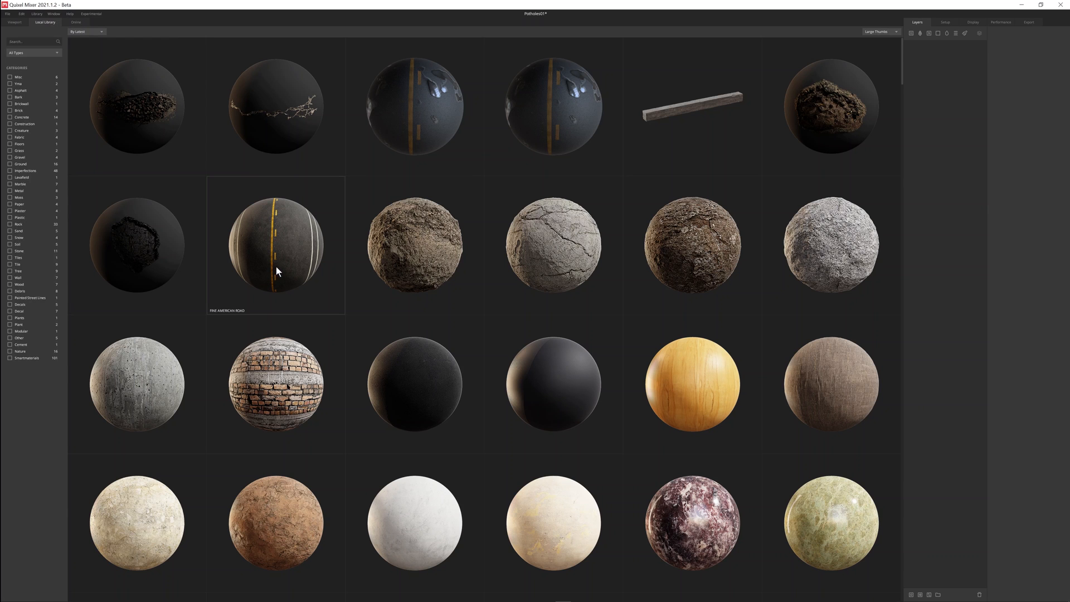
double_click(275, 246)
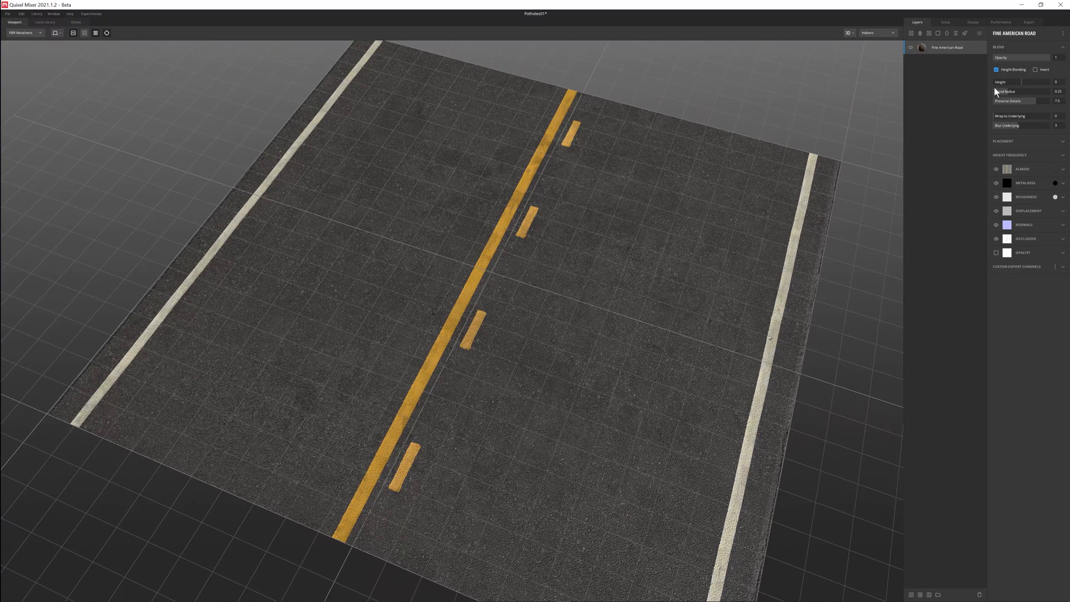
mouse_move(538, 297)
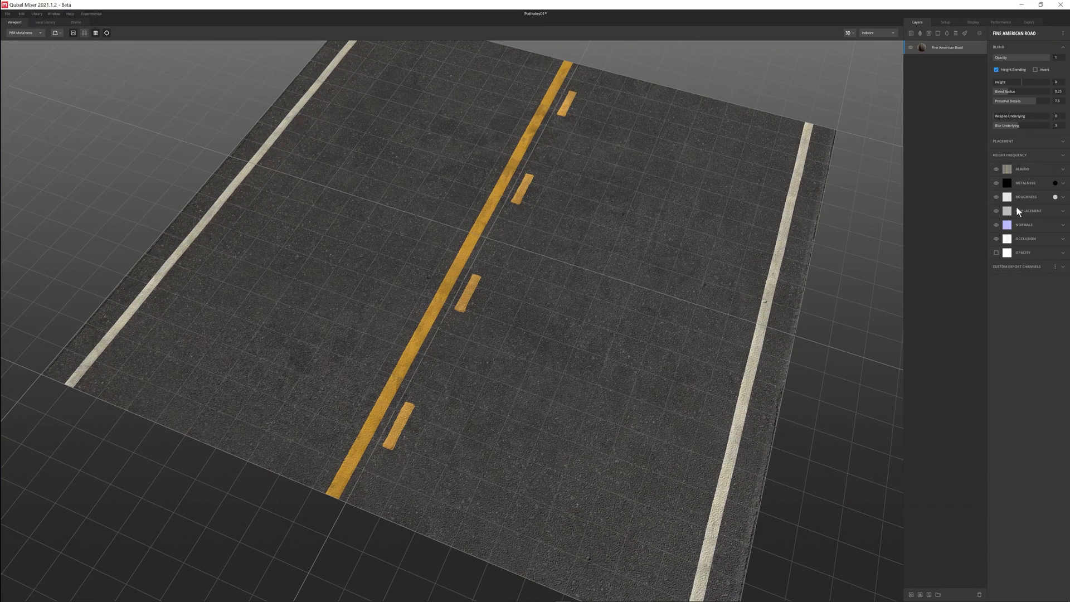
mouse_move(996, 169)
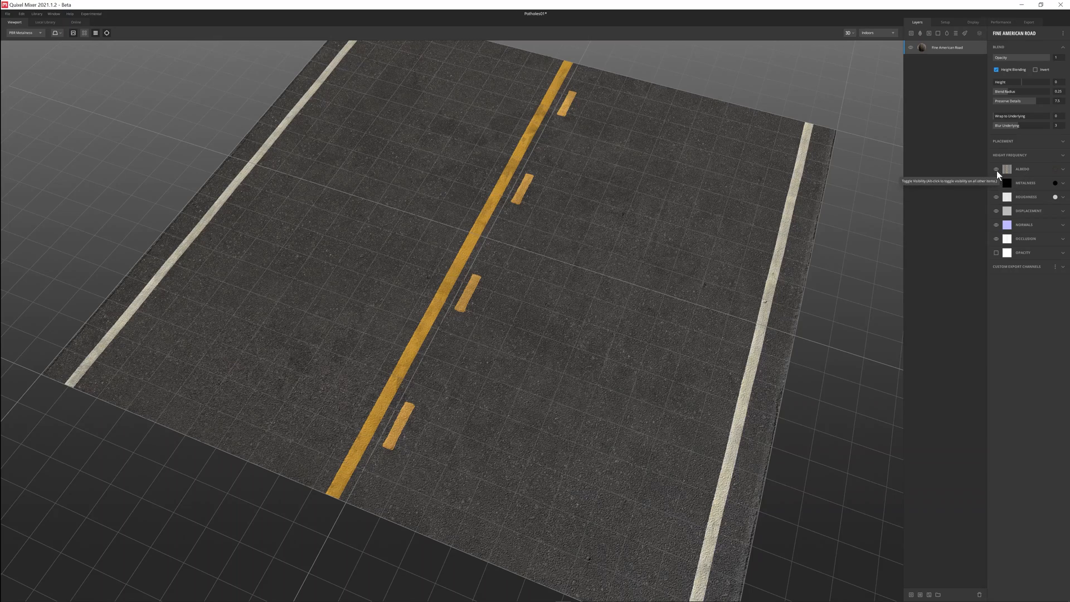
mouse_move(997, 224)
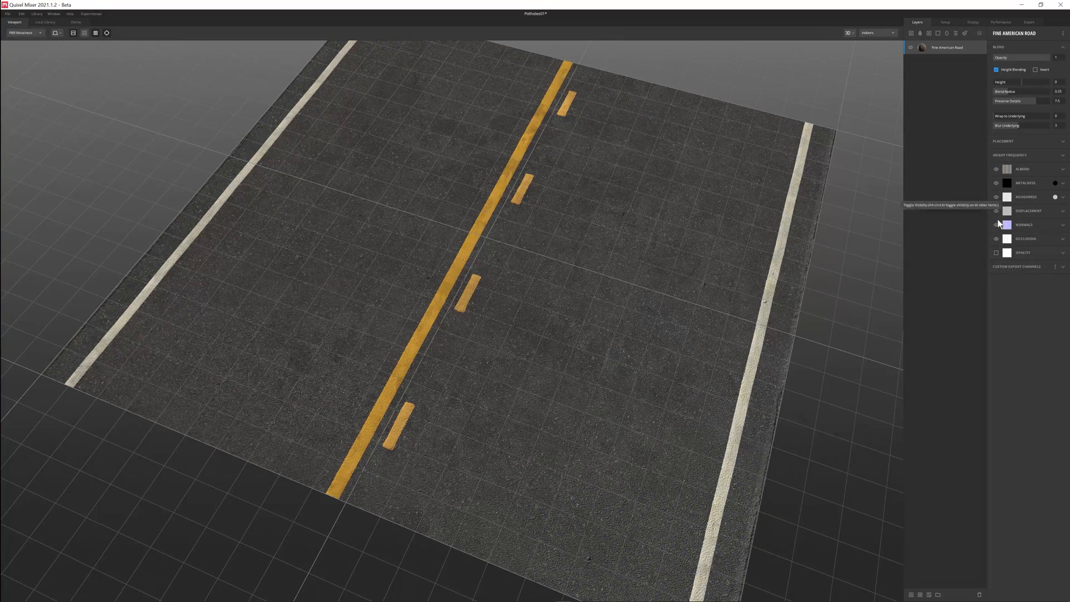
left_click(996, 224)
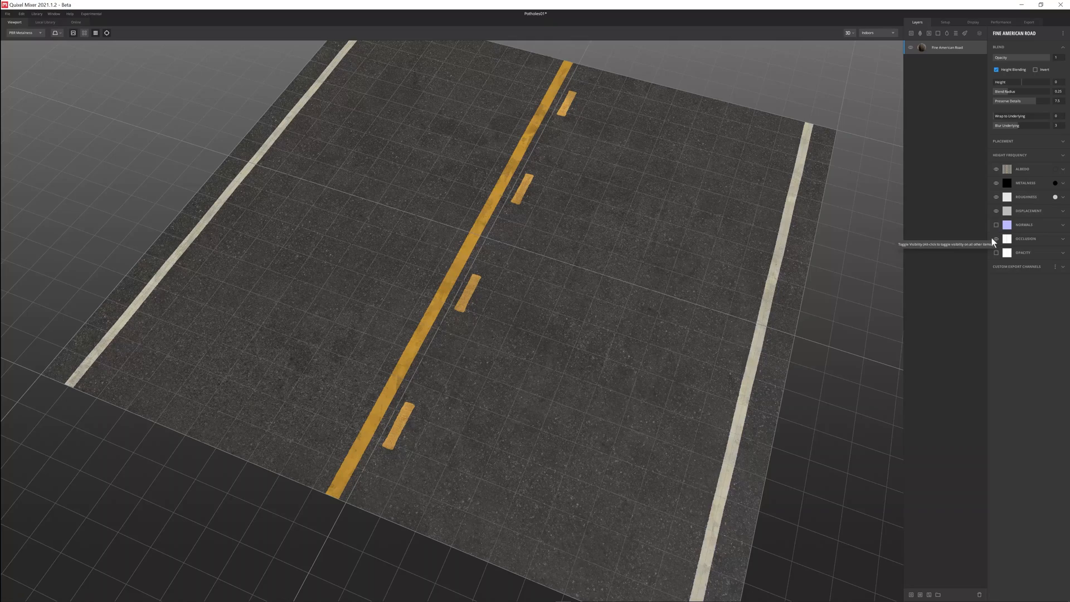
mouse_move(996, 225)
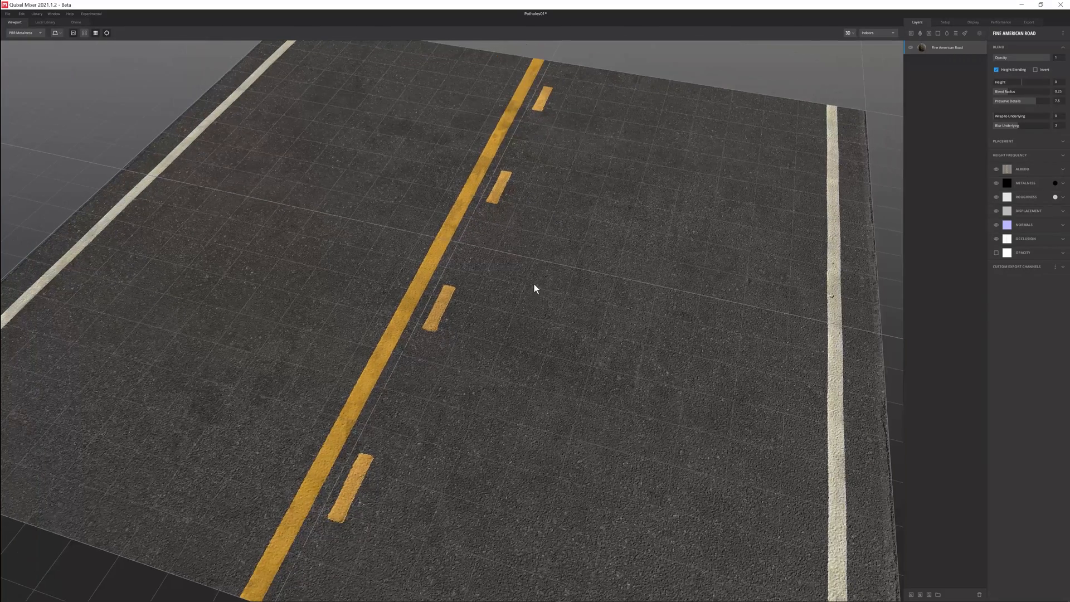
mouse_move(526, 312)
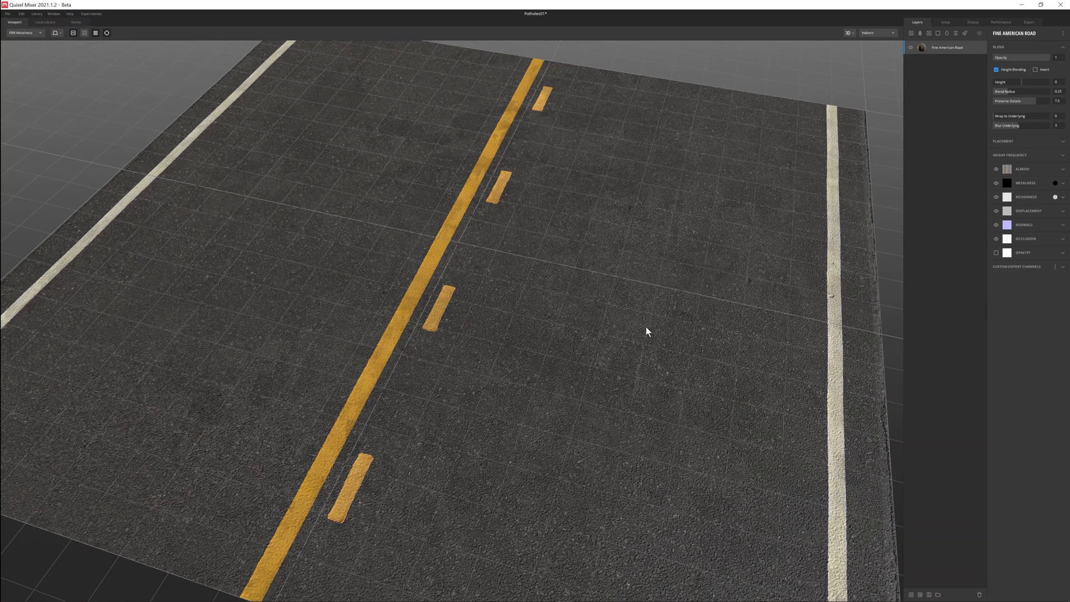
mouse_move(791, 152)
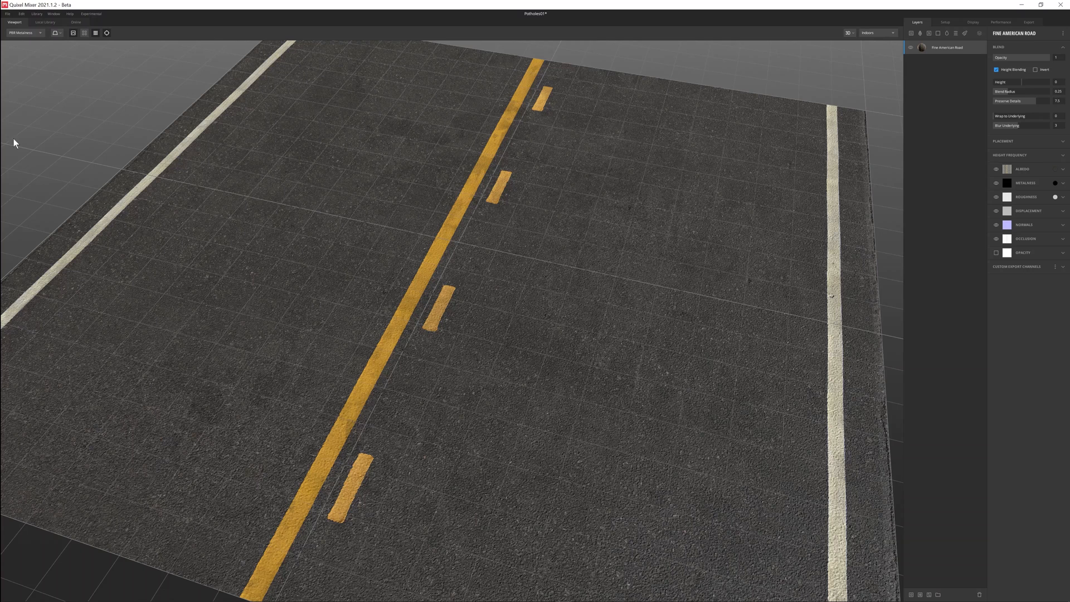
mouse_move(45, 24)
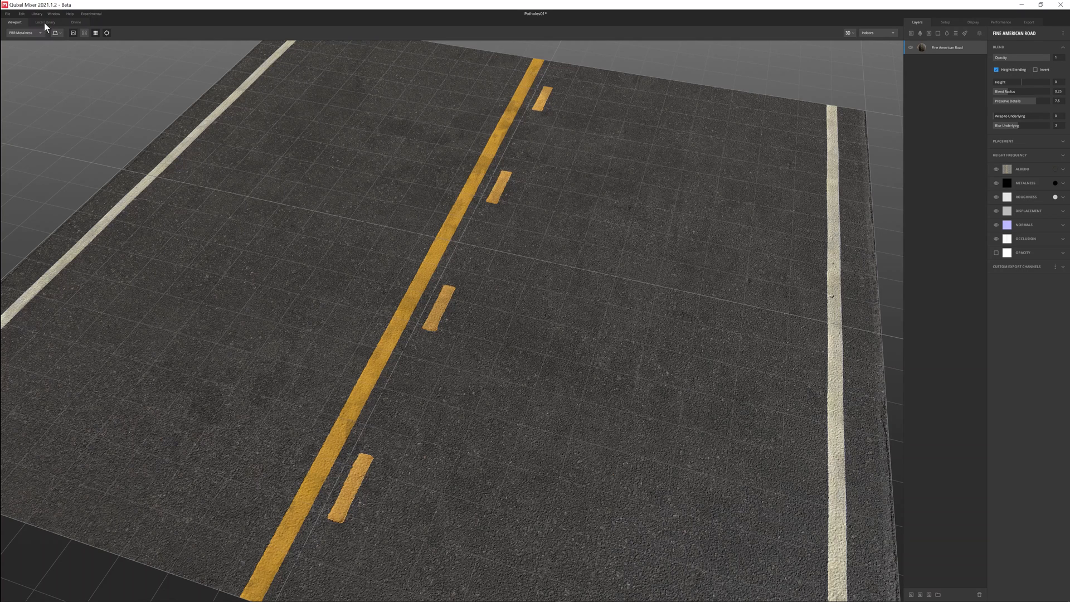
Add Old Concrete from the Local Library above the Fine American Road layer.
left_click(44, 22)
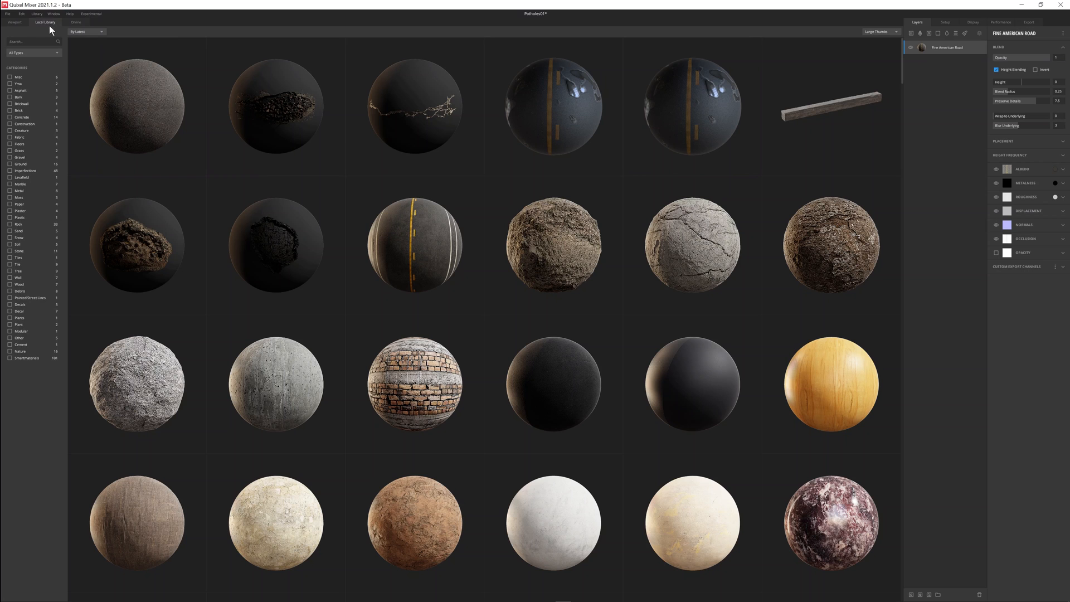
mouse_move(779, 260)
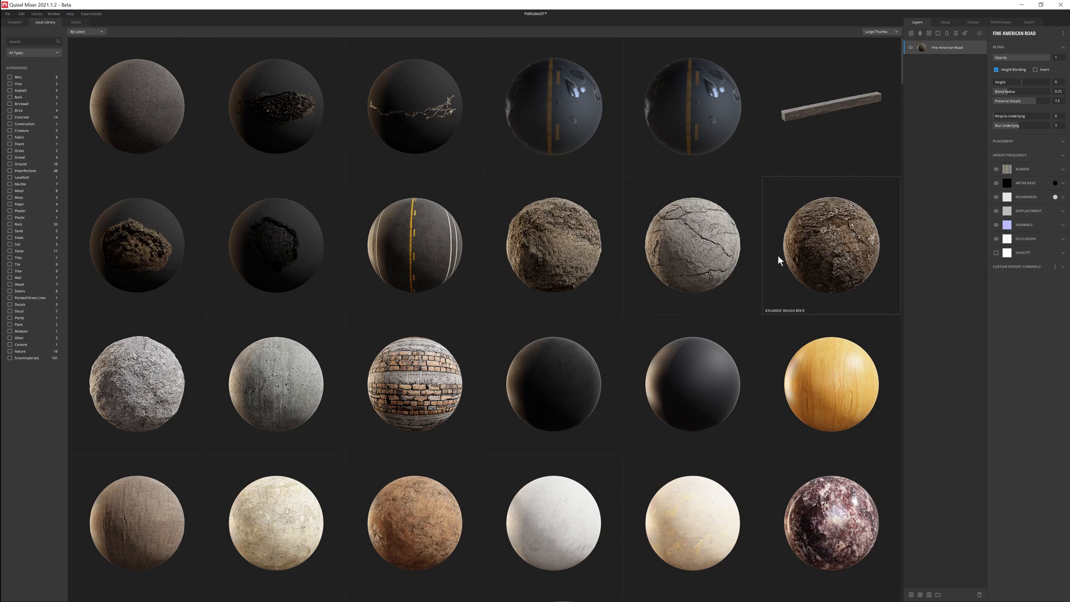
left_click(9, 117)
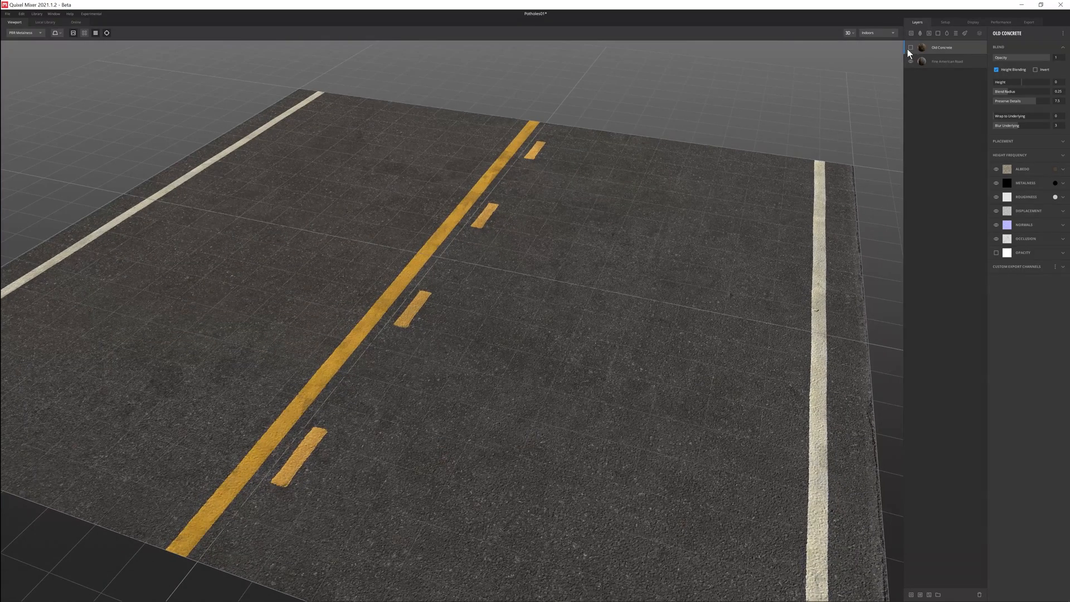
Make the Old Concrete layer visible and lower its blend Height to about 1.29.
left_click(910, 48)
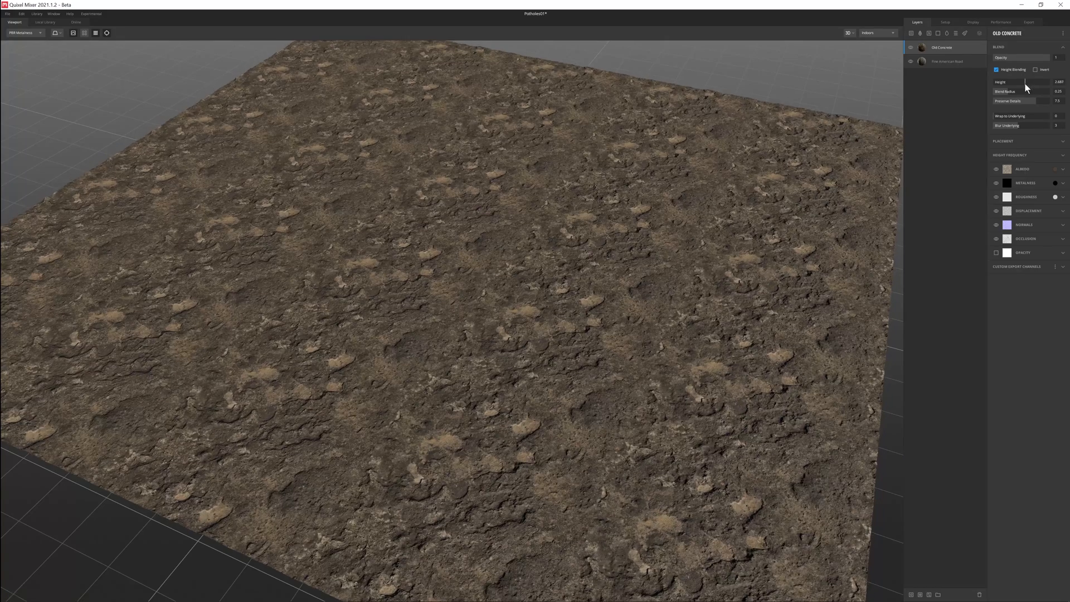
left_click_drag(1037, 82, 1009, 82)
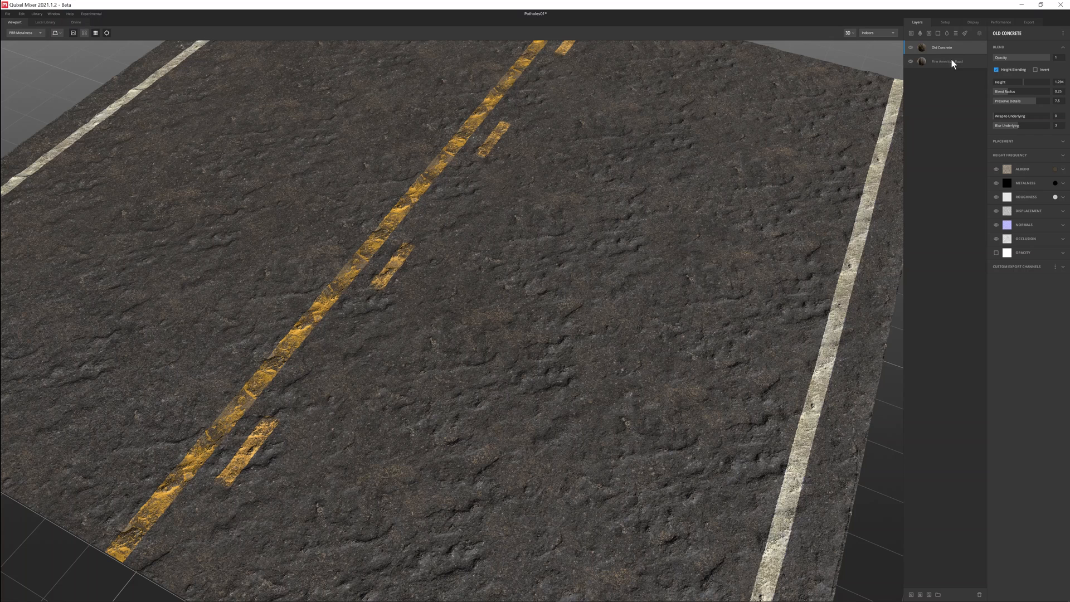
mouse_move(1036, 146)
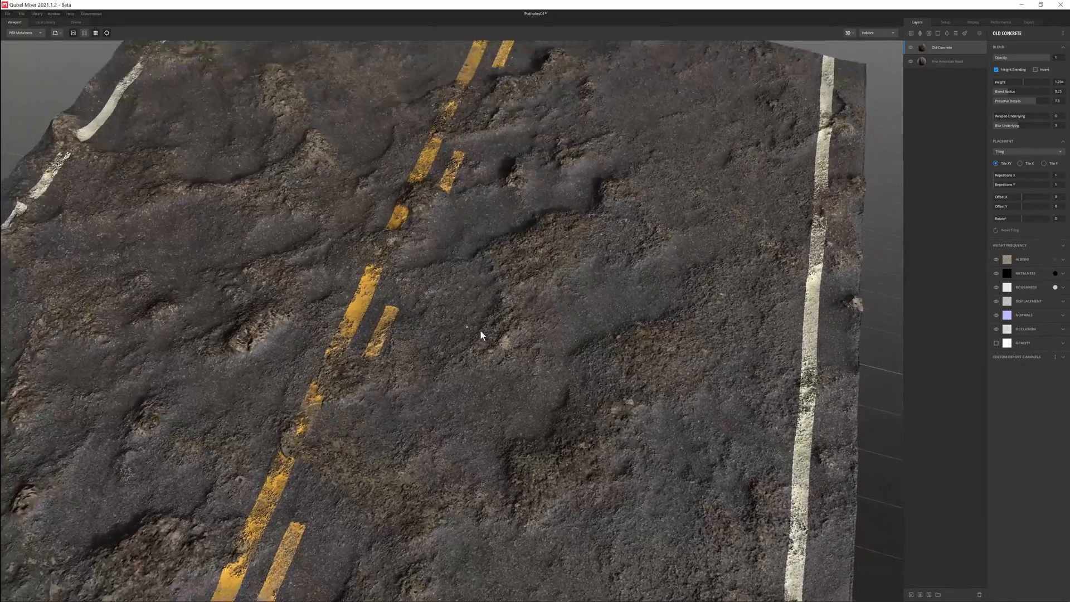
Enable Invert on the Old Concrete height blend and set Height to about -1.49.
left_click_drag(481, 335, 480, 298)
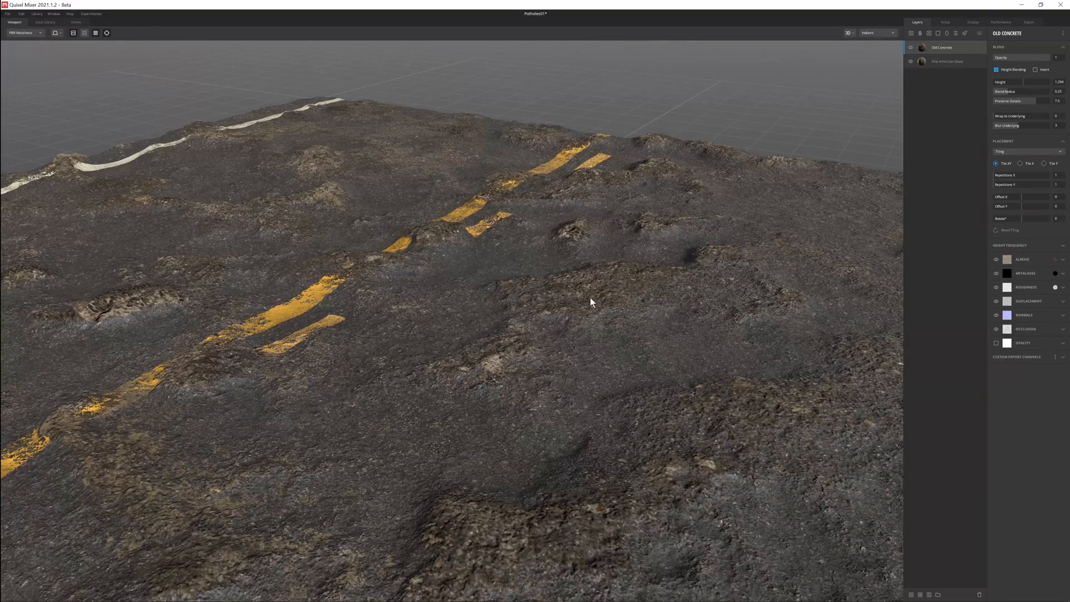
left_click_drag(591, 302, 559, 302)
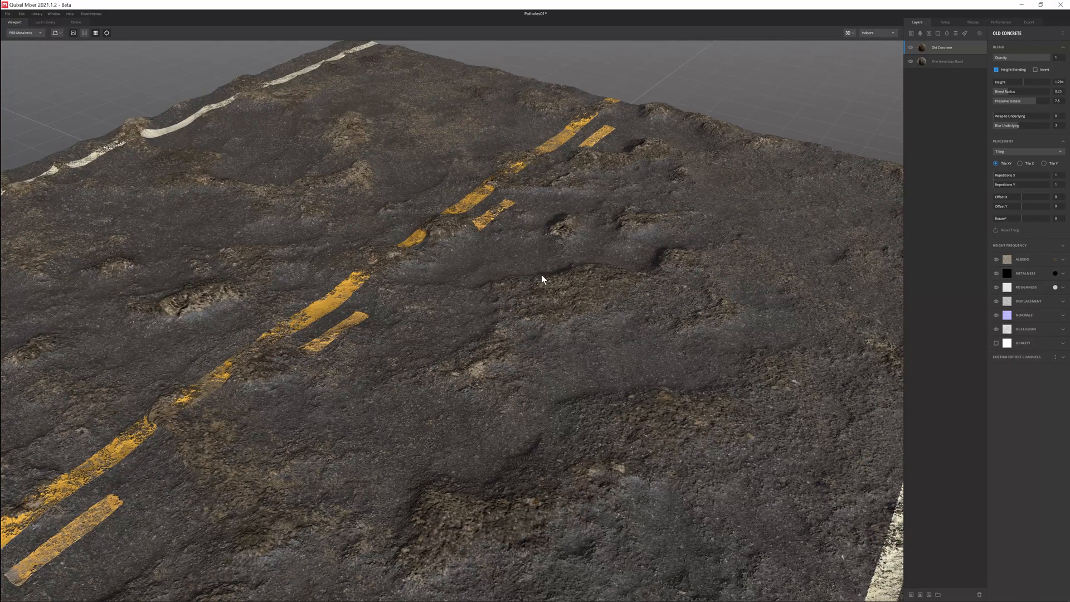
mouse_move(1036, 73)
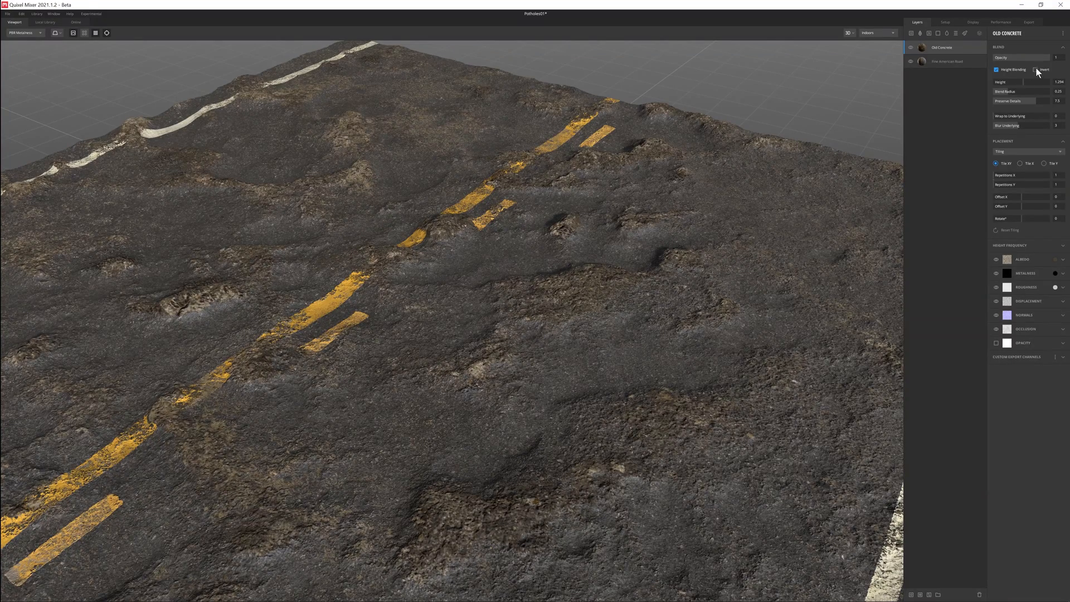
left_click(1030, 70)
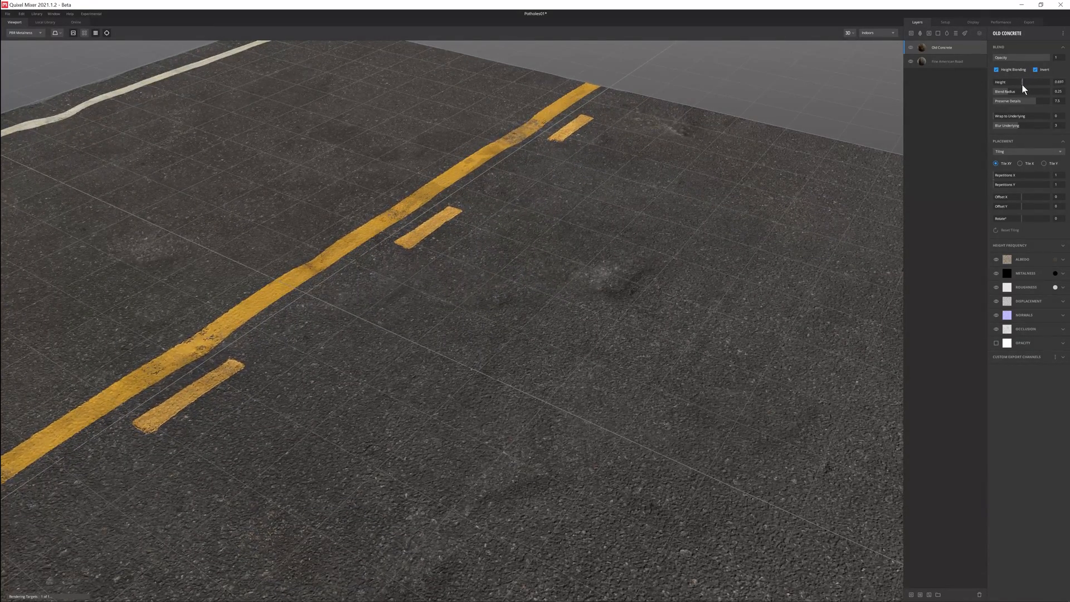
left_click_drag(1023, 82, 1003, 82)
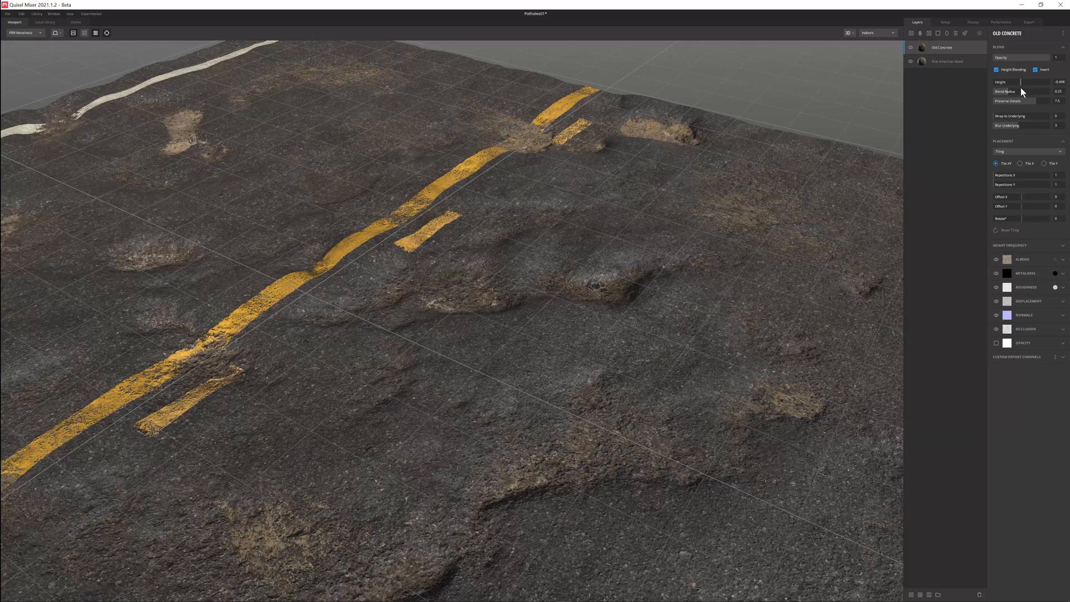
left_click_drag(1016, 81, 1006, 82)
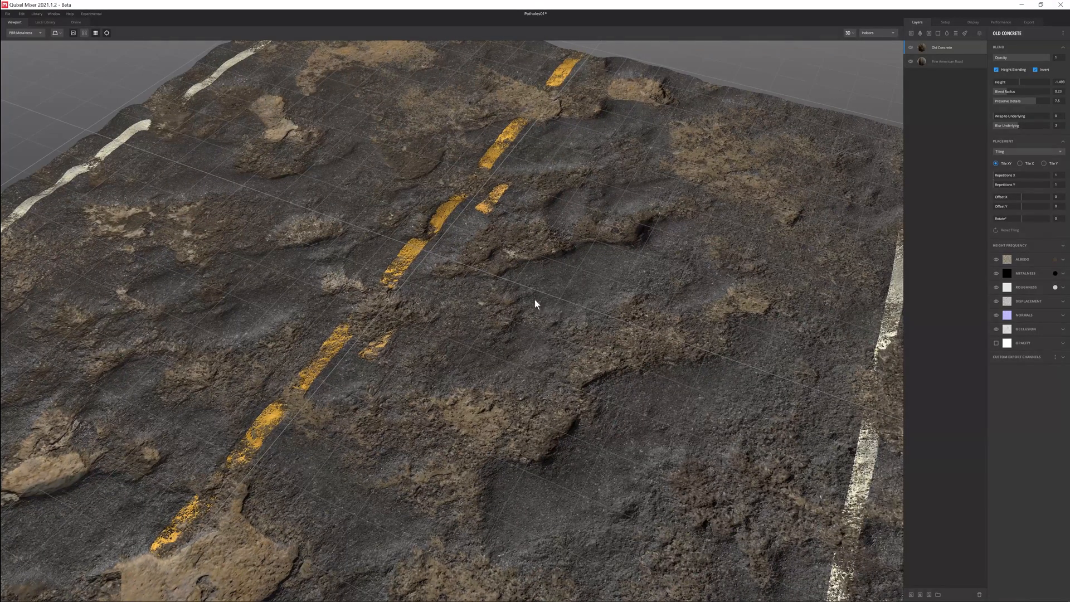
mouse_move(571, 321)
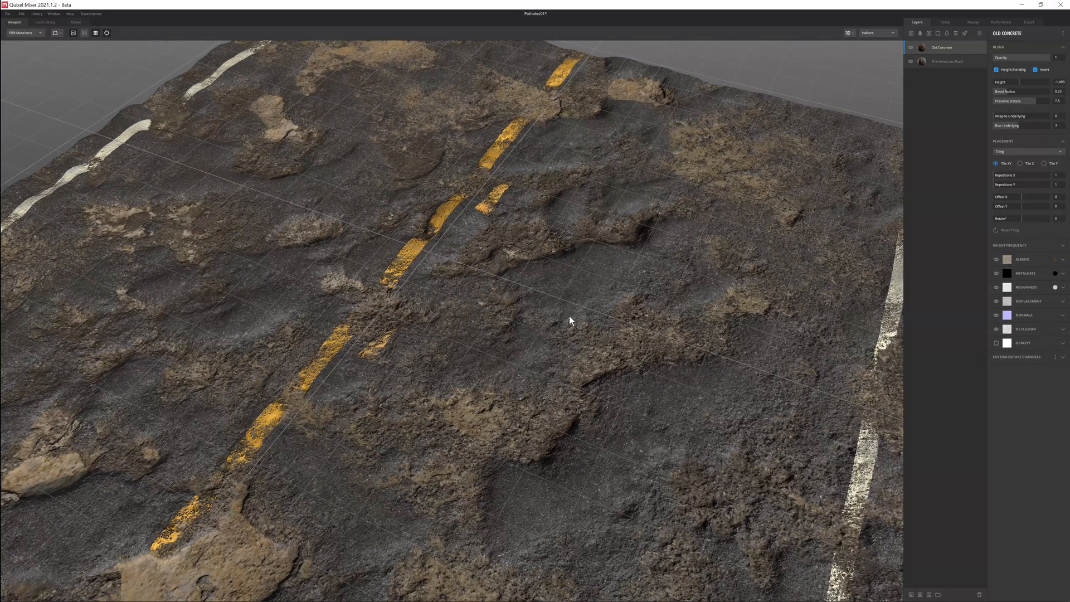
mouse_move(819, 127)
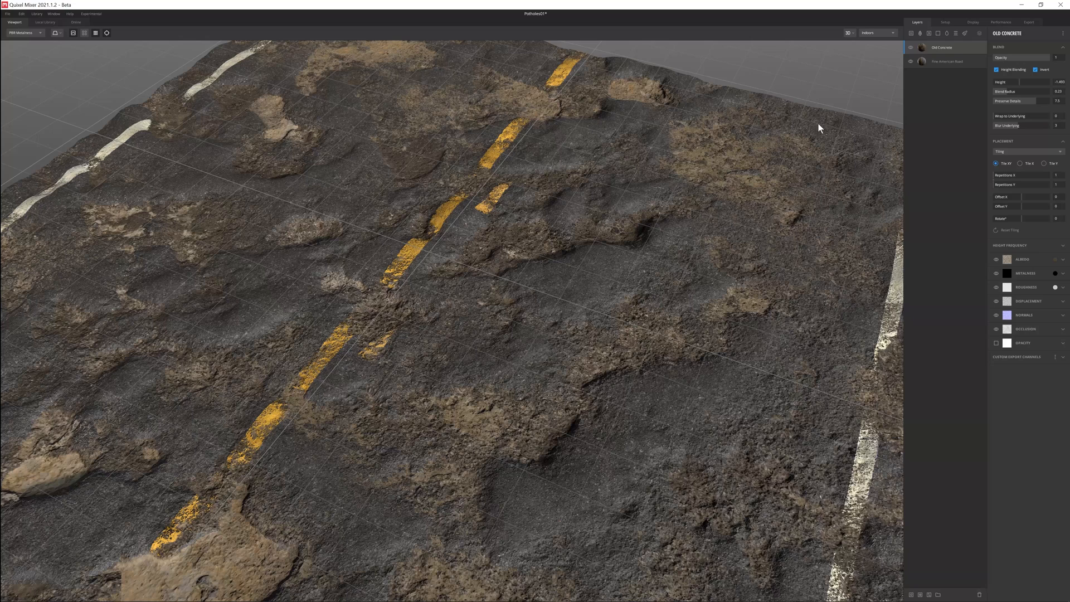
mouse_move(1018, 55)
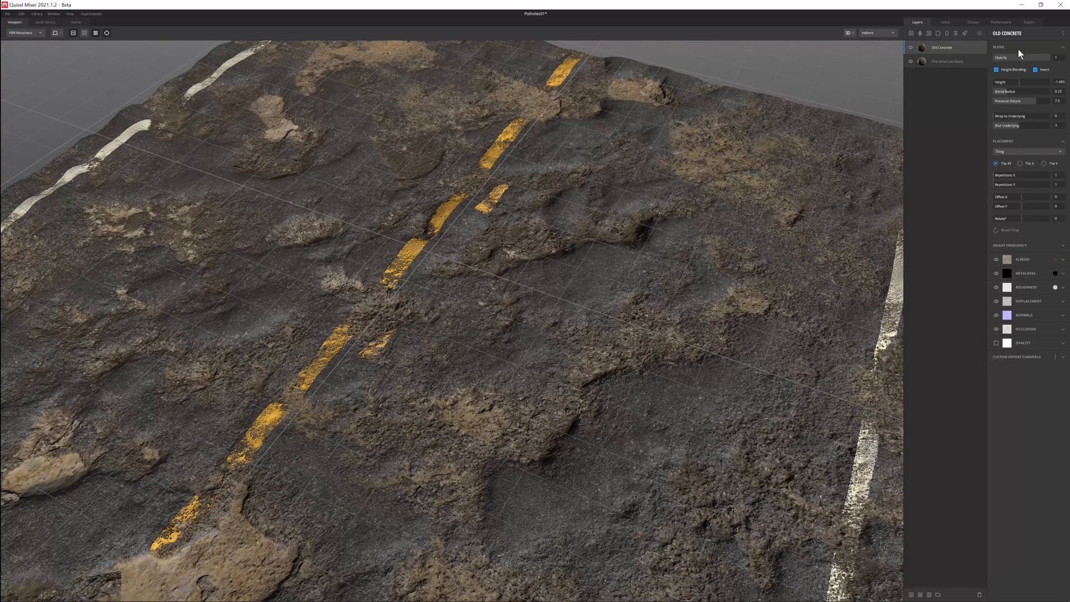
mouse_move(980, 239)
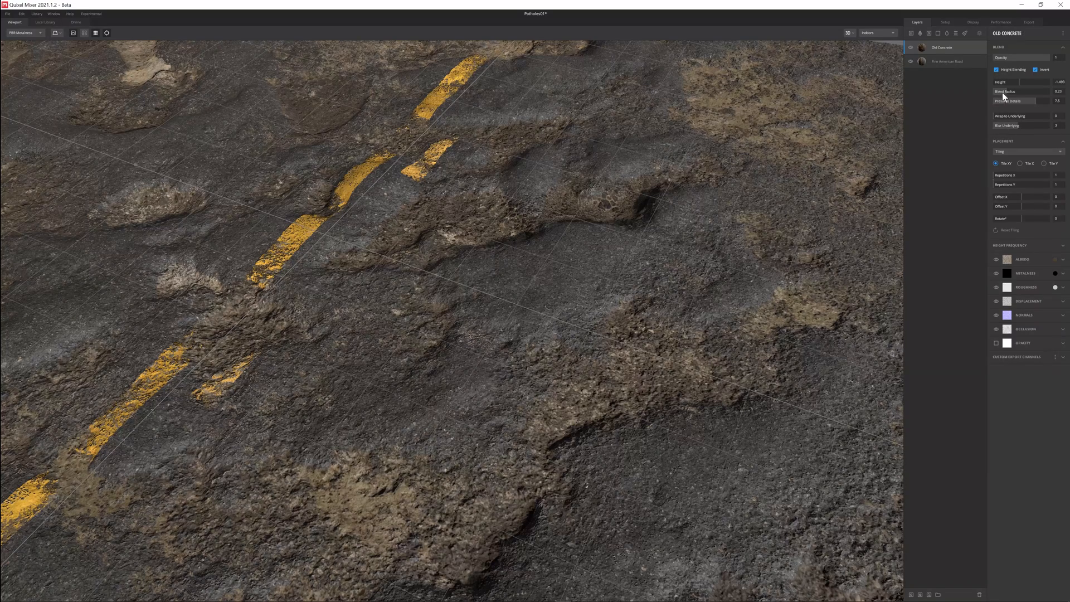
Lower Old Concrete's Blend Radius, inspect the divots, and keep Wrap to Underlying at 0.
left_click_drag(1016, 91, 1030, 91)
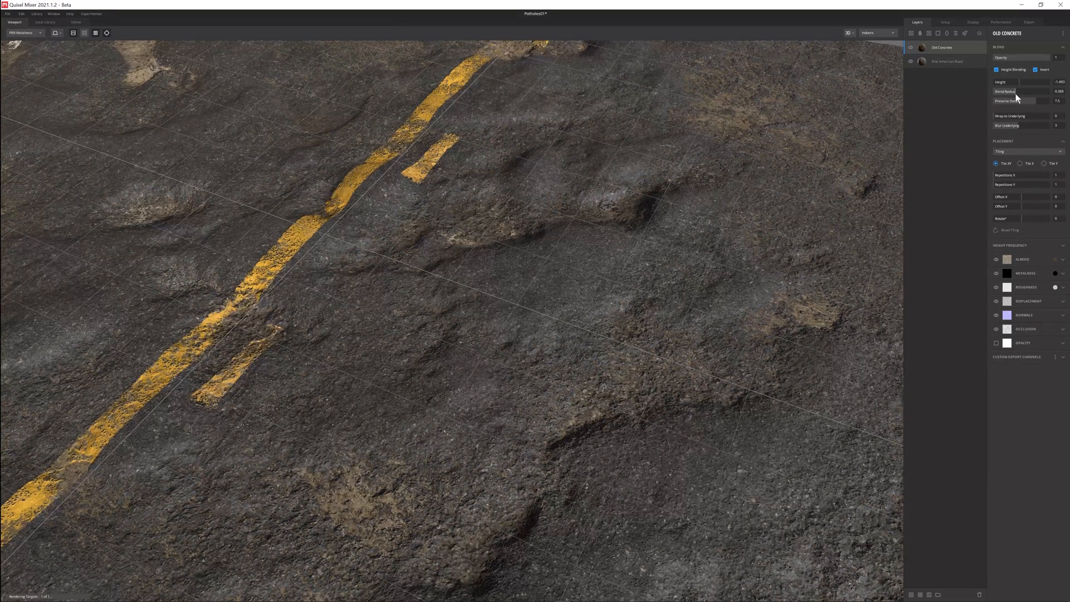
left_click_drag(1016, 92, 1023, 91)
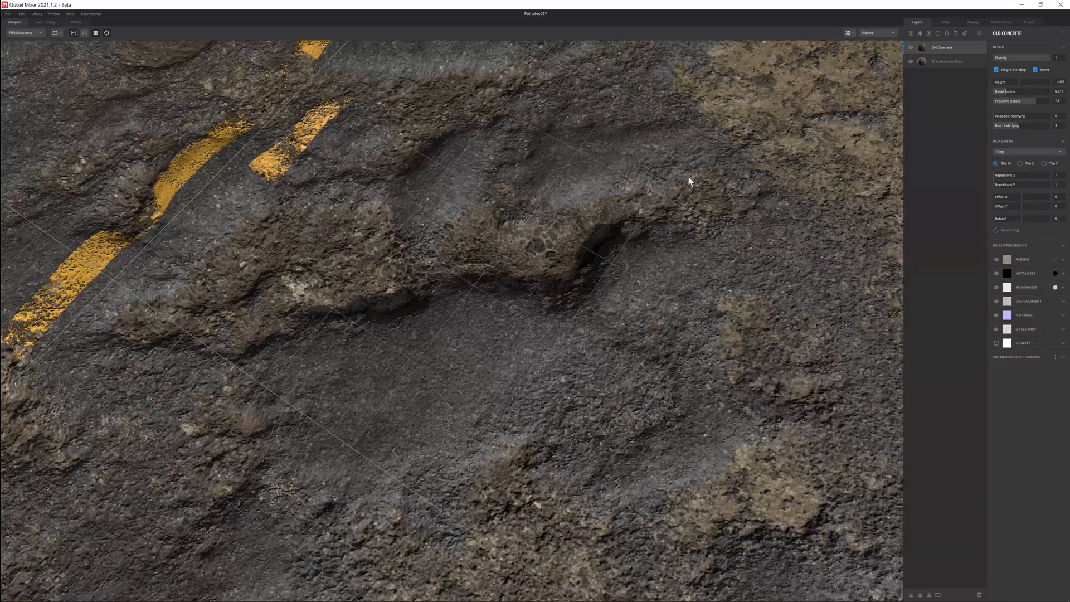
left_click_drag(689, 182, 561, 240)
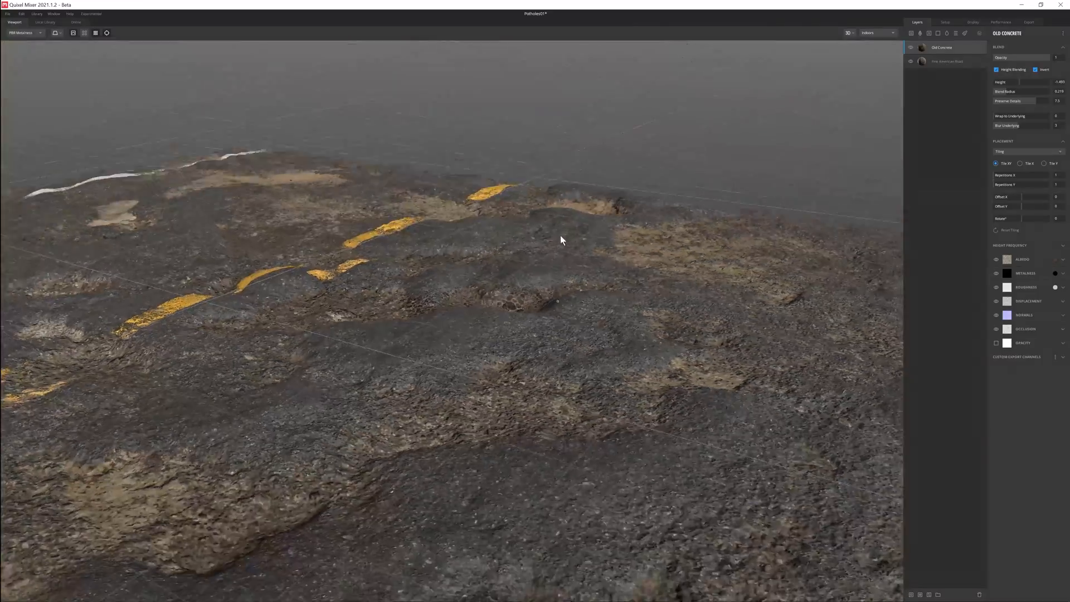
left_click_drag(561, 239, 574, 355)
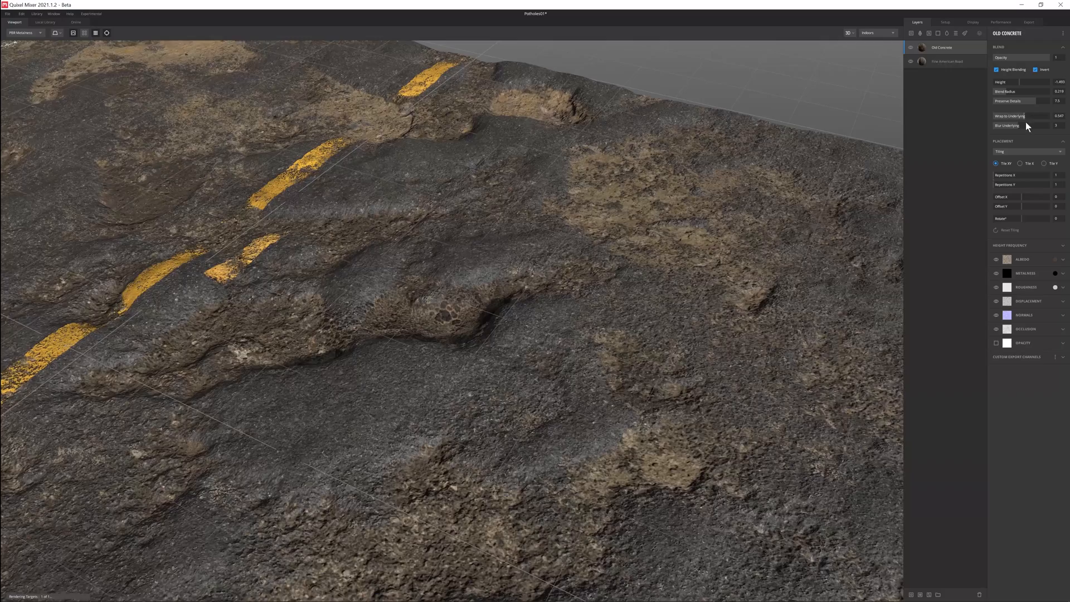
left_click_drag(1030, 115, 1026, 116)
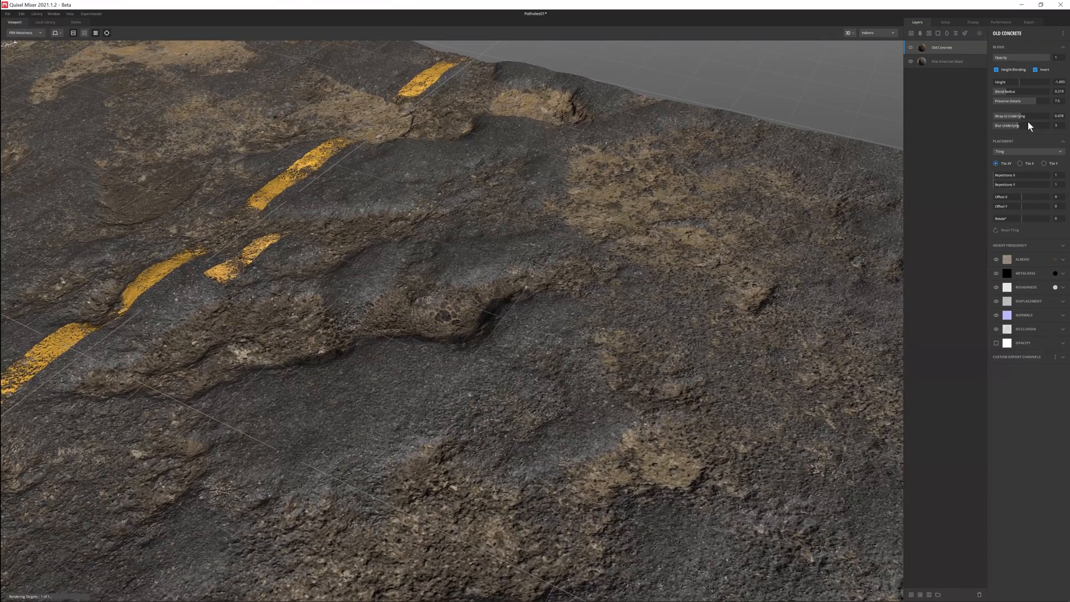
left_click_drag(1034, 115, 1003, 115)
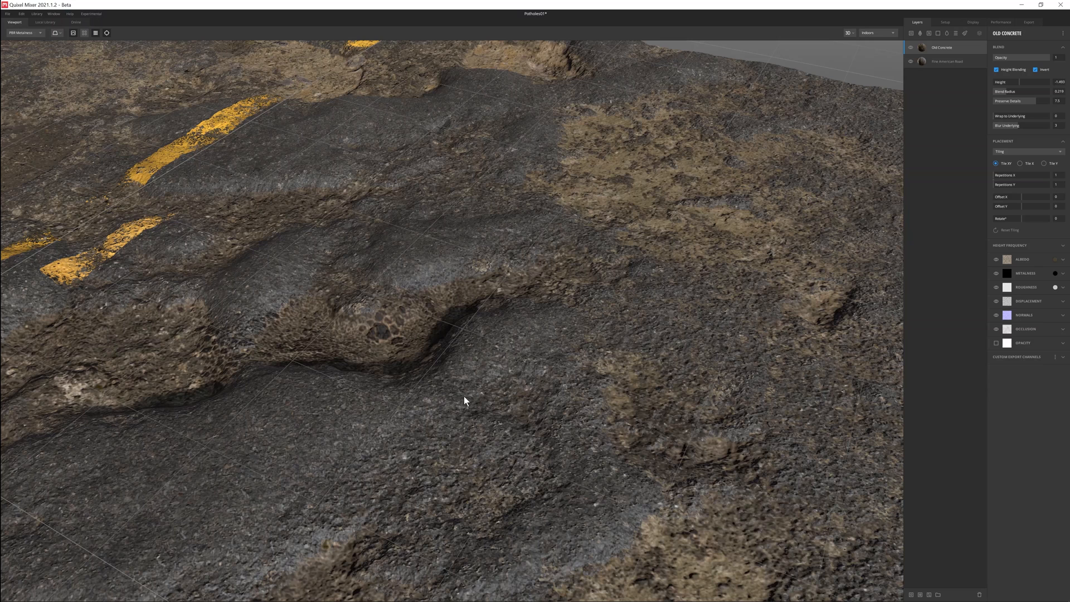
mouse_move(930, 128)
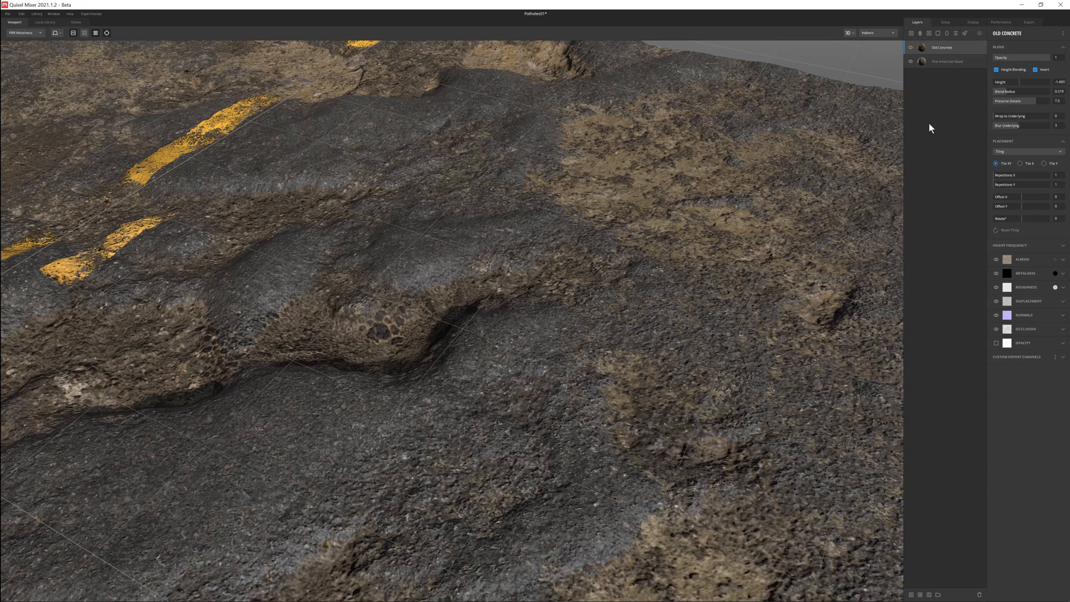
mouse_move(493, 373)
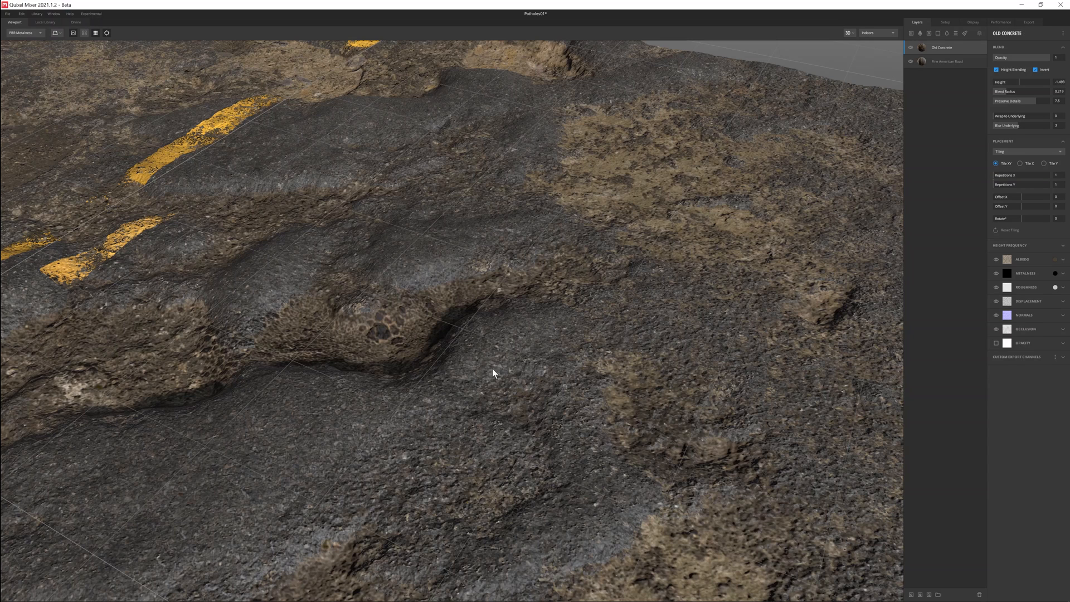
mouse_move(949, 233)
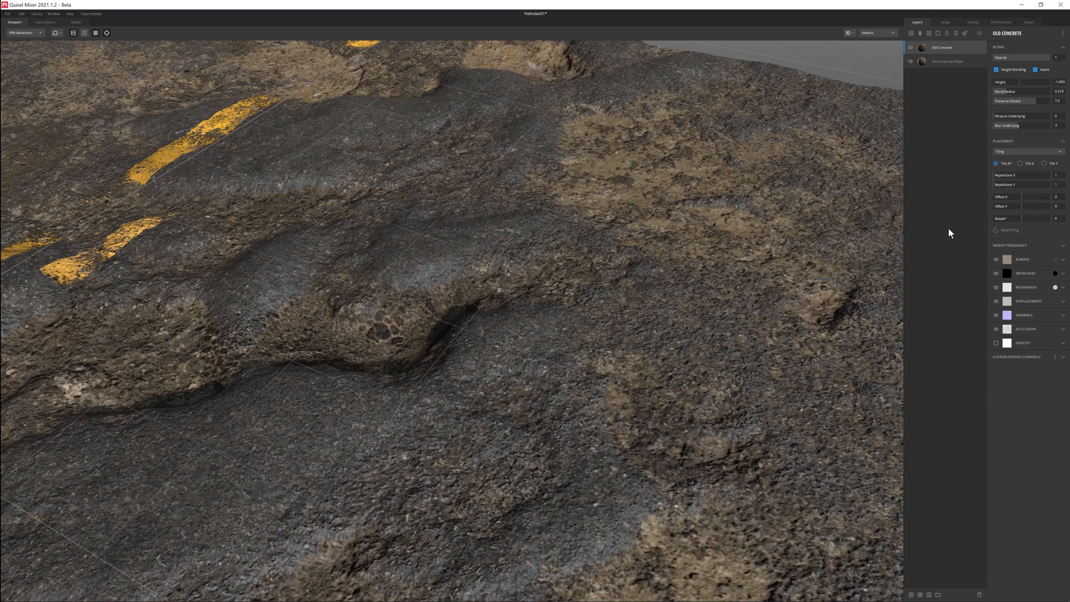
mouse_move(949, 243)
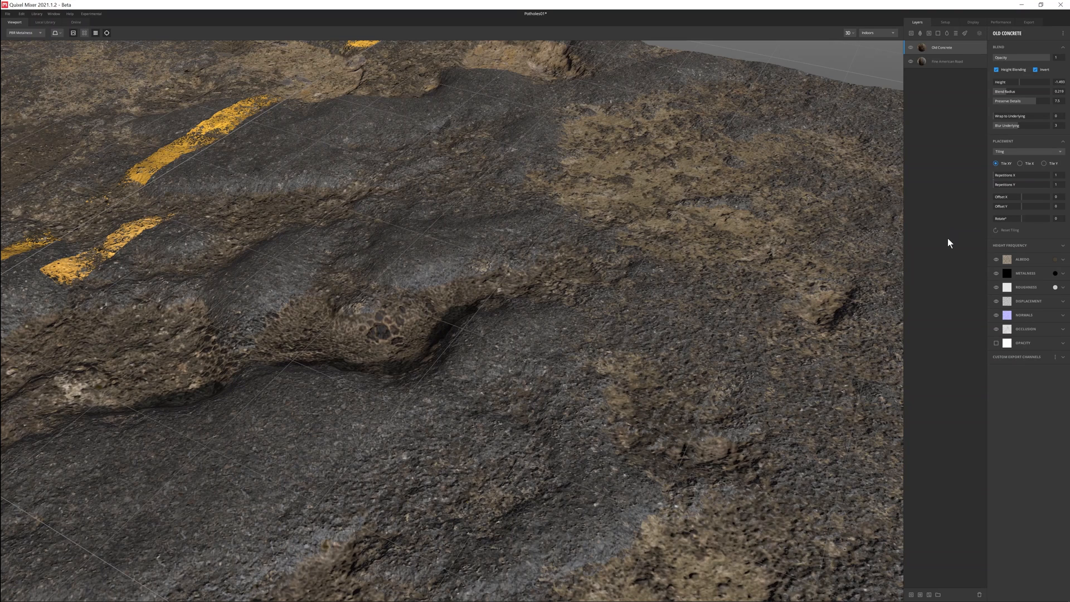
mouse_move(796, 234)
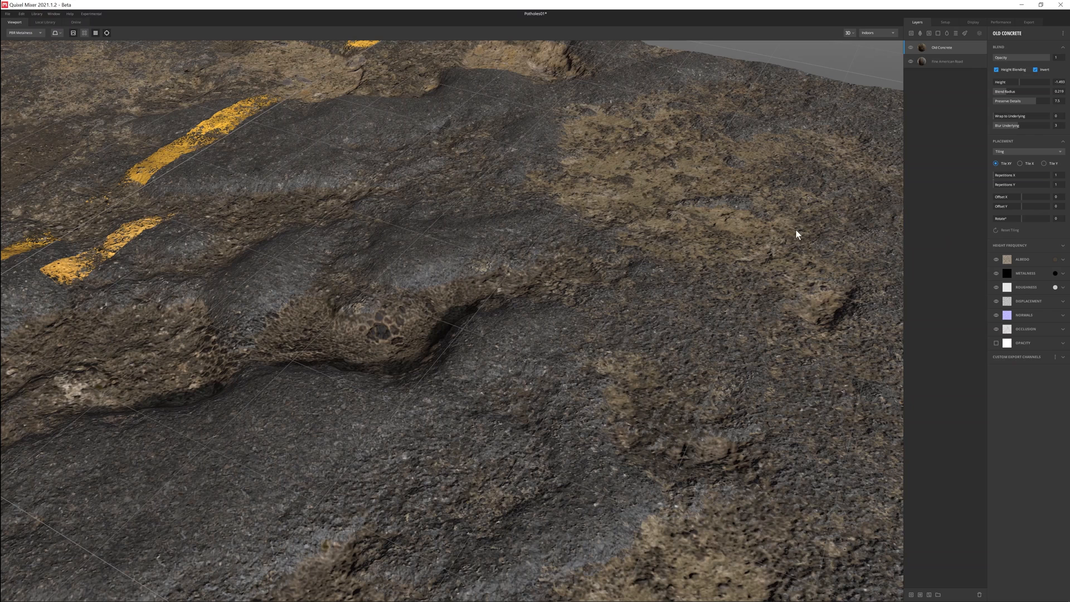
mouse_move(959, 255)
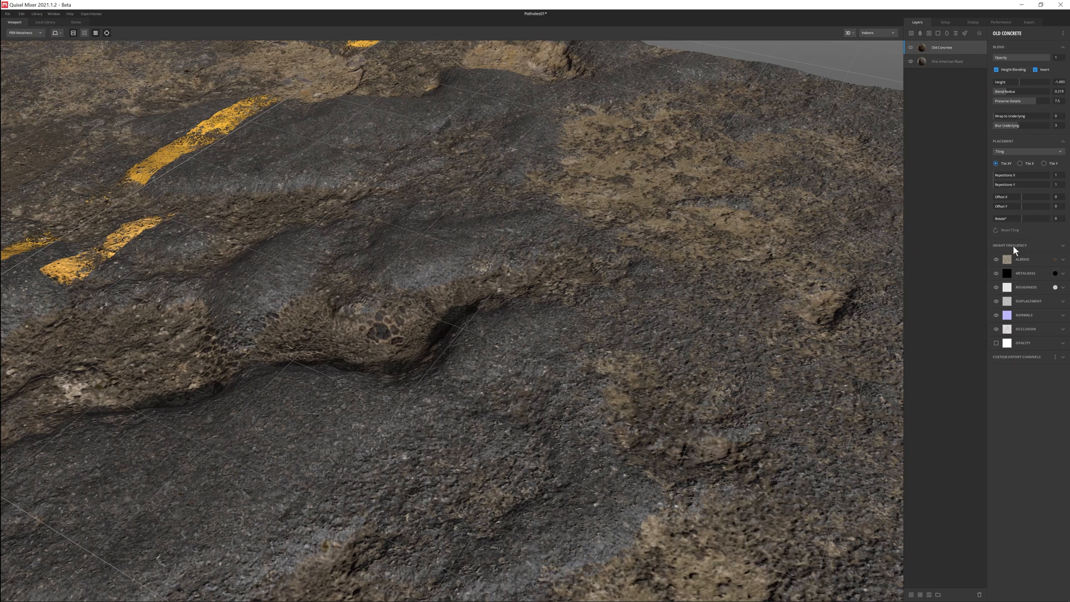
Adjust Old Concrete's High and Low Height Frequency sliders, then review the whole road.
left_click(1009, 245)
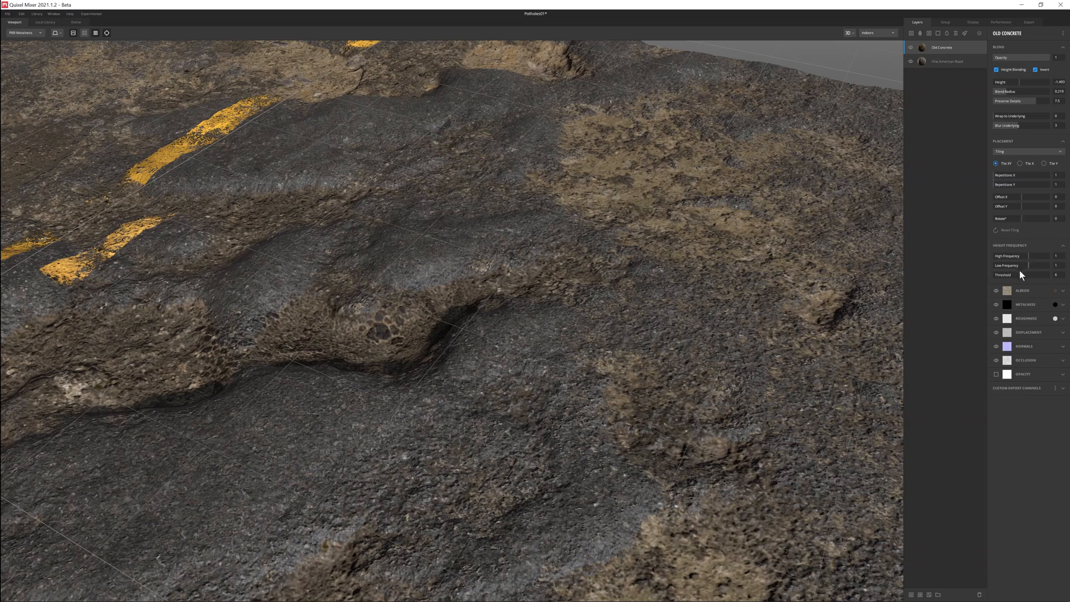
mouse_move(668, 238)
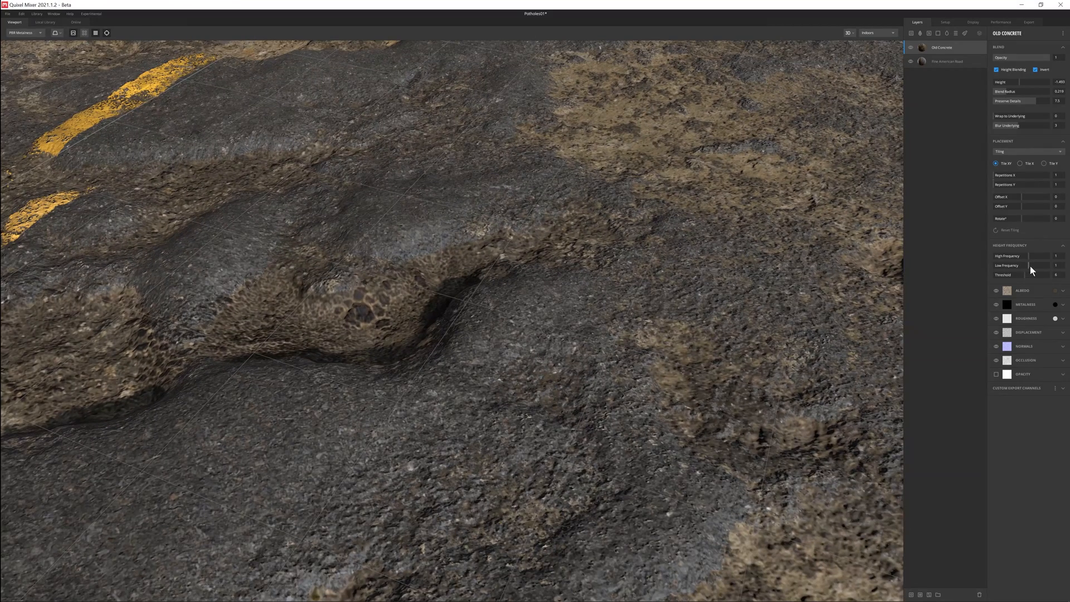
left_click_drag(1027, 265, 1051, 264)
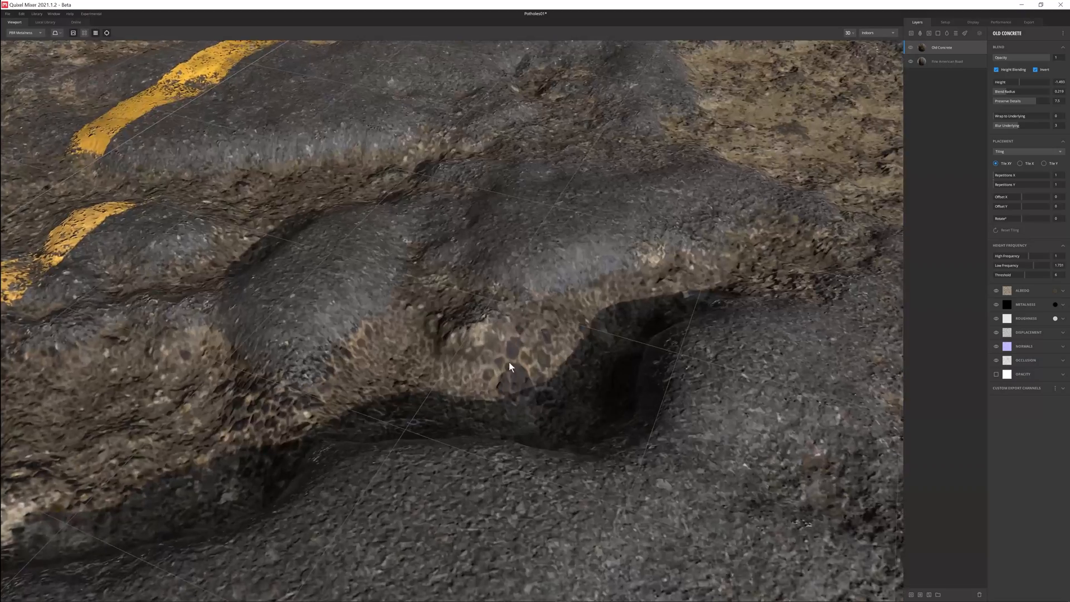
left_click_drag(1030, 256, 1051, 256)
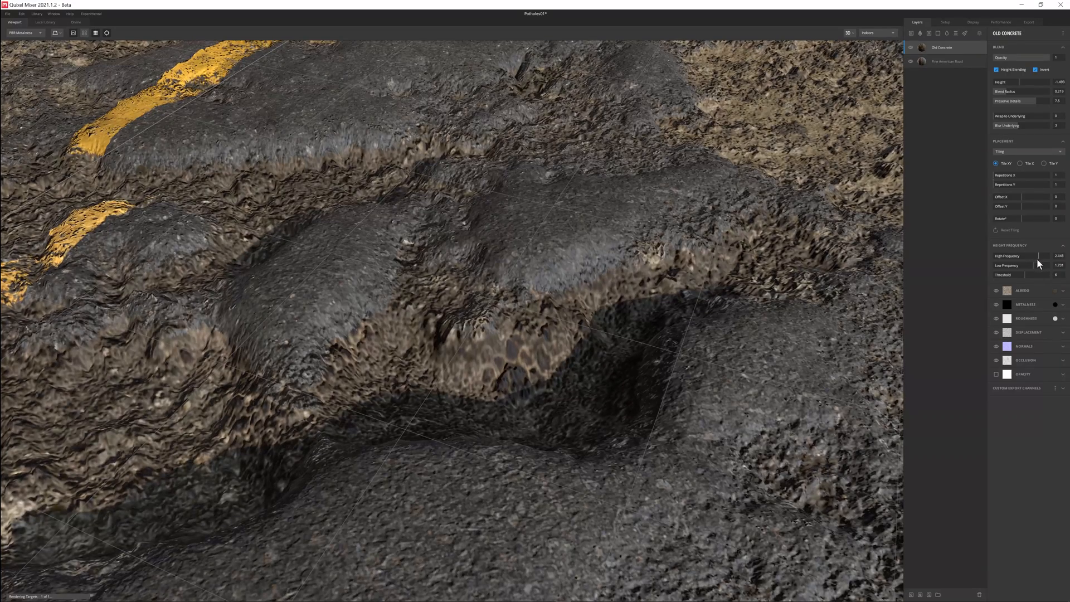
left_click_drag(1037, 256, 1026, 256)
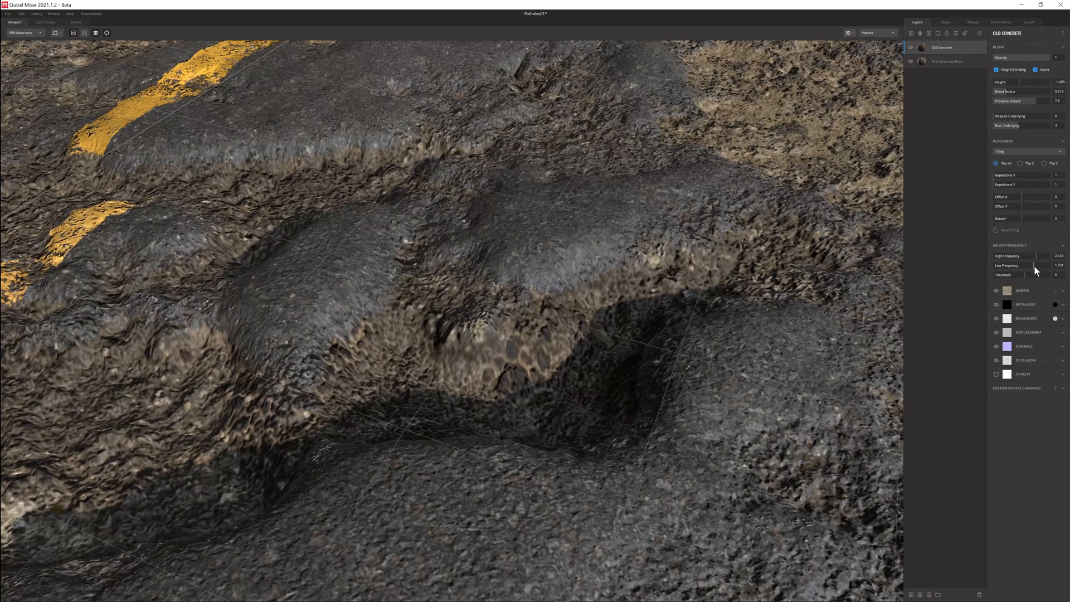
left_click_drag(1044, 265, 1027, 264)
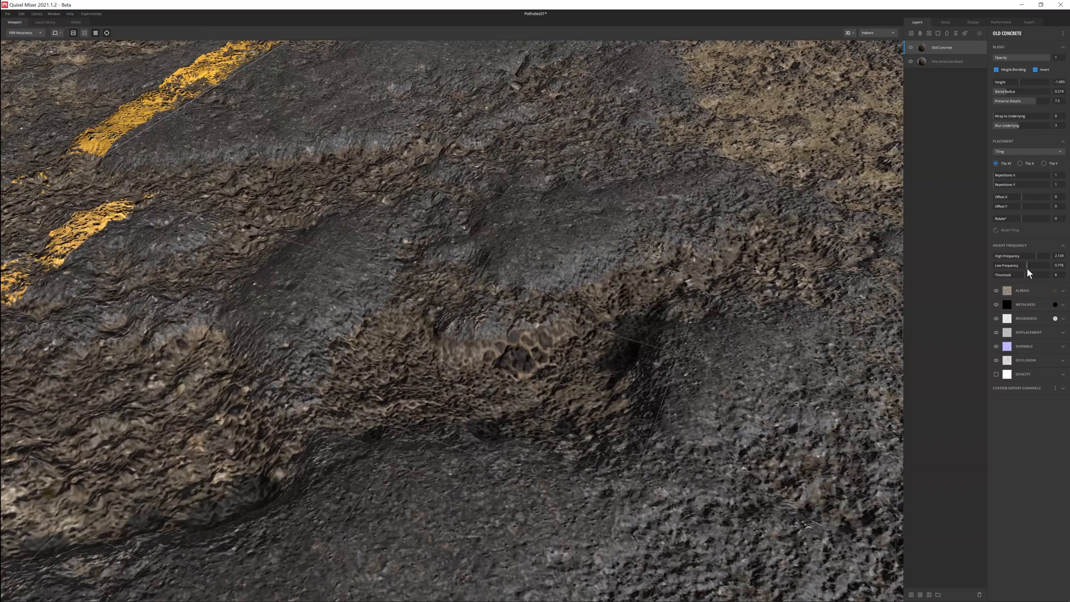
left_click_drag(1037, 255, 1024, 256)
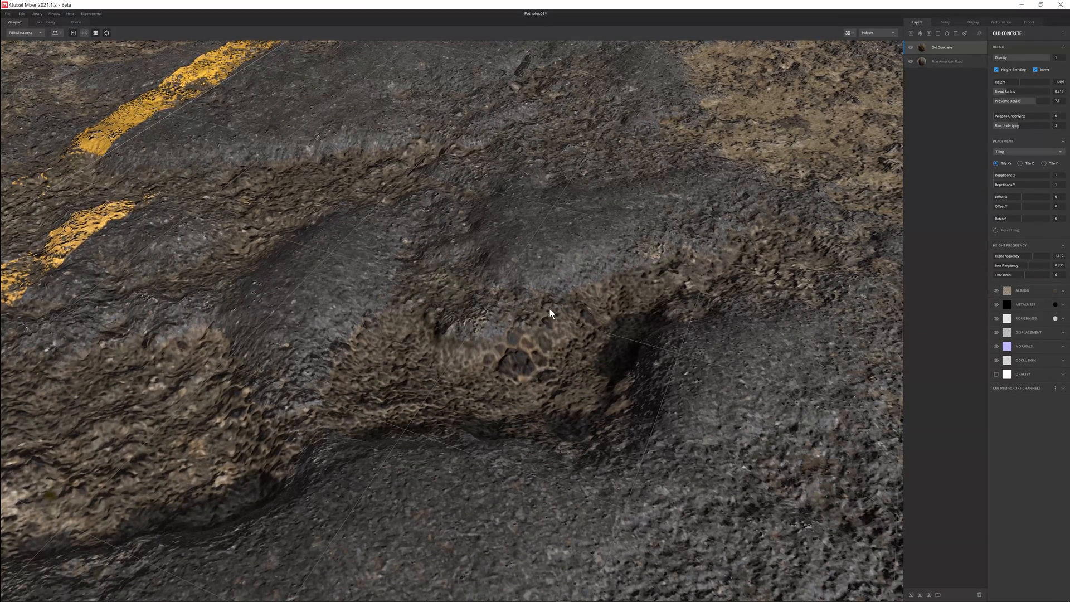
left_click_drag(551, 313, 477, 334)
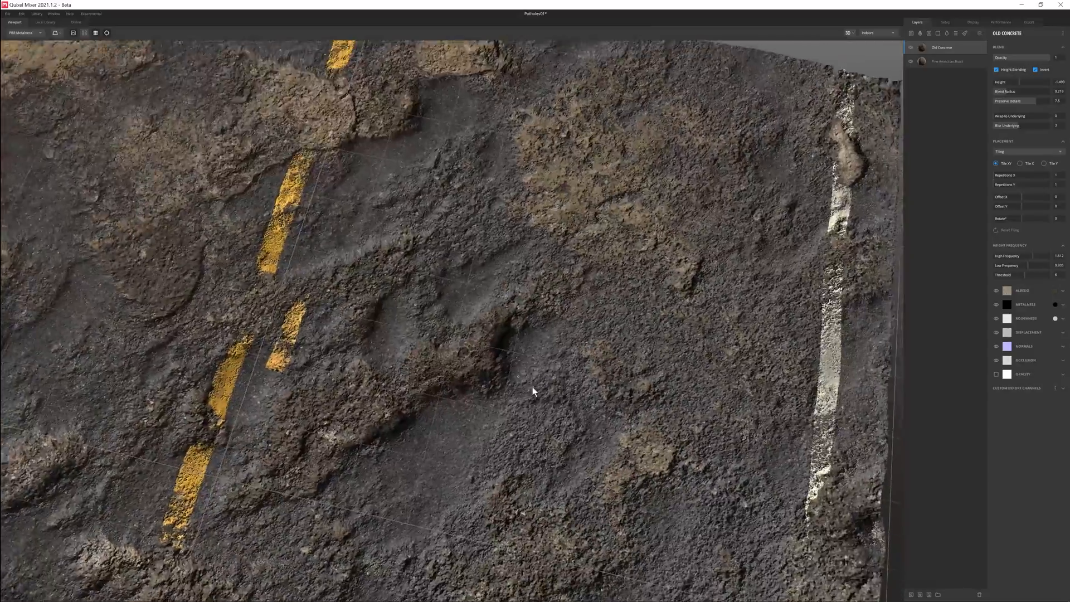
left_click_drag(532, 392, 638, 246)
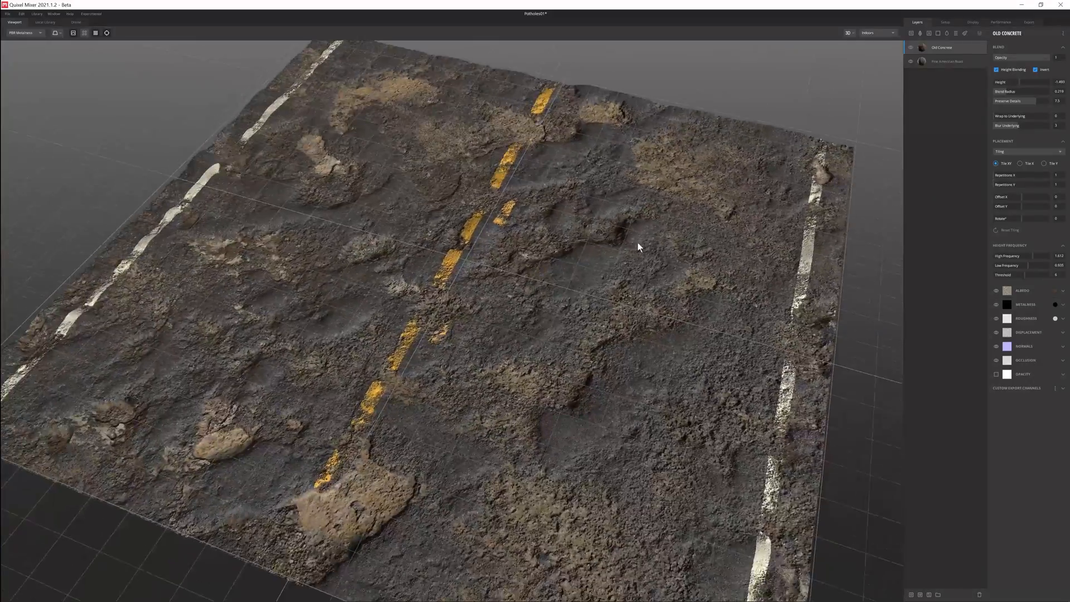
left_click_drag(638, 247, 534, 358)
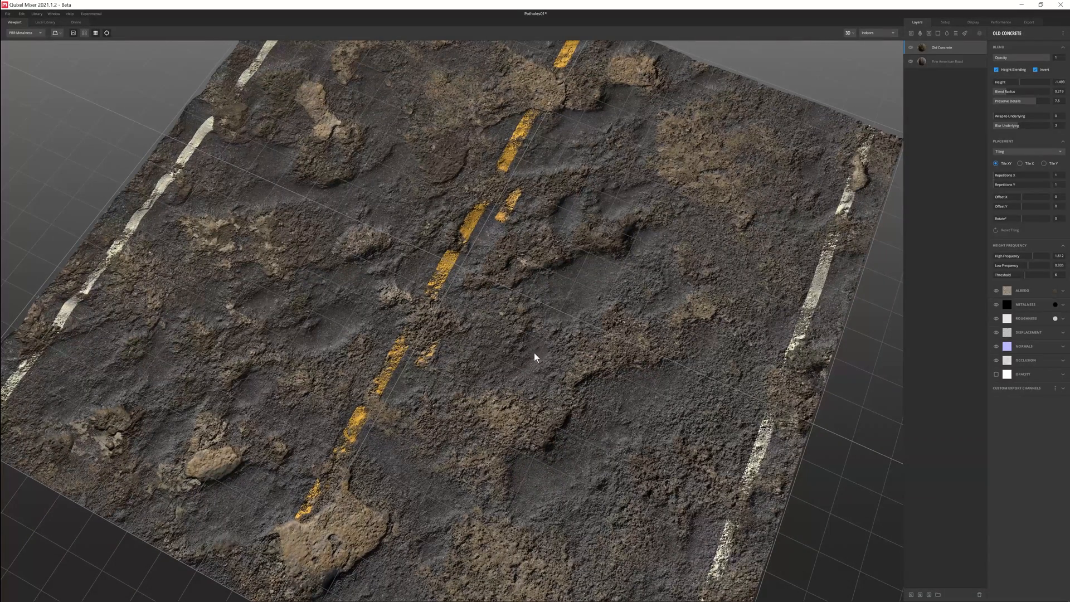
mouse_move(597, 360)
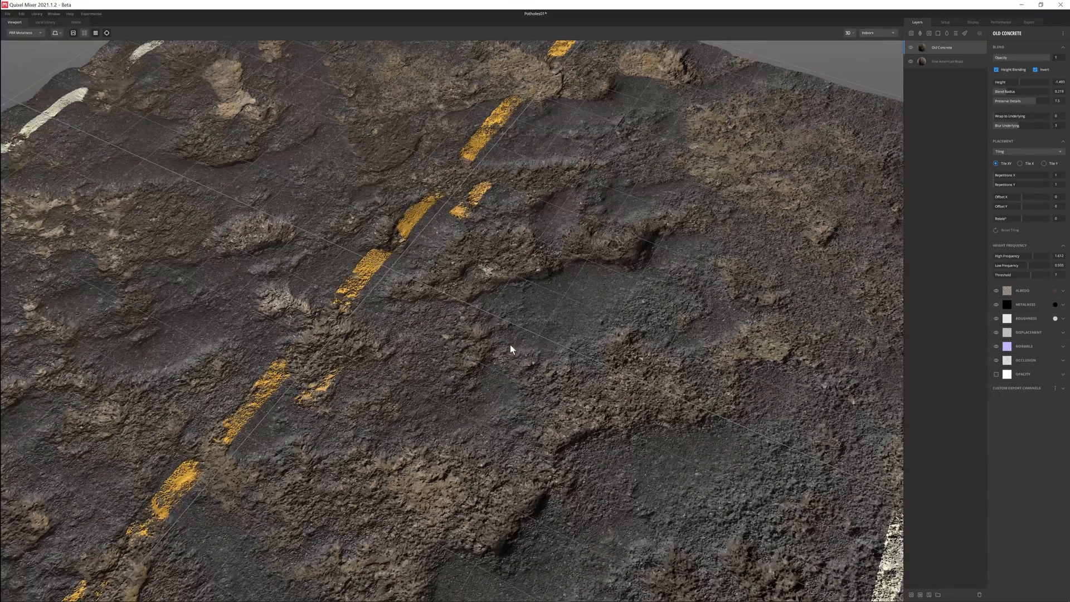
mouse_move(601, 404)
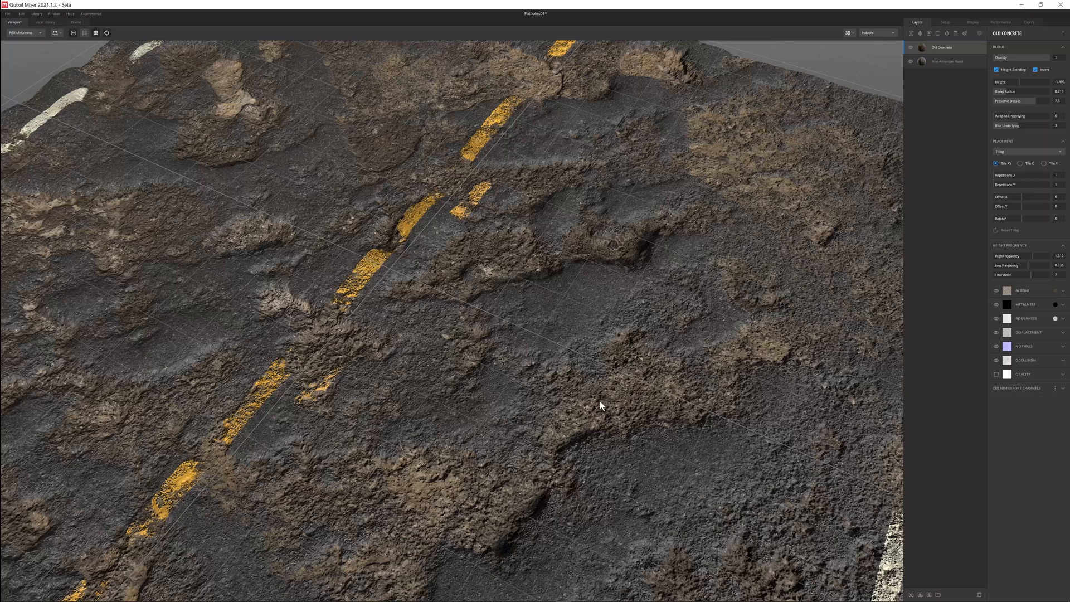
mouse_move(629, 408)
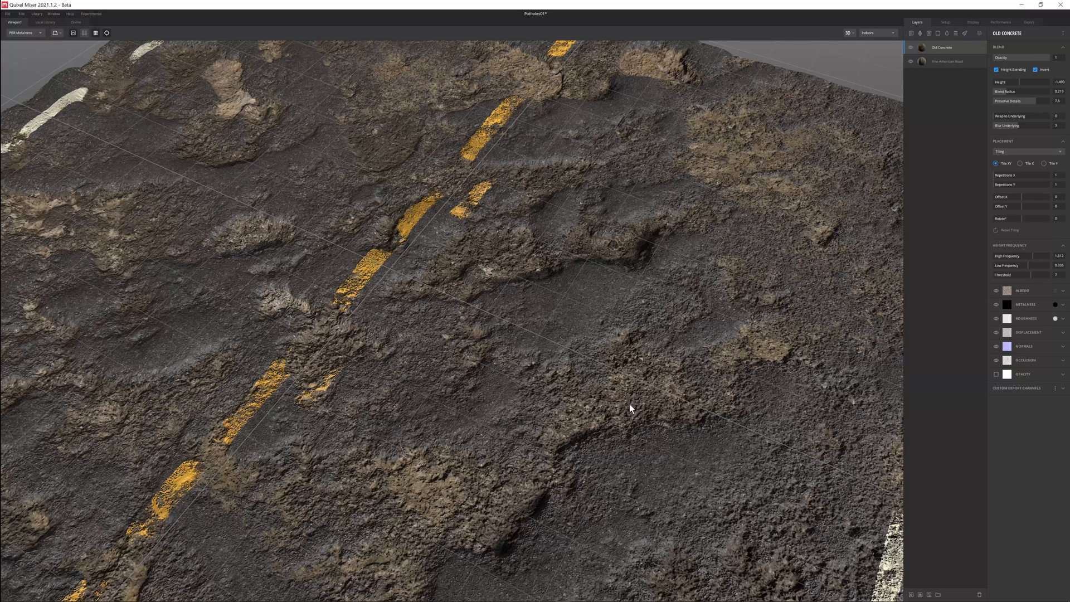
mouse_move(635, 423)
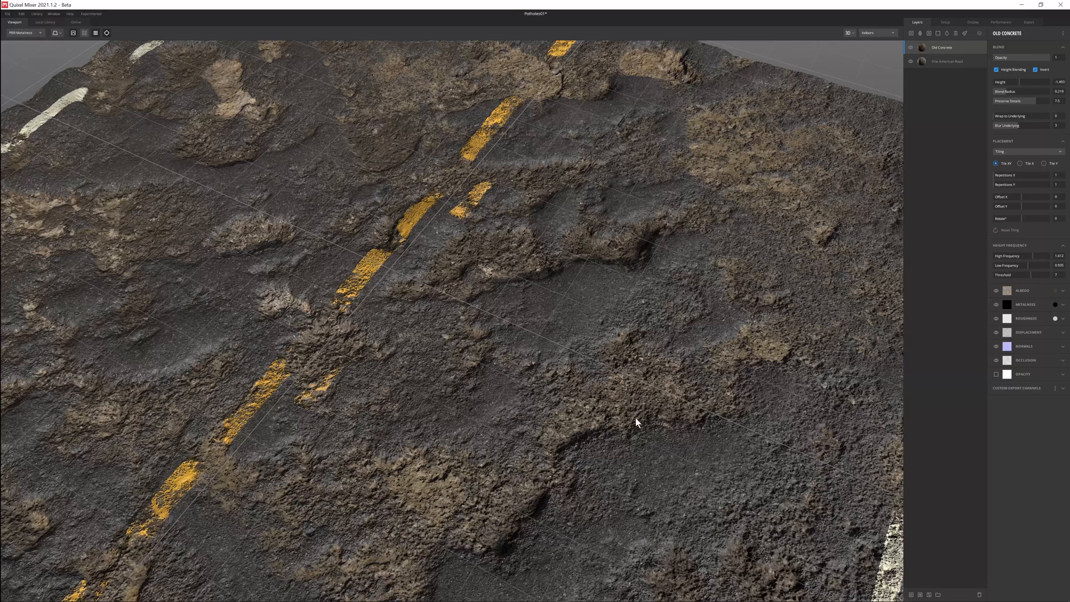
mouse_move(946, 317)
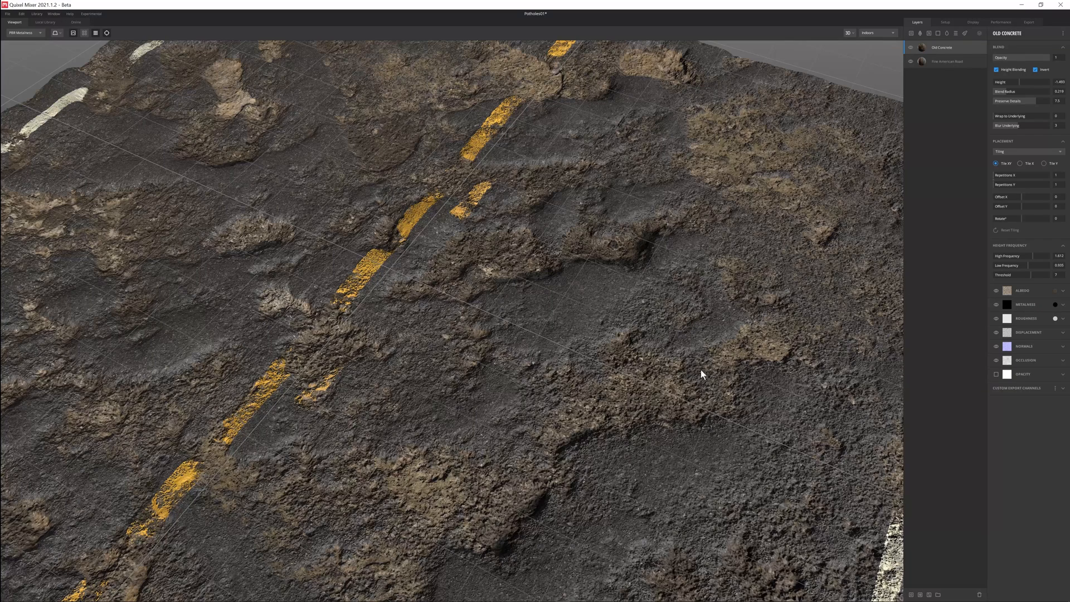
mouse_move(635, 453)
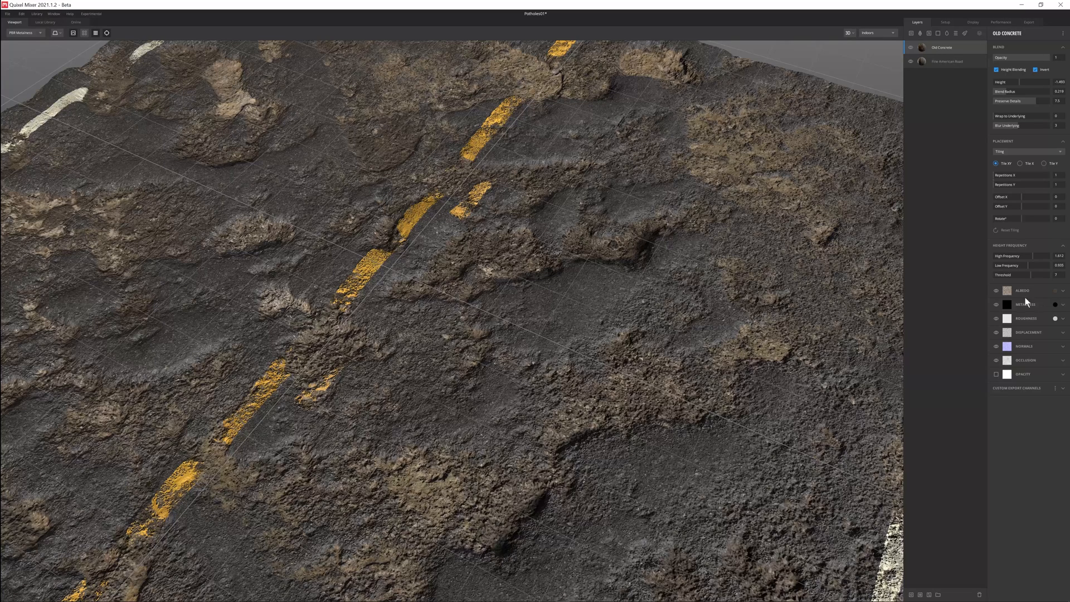
mouse_move(1054, 297)
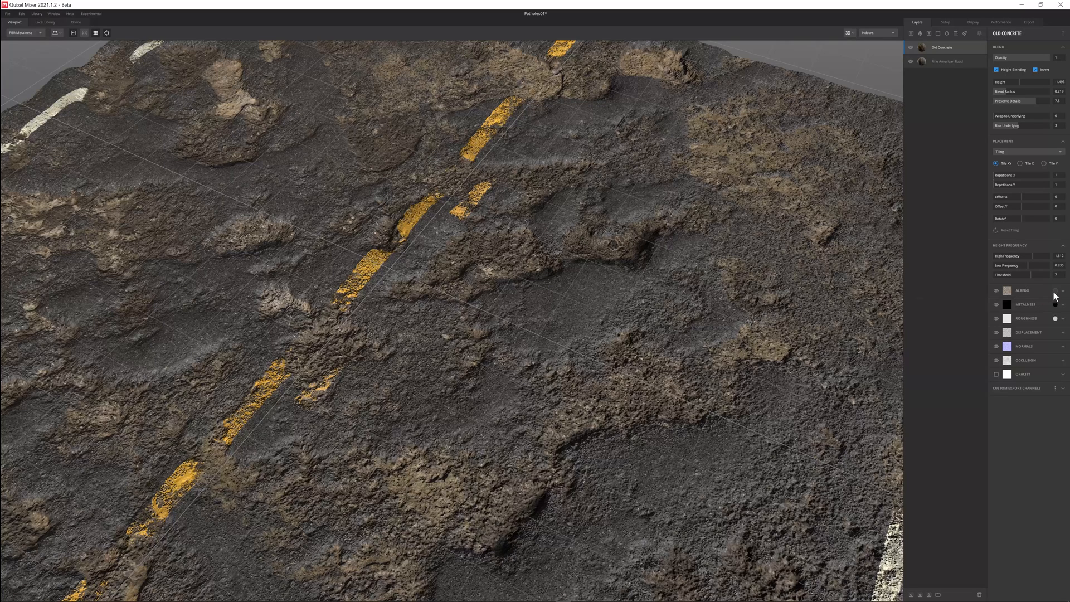
Preview a green albedo tint, cancel it, and set Old Concrete's Match to Underlying to 1.
left_click(1062, 289)
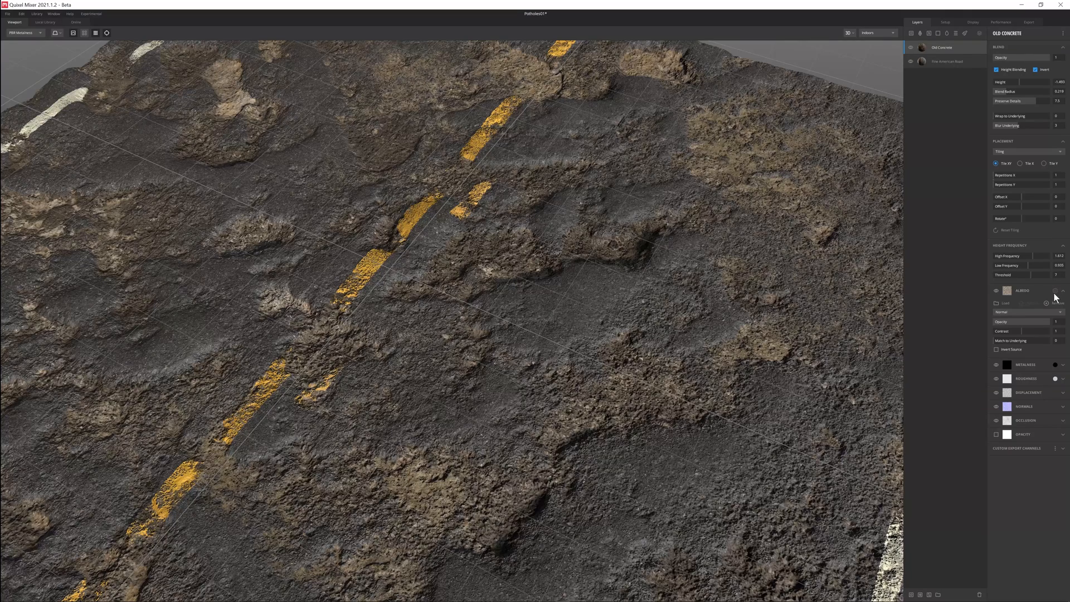
left_click(1006, 291)
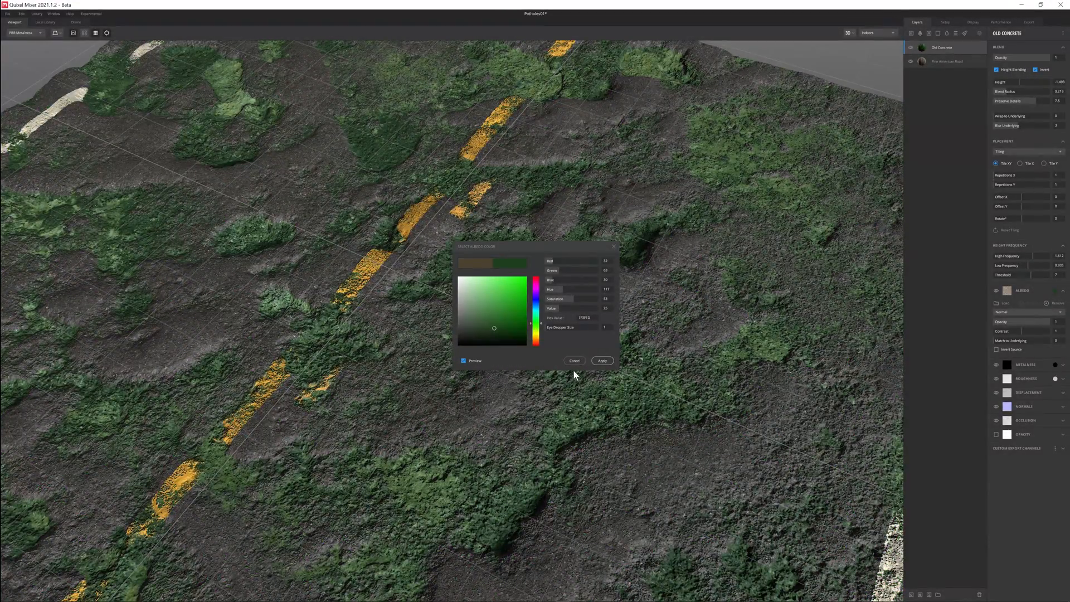
left_click(574, 360)
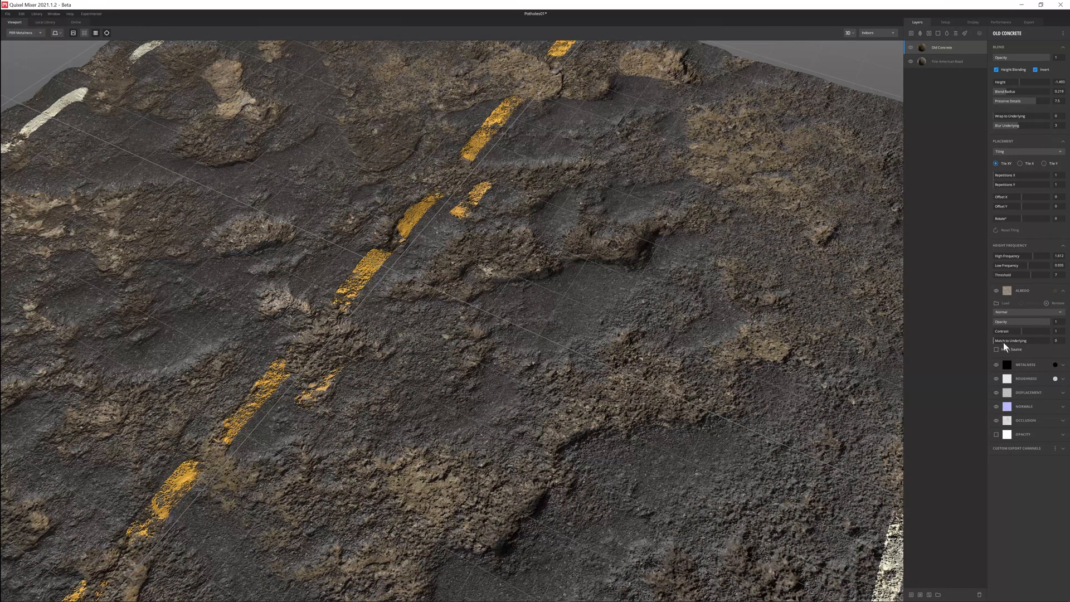
left_click(995, 341)
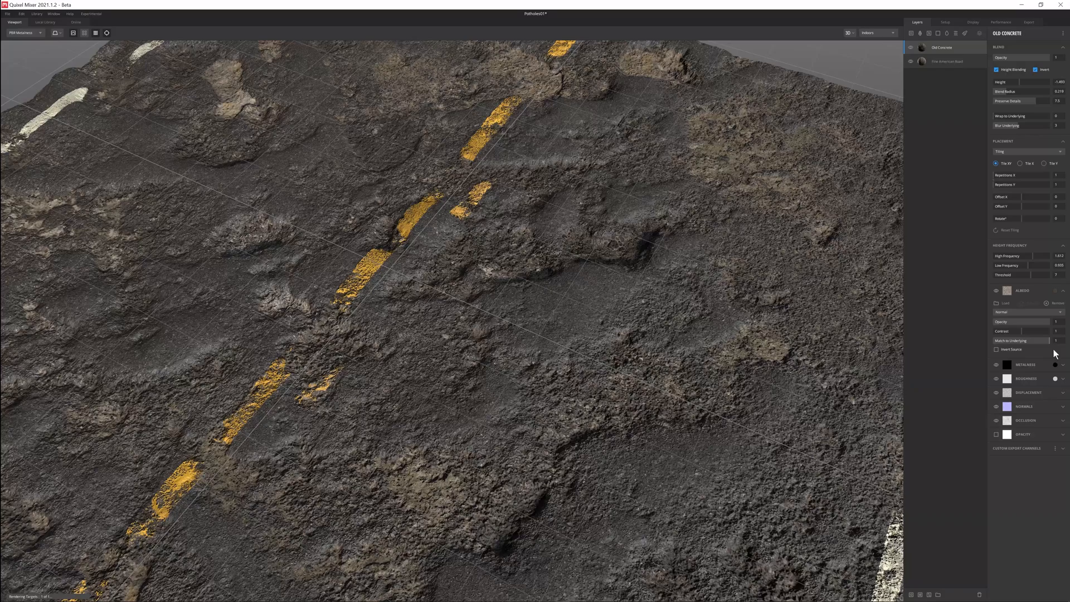
left_click_drag(1054, 340, 1033, 341)
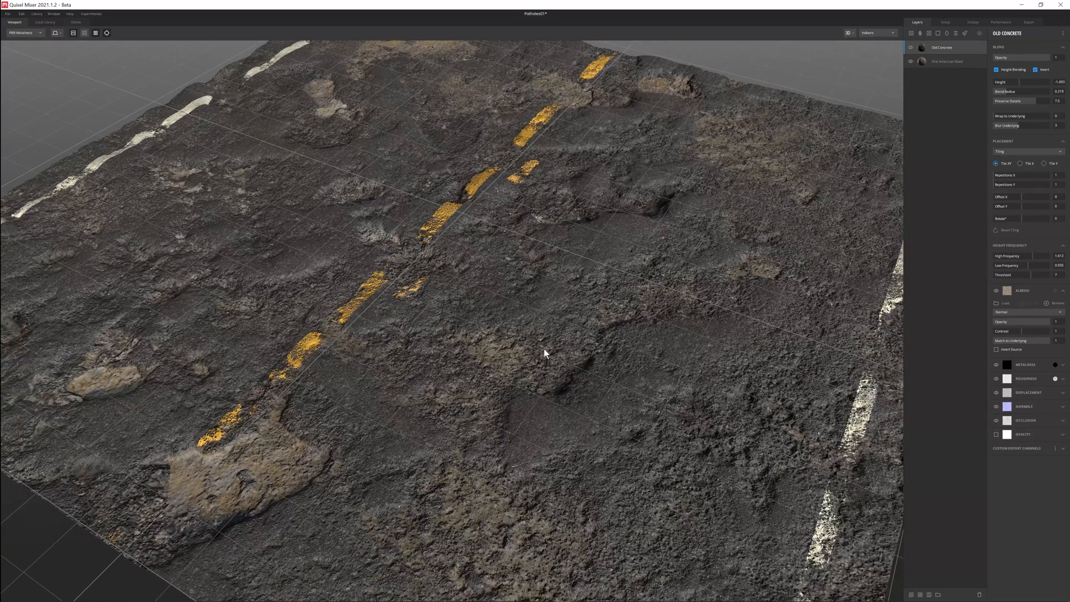
mouse_move(378, 446)
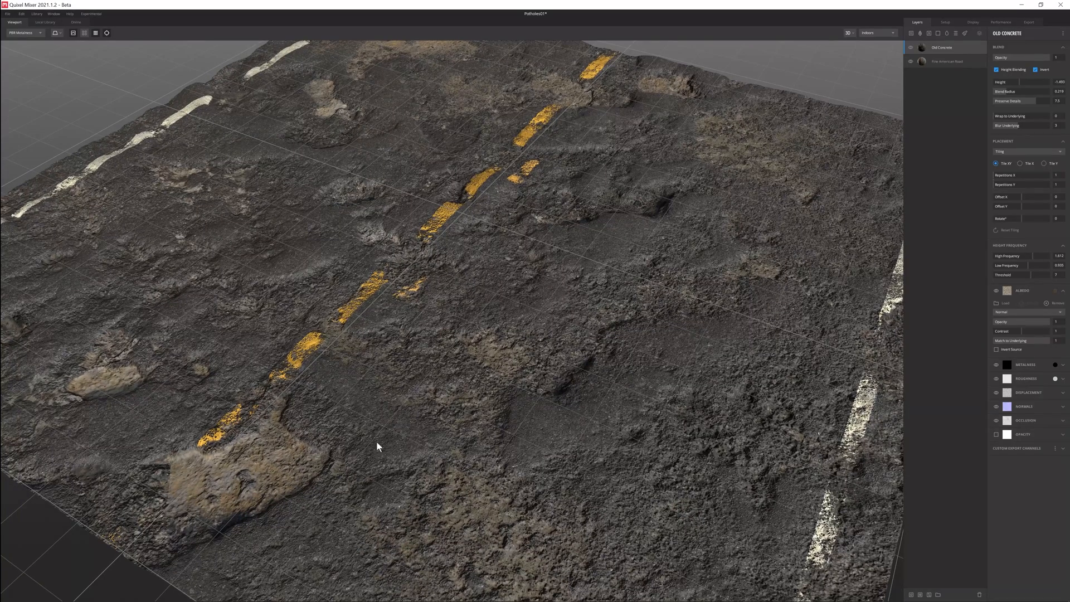
mouse_move(261, 510)
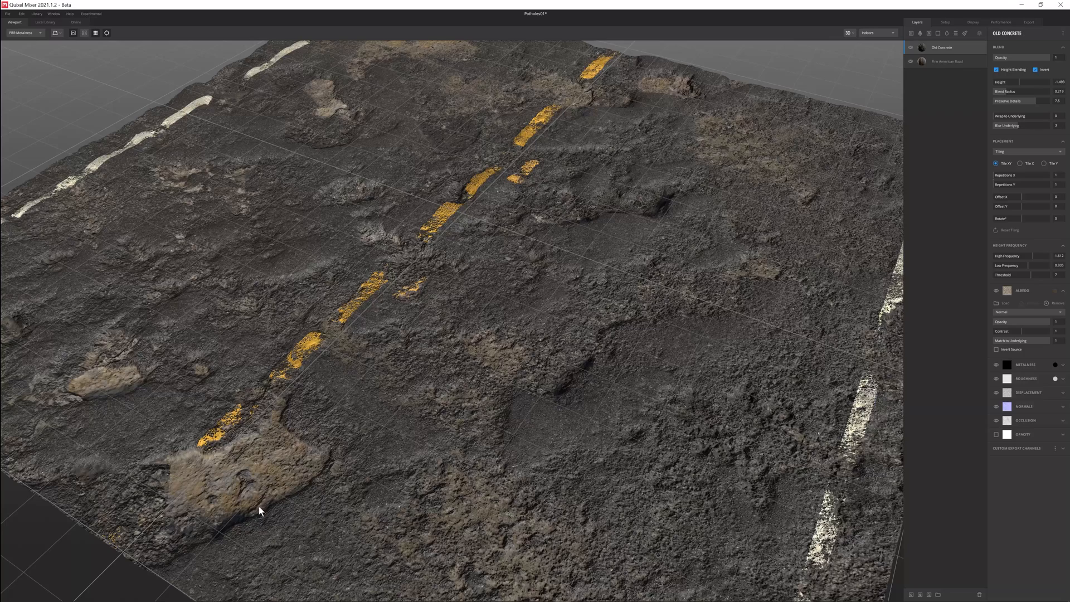
mouse_move(492, 398)
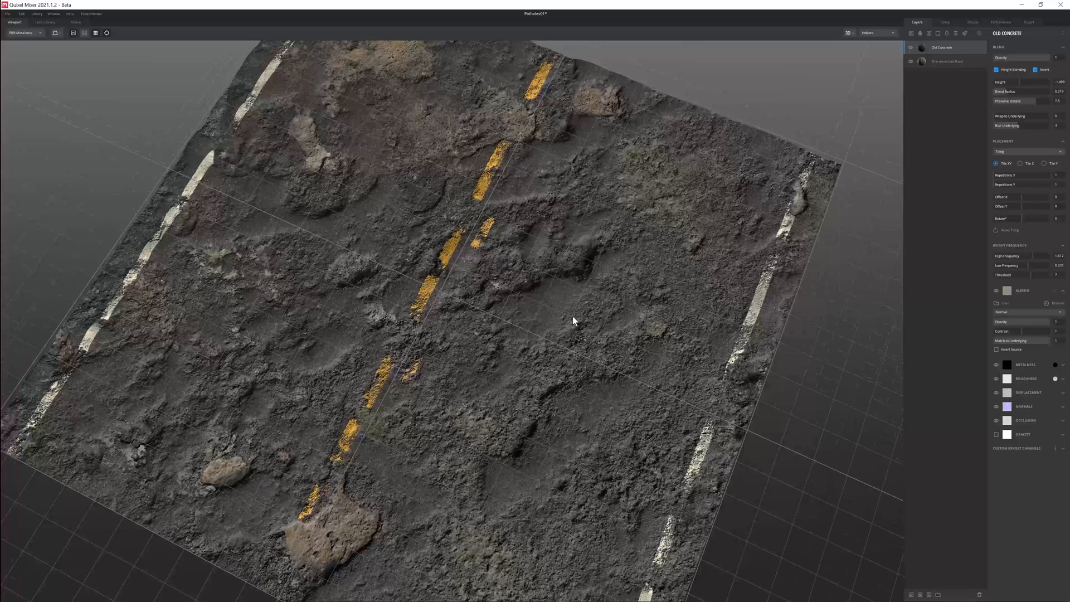
left_click_drag(573, 321, 539, 335)
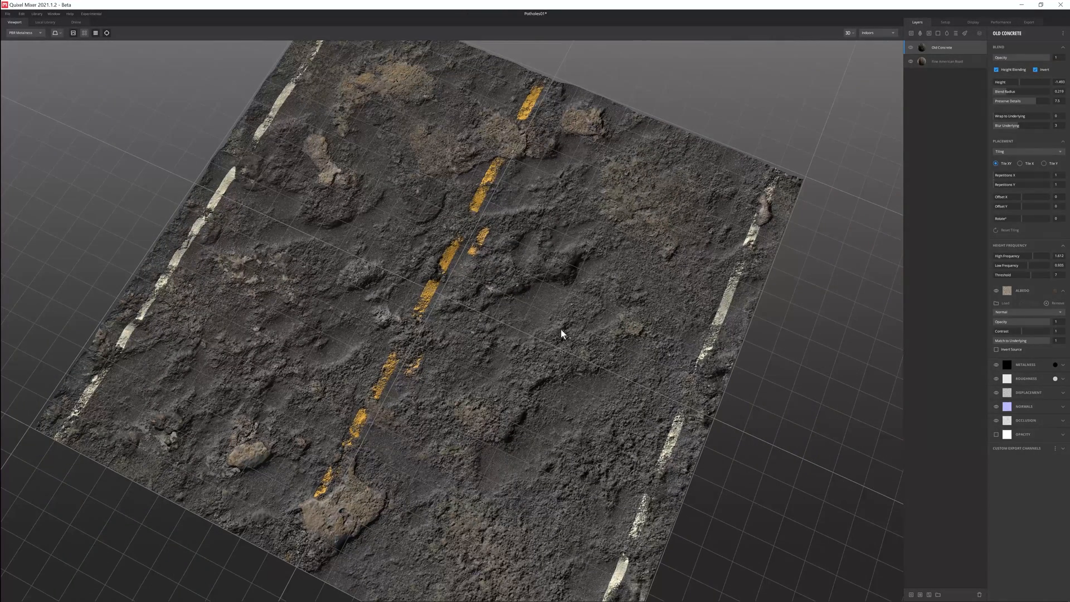
mouse_move(653, 259)
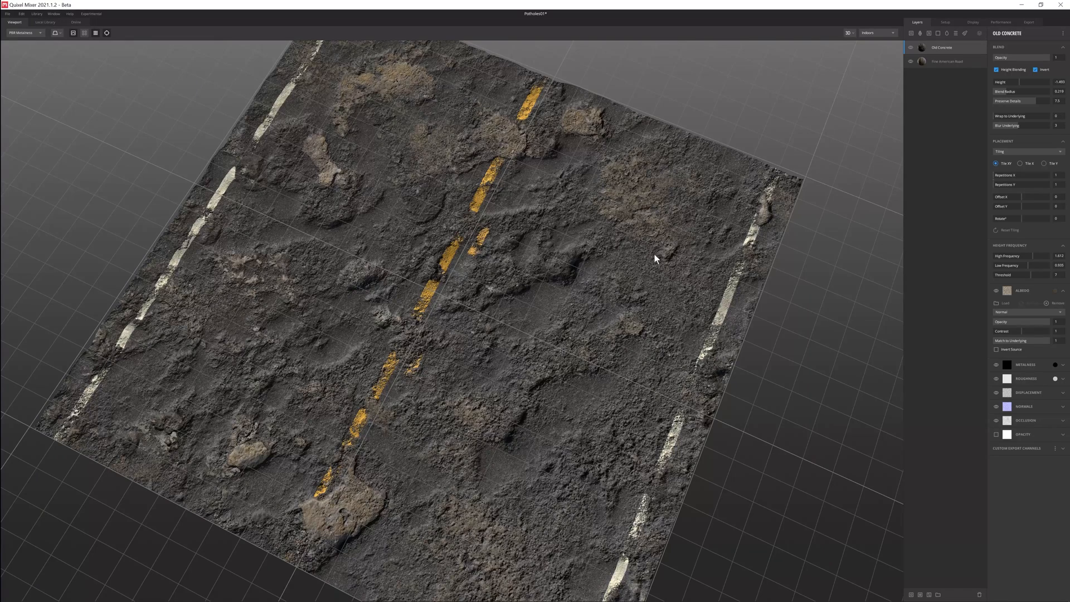
mouse_move(960, 57)
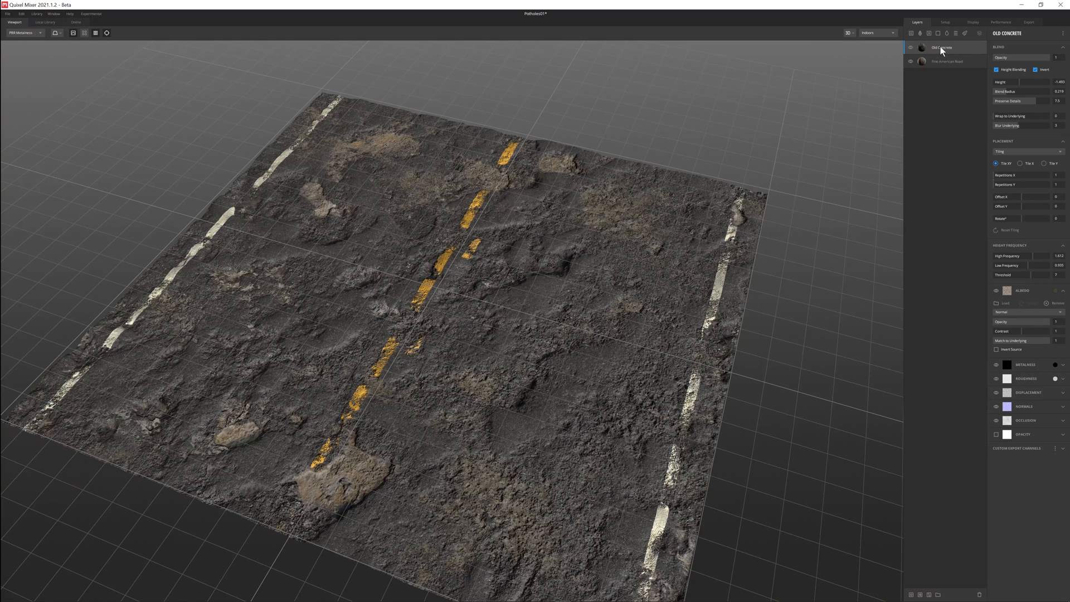
Add a paint mask to Old Concrete and brush concrete off the lower right road and centre-line area.
right_click(942, 47)
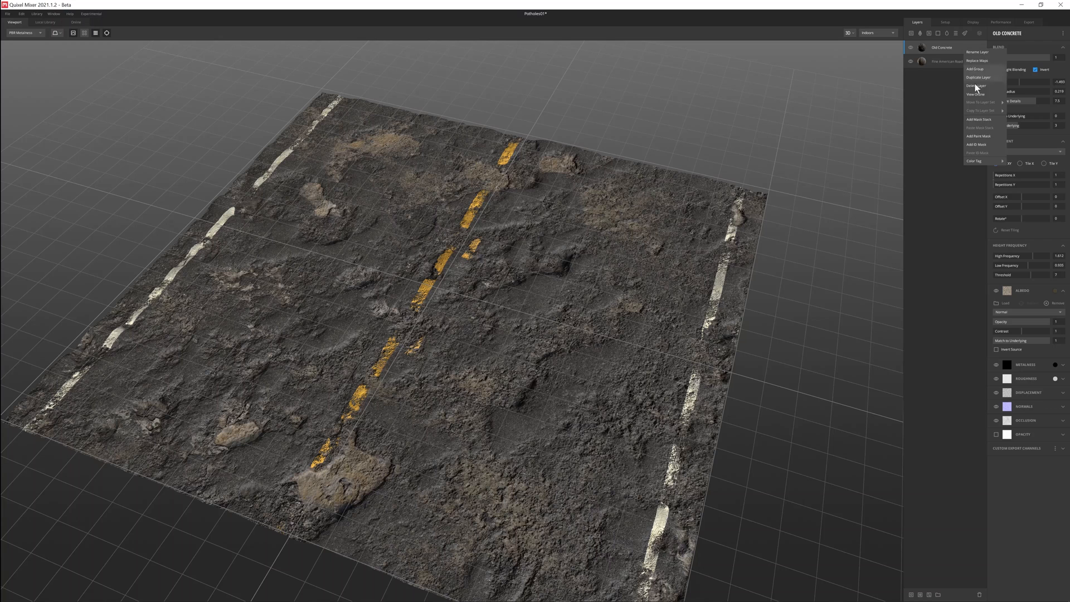
mouse_move(979, 136)
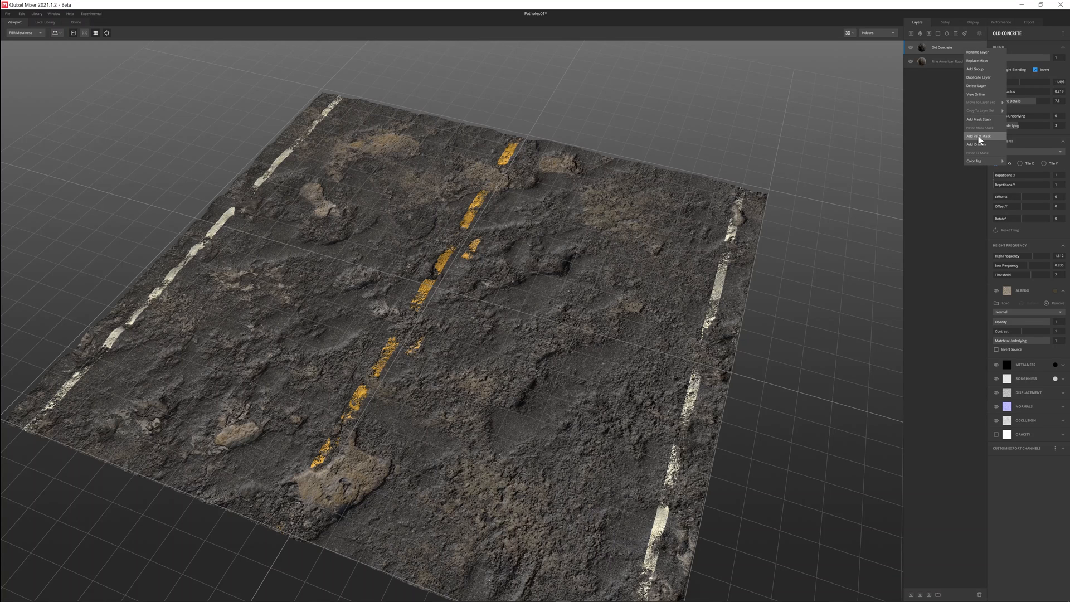
left_click(977, 134)
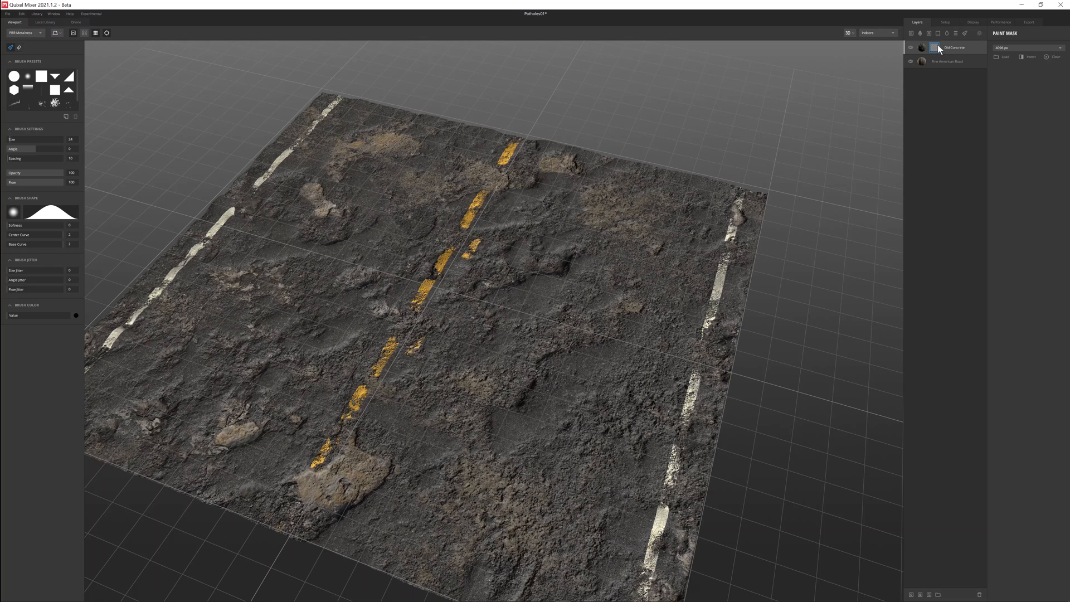
mouse_move(27, 77)
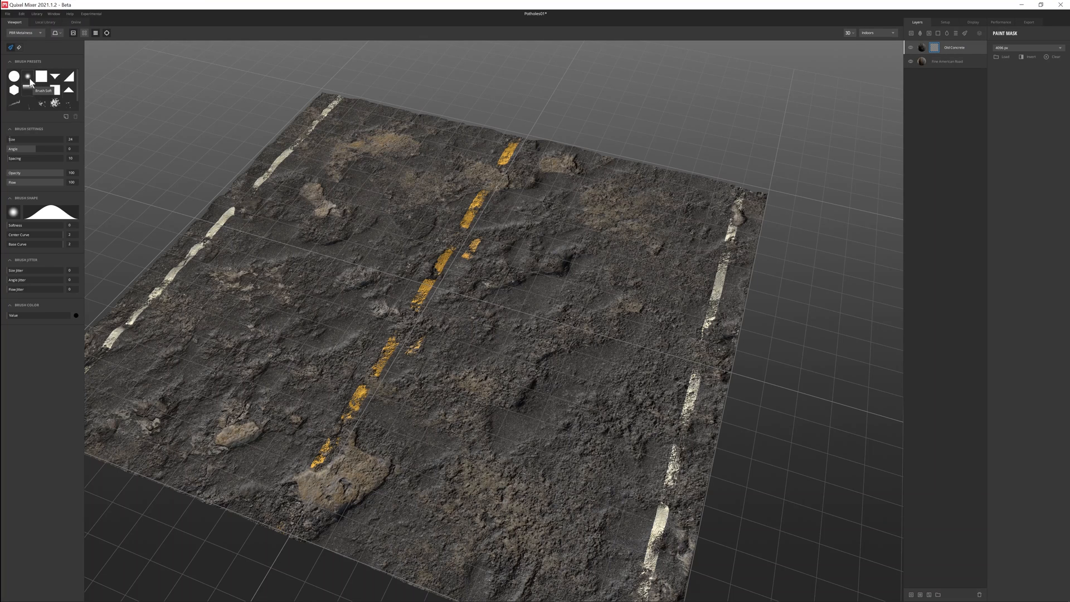
mouse_move(33, 108)
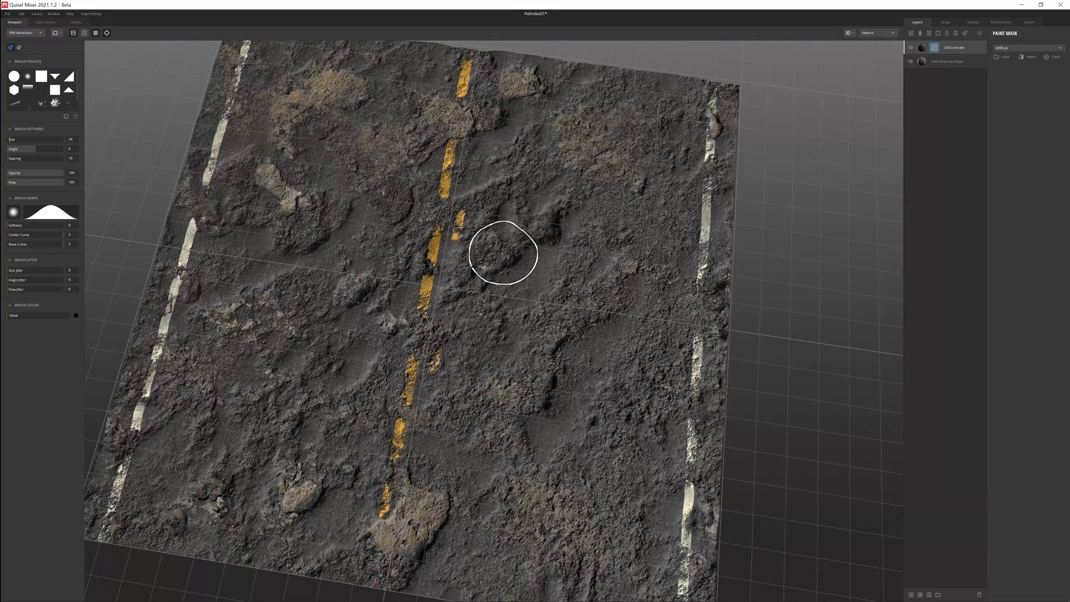
mouse_move(574, 203)
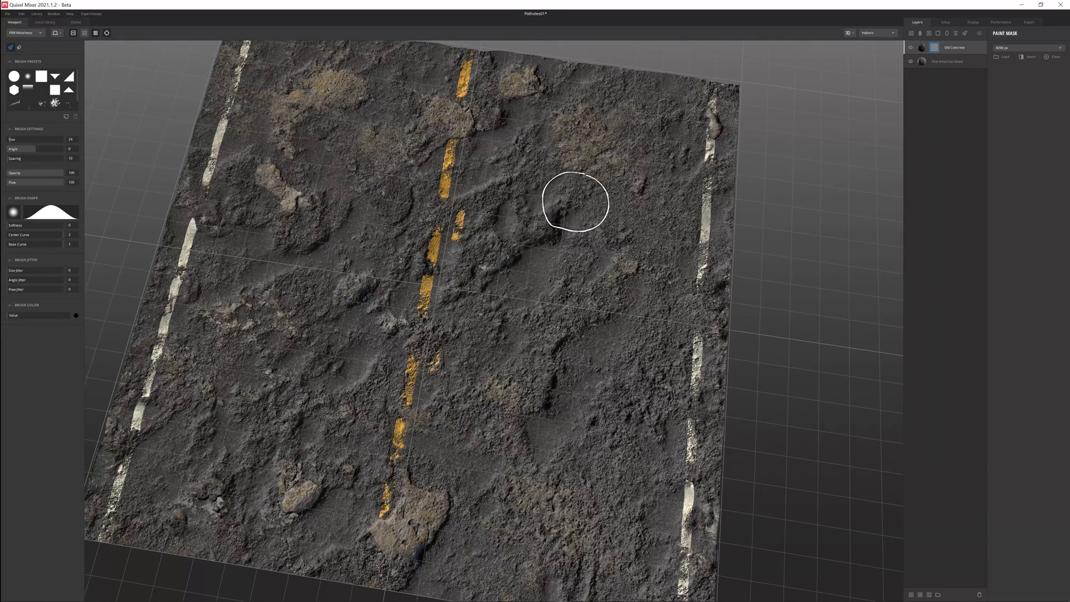
mouse_move(537, 327)
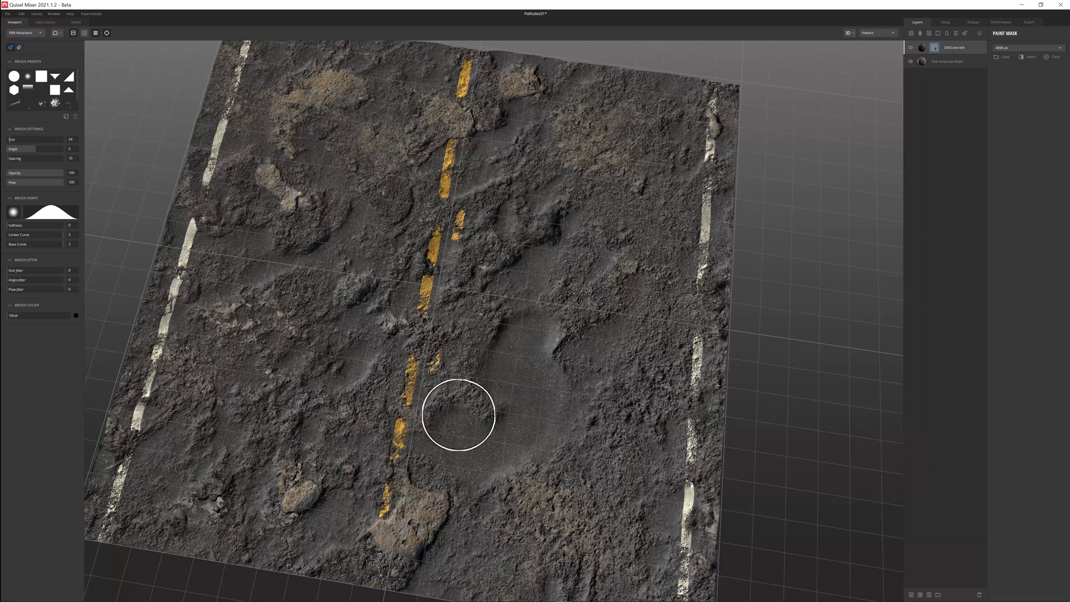
left_click_drag(457, 416, 492, 496)
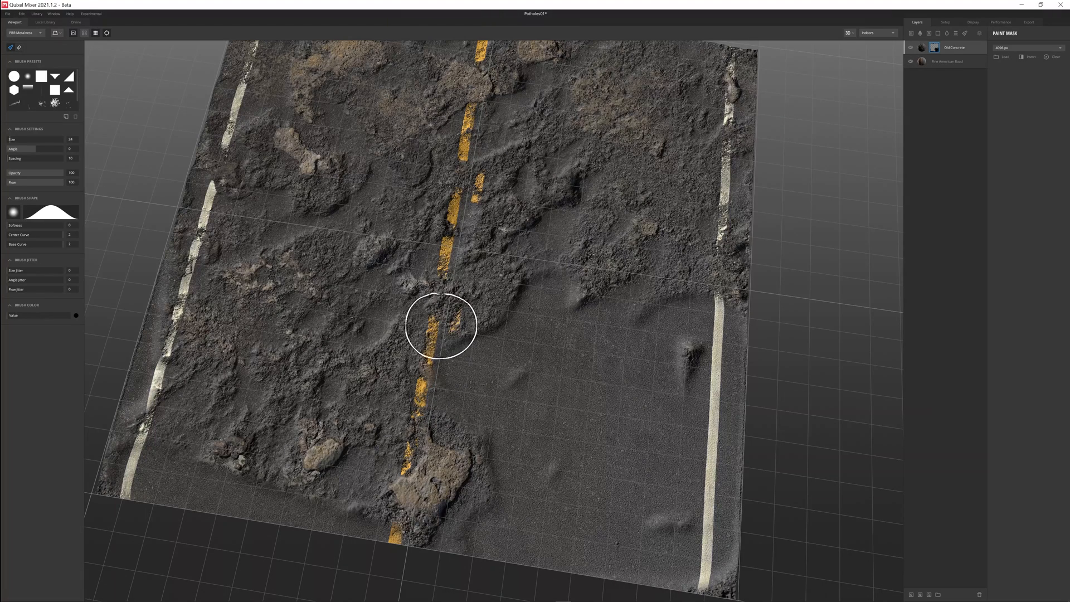
mouse_move(36, 195)
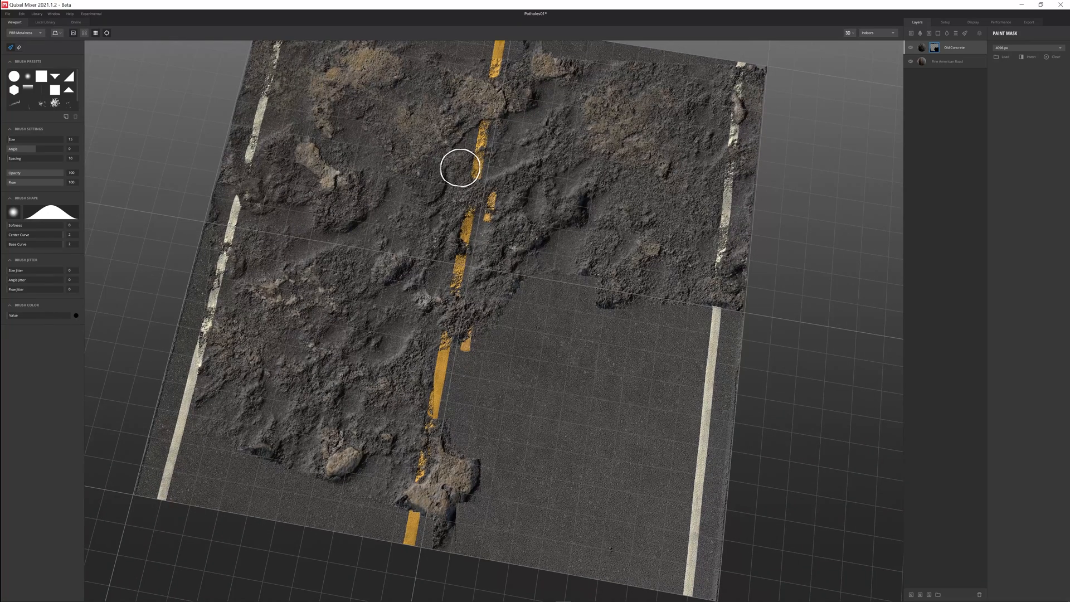
left_click_drag(459, 167, 446, 211)
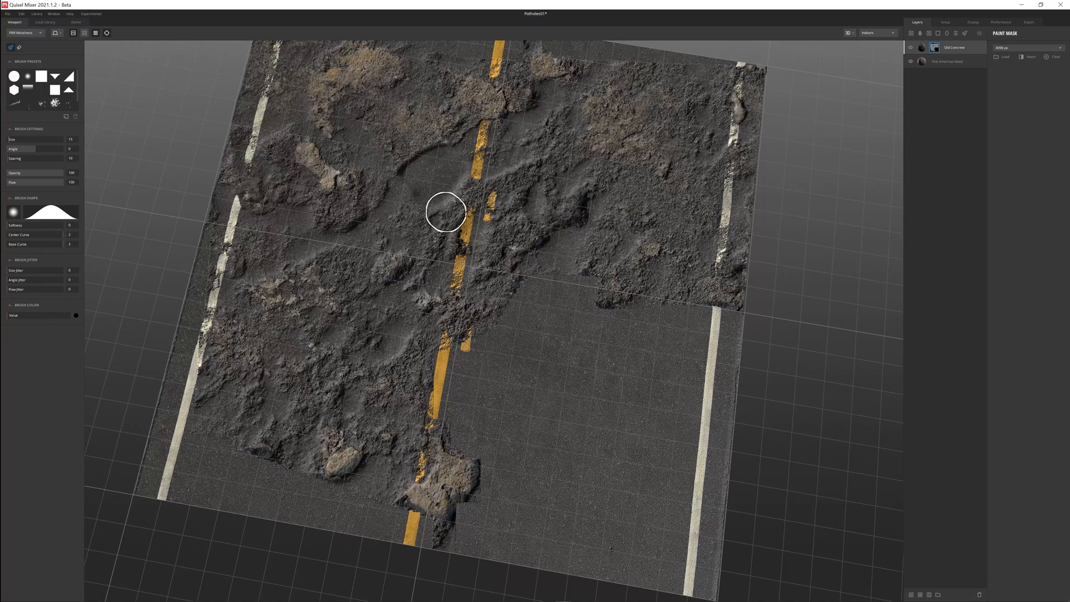
left_click(954, 47)
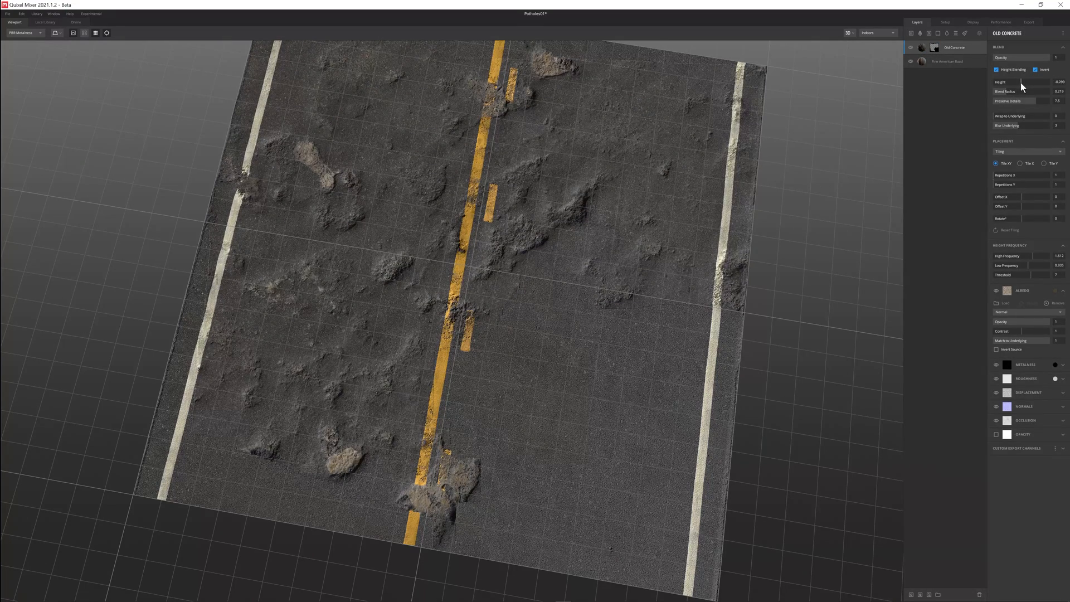
Drag Old Concrete's Height slider to a negative value so its patches sink into divots.
left_click_drag(1003, 82, 1037, 82)
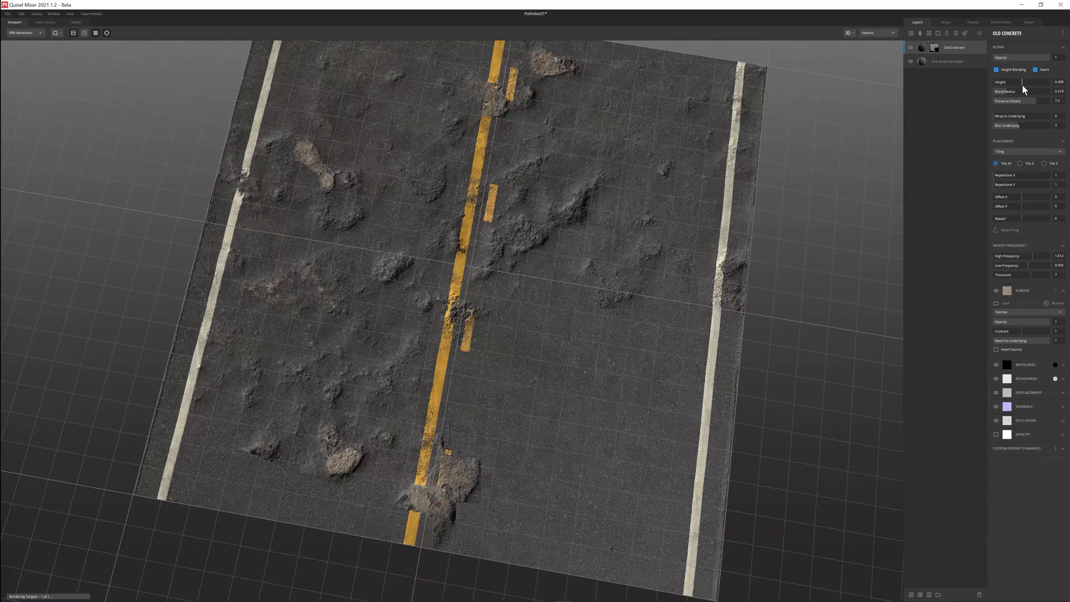
left_click_drag(1030, 82, 1003, 82)
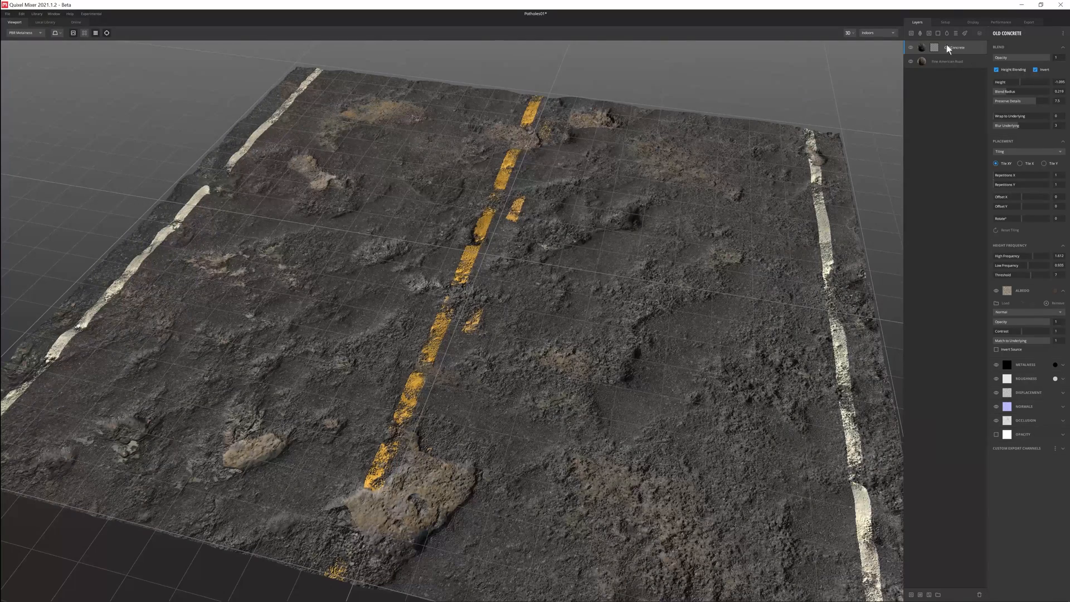
mouse_move(962, 75)
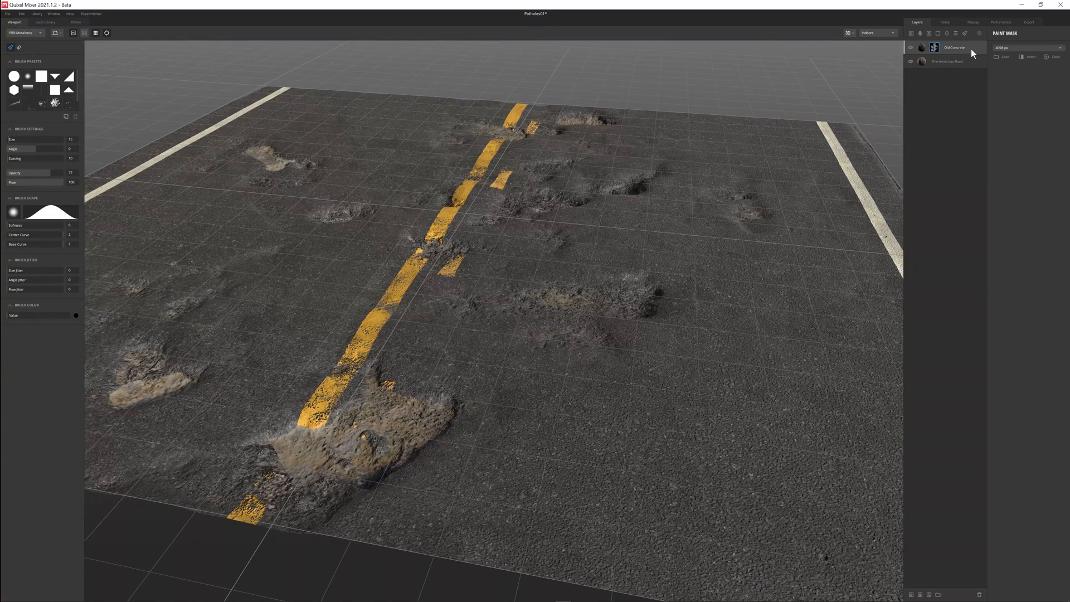
Select the Old Concrete layer to show its layer properties instead of the mask.
left_click(954, 47)
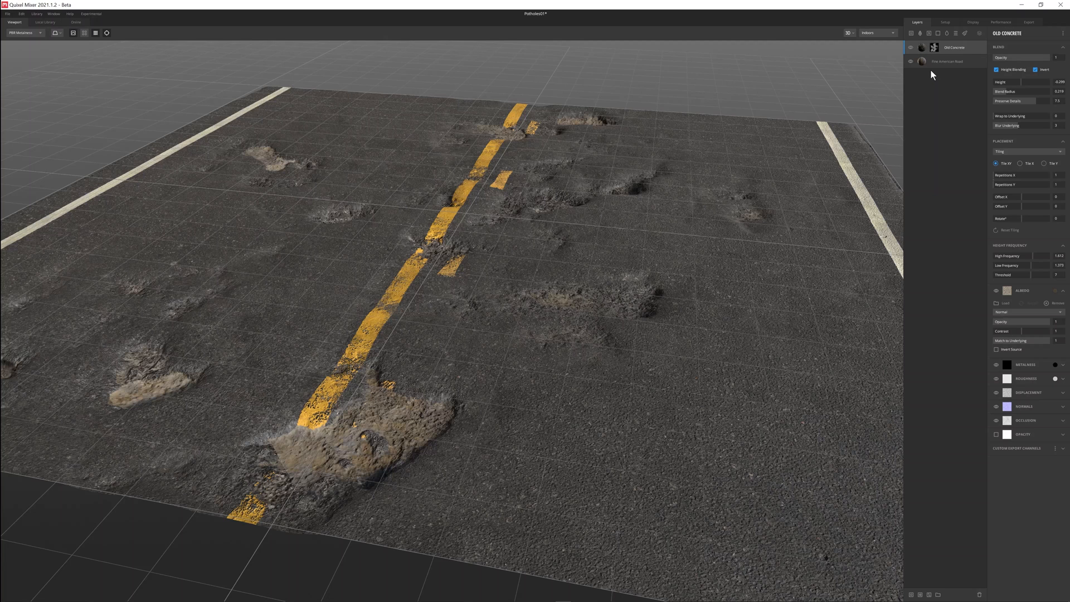
mouse_move(943, 84)
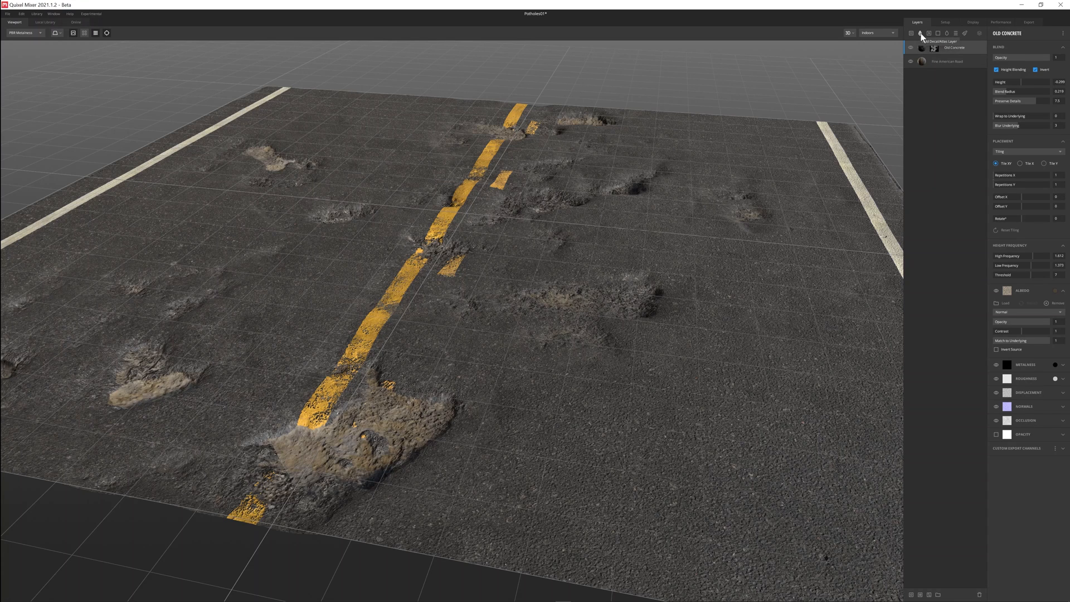
Add a new surface layer with the Asphalt Pothole asset above Old Concrete.
left_click(44, 22)
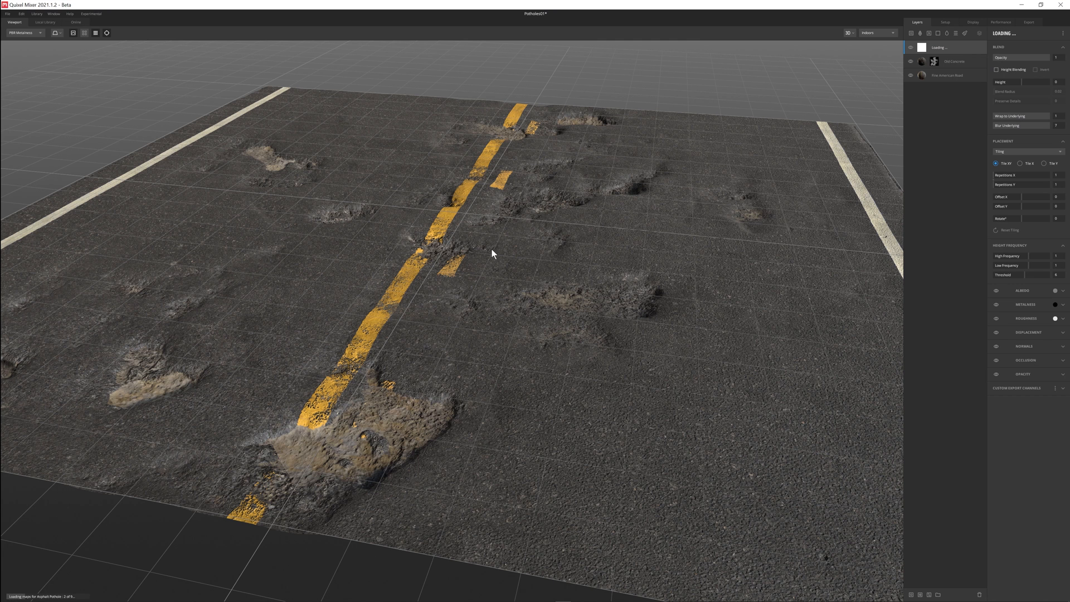
mouse_move(488, 273)
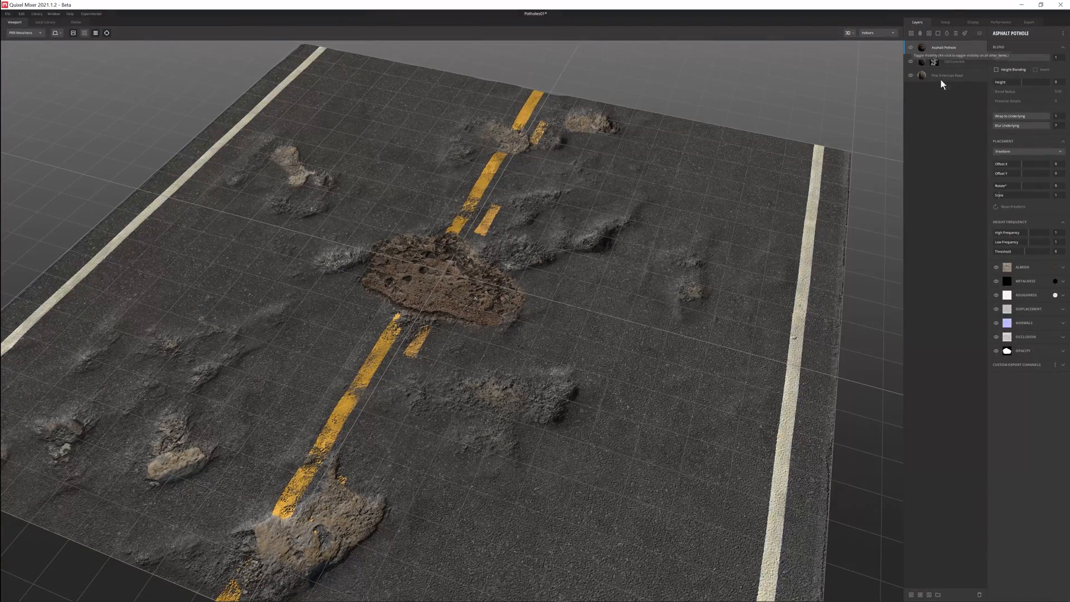
Scale the Asphalt Pothole decal down to about 0.6 and expand its Albedo channel.
left_click(1027, 151)
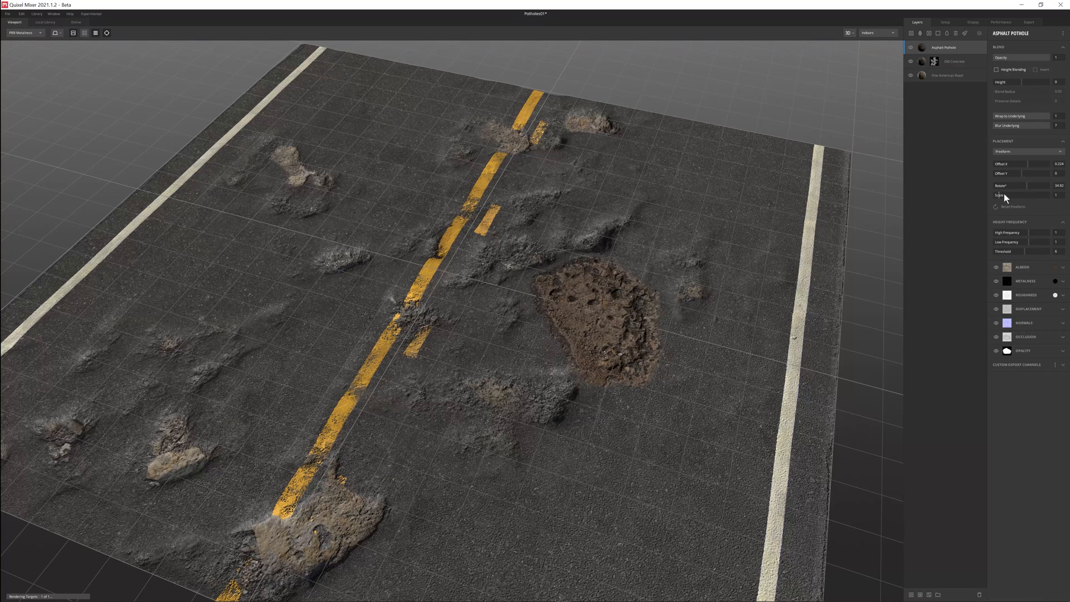
left_click_drag(1016, 194, 1003, 195)
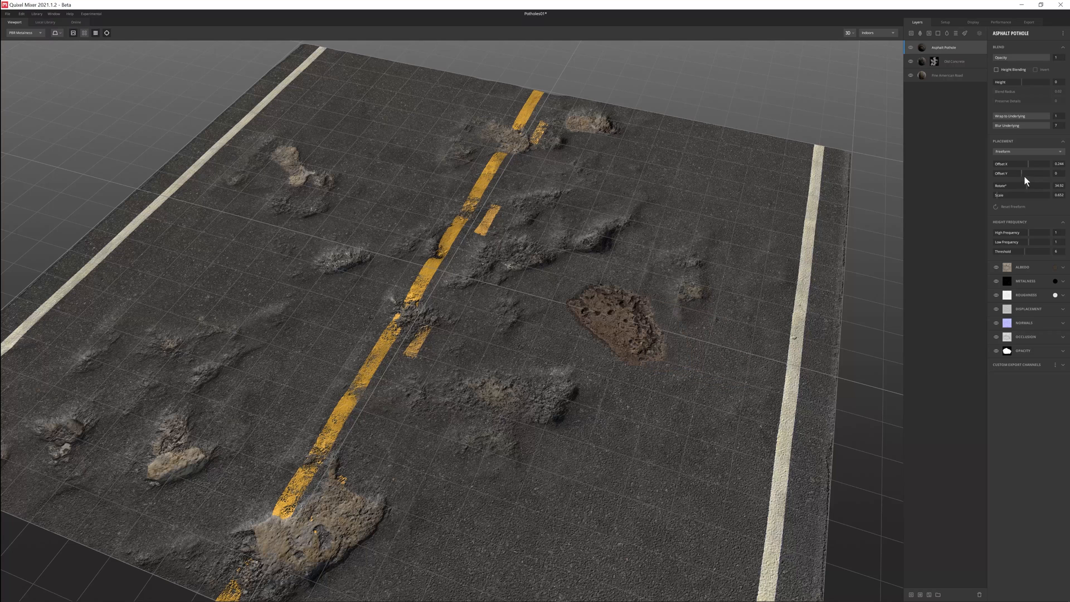
left_click(1063, 266)
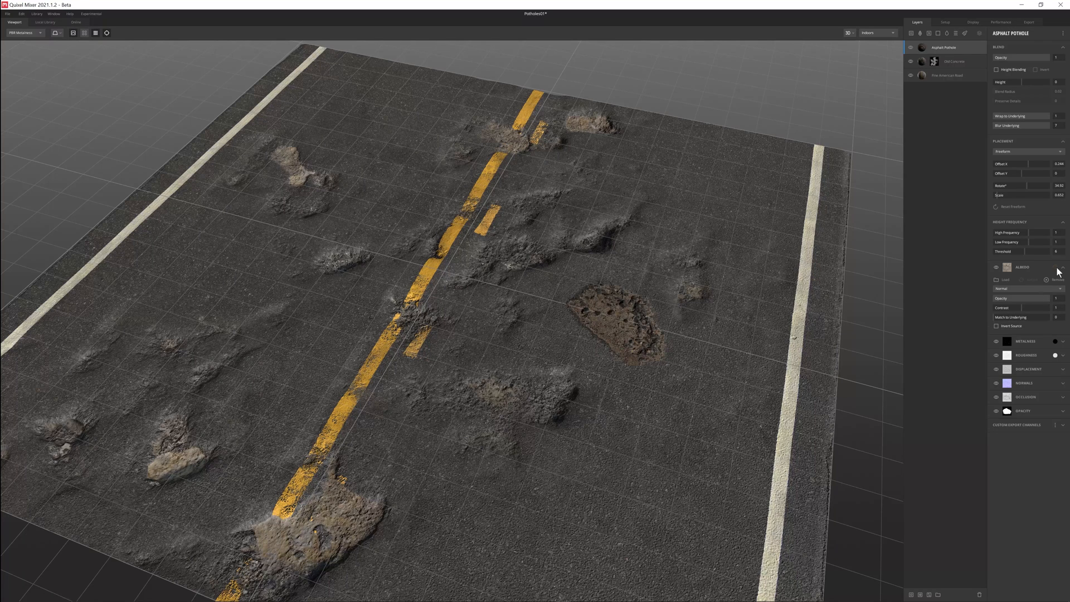
Give the pothole a dark tint, Match to Underlying about 0.71, Low Frequency about 0.12.
left_click(1006, 267)
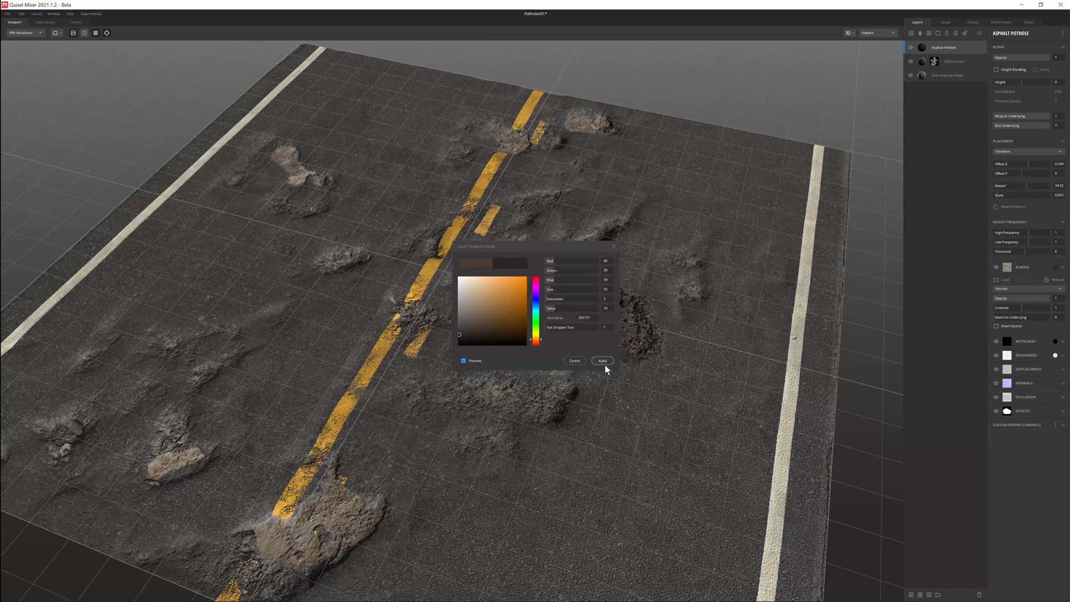
left_click(601, 360)
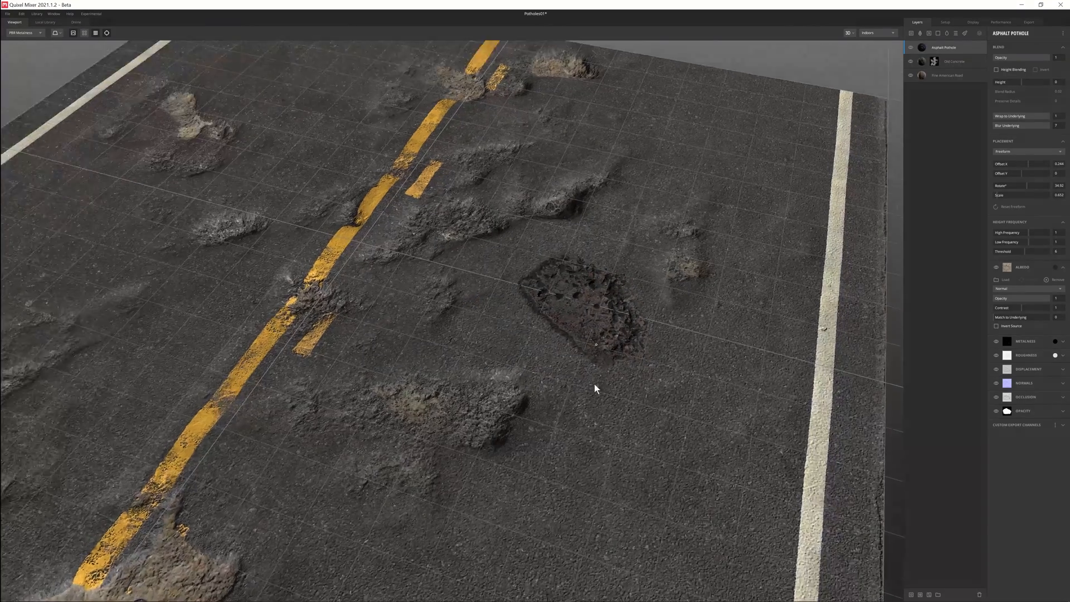
left_click_drag(1030, 317, 1054, 317)
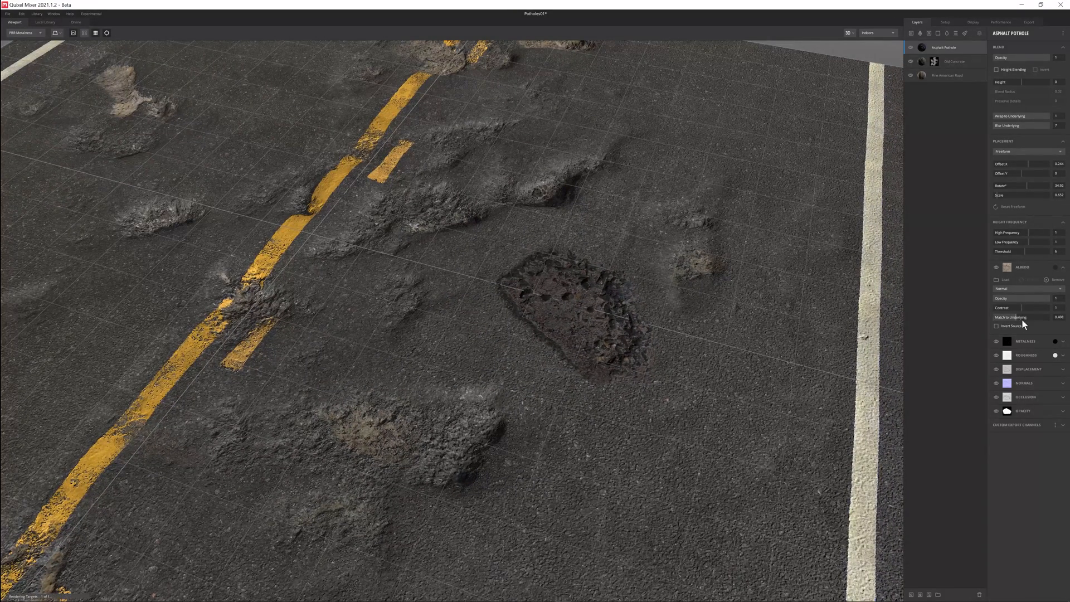
left_click_drag(1016, 317, 1036, 317)
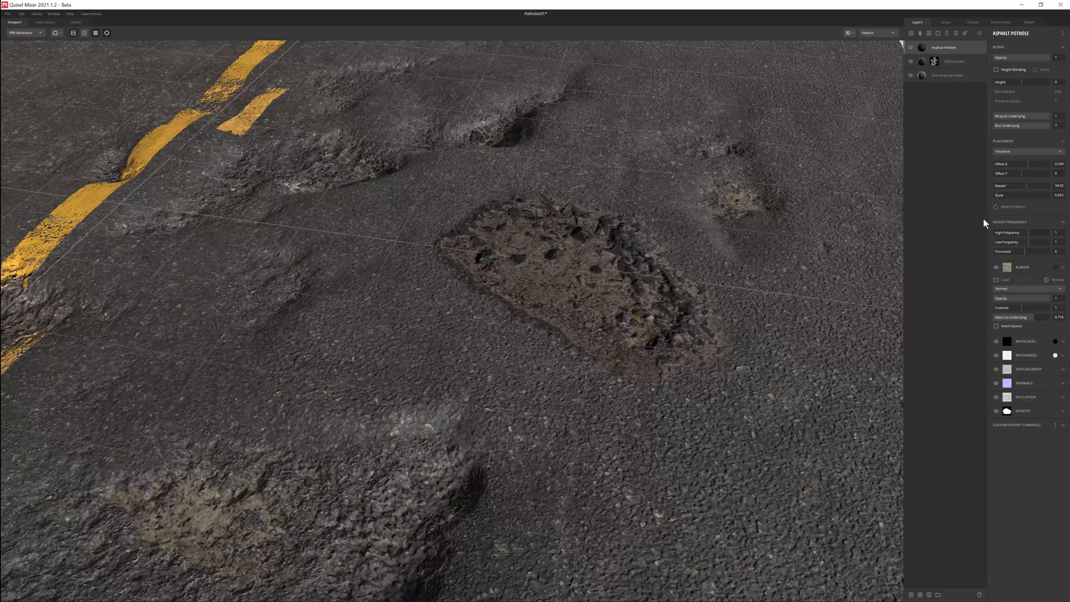
left_click_drag(1023, 243, 1037, 242)
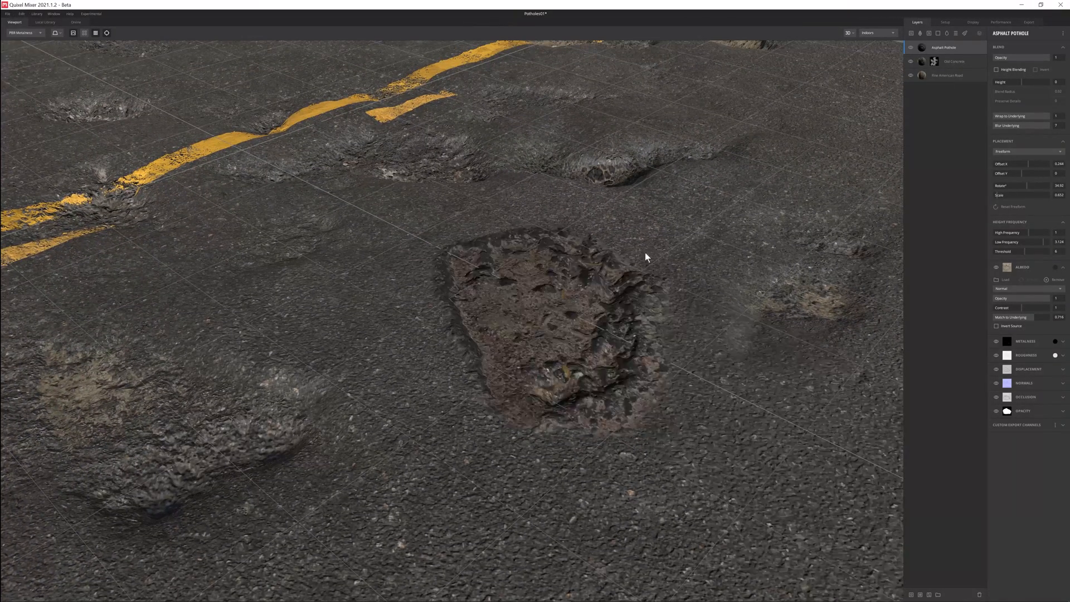
Offset the pothole toward the yellow centre line and partially restore Wrap to Underlying.
left_click_drag(646, 257, 484, 351)
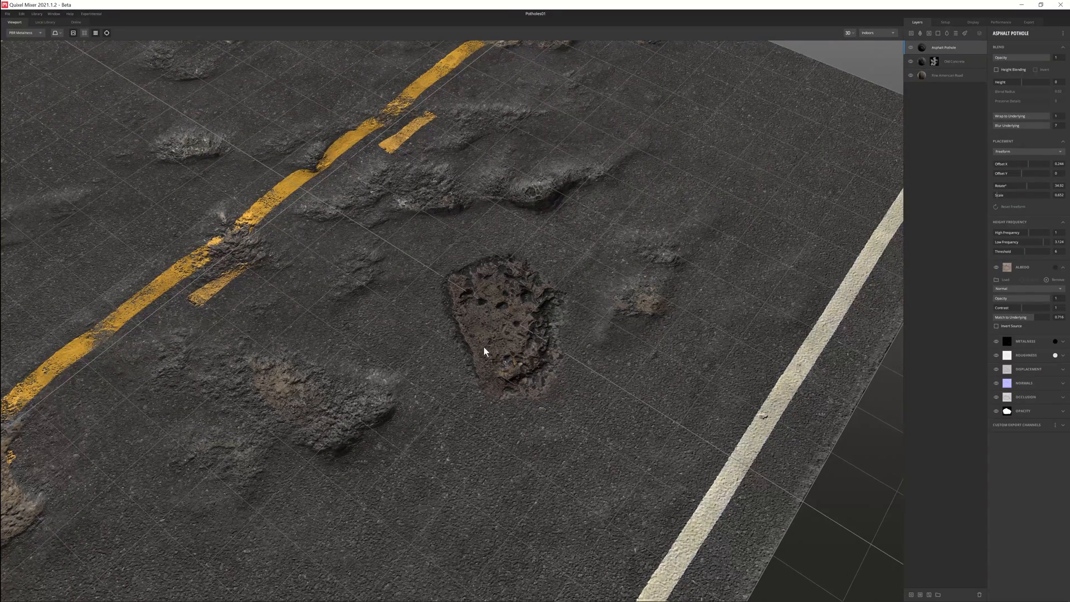
left_click_drag(1043, 163, 1023, 168)
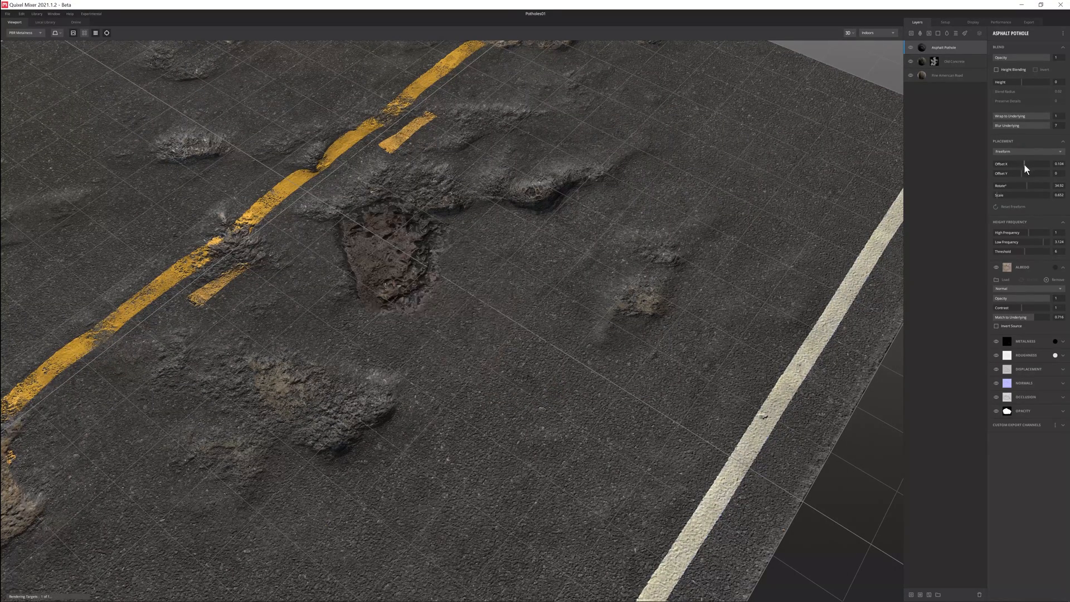
left_click_drag(1037, 163, 1034, 163)
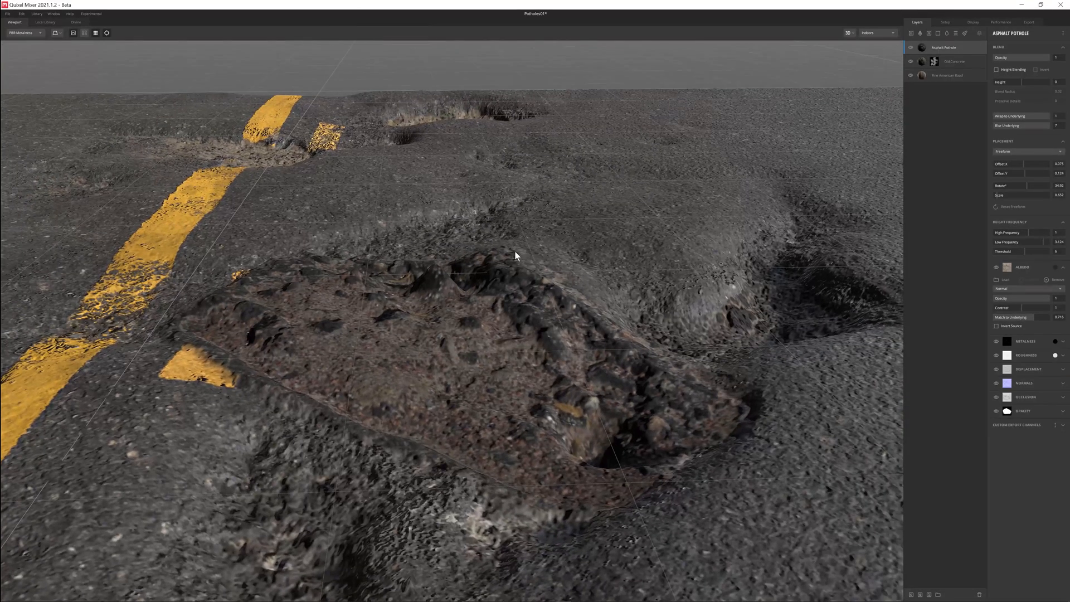
mouse_move(649, 393)
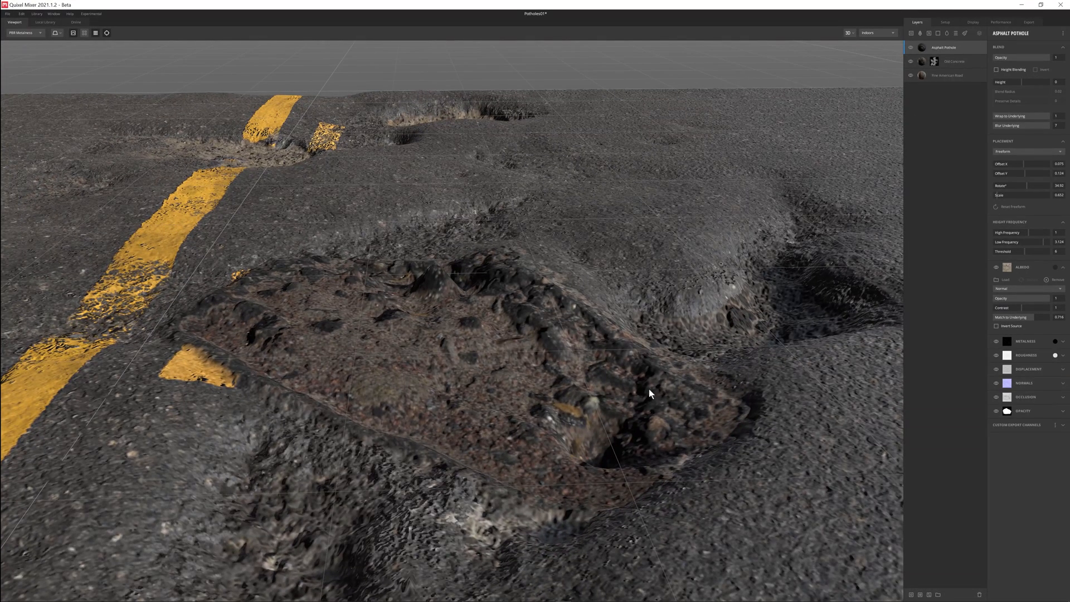
mouse_move(1014, 175)
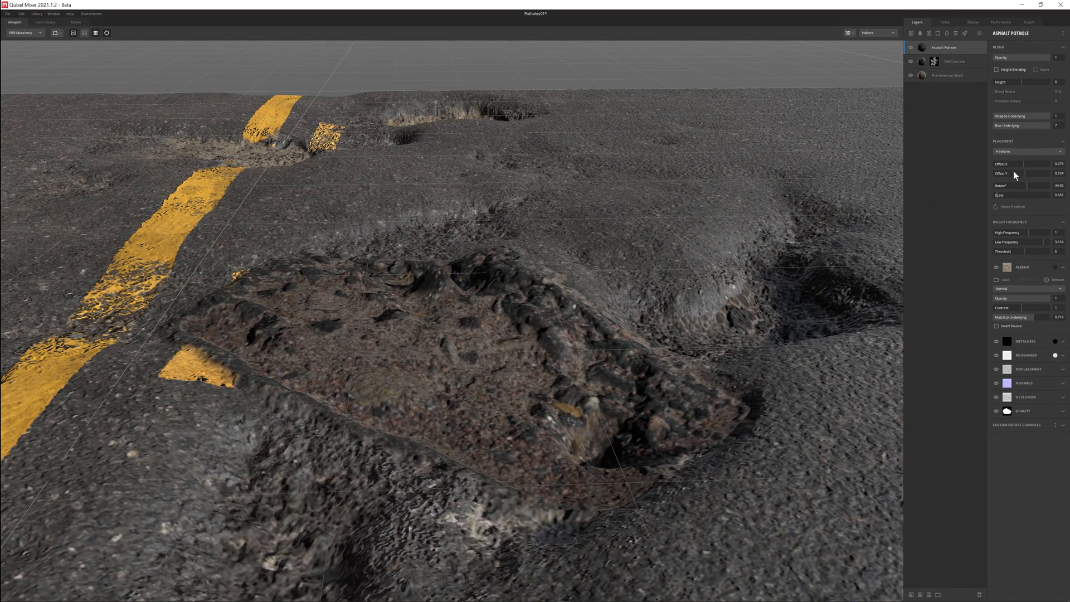
left_click(1058, 115)
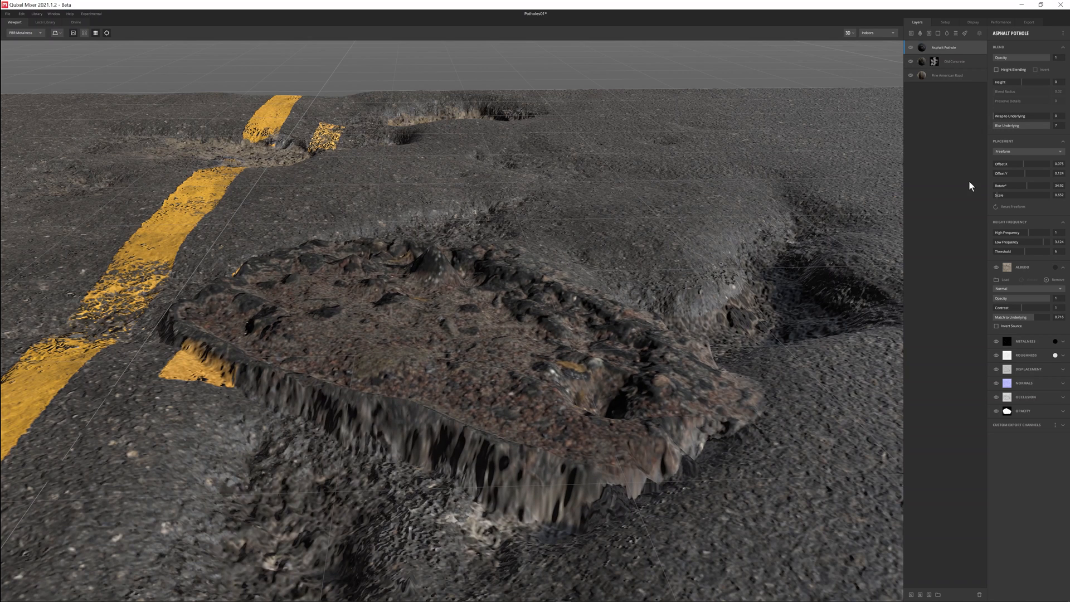
left_click_drag(1016, 115, 1059, 116)
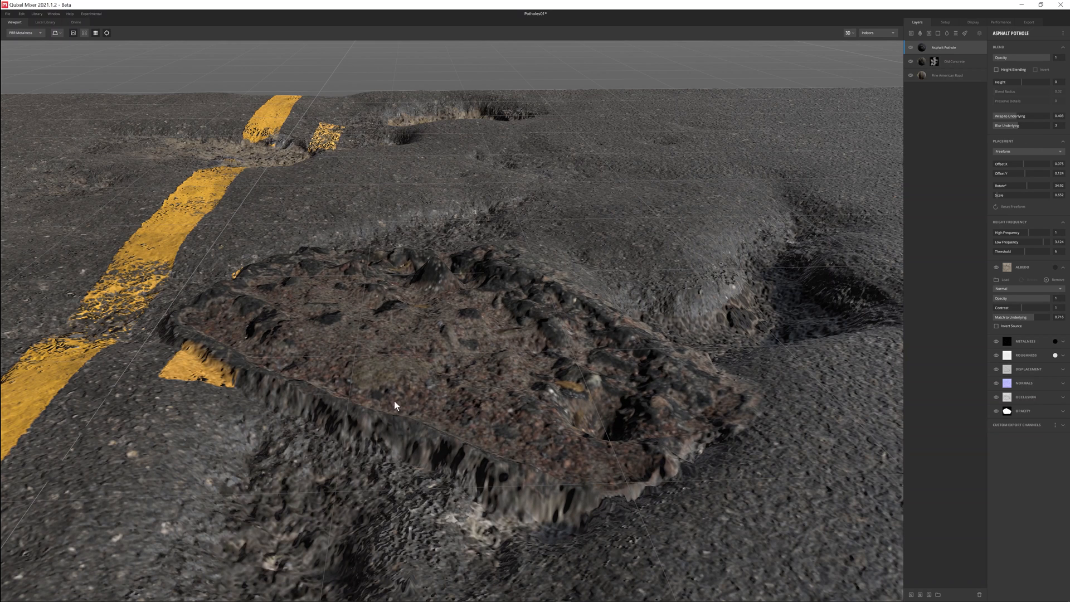
mouse_move(1012, 134)
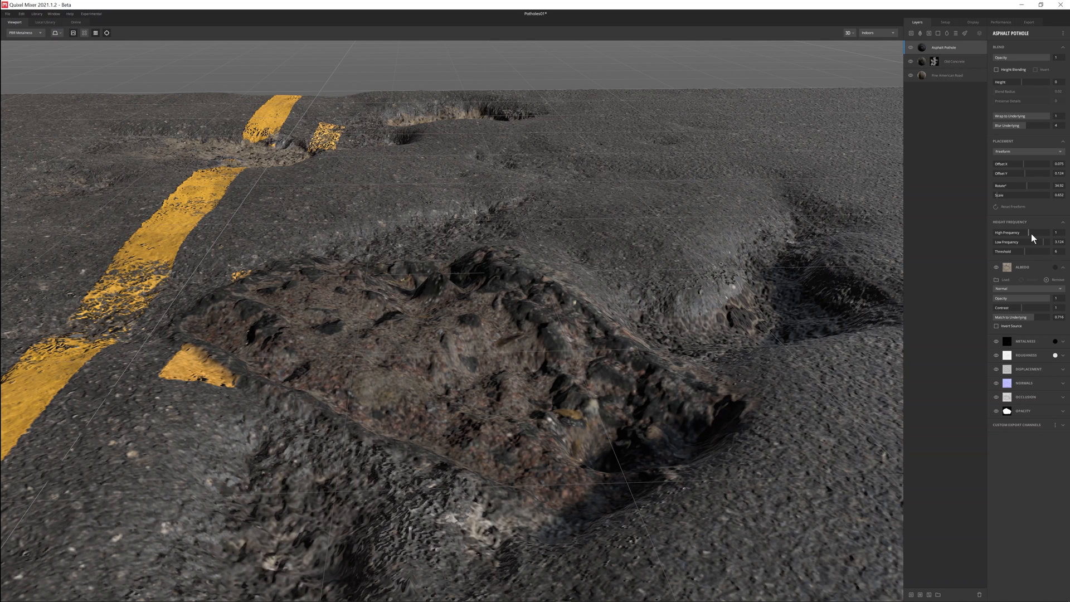
Raise, then tone down, the pothole's High Frequency height detail.
left_click_drag(1016, 232, 1030, 232)
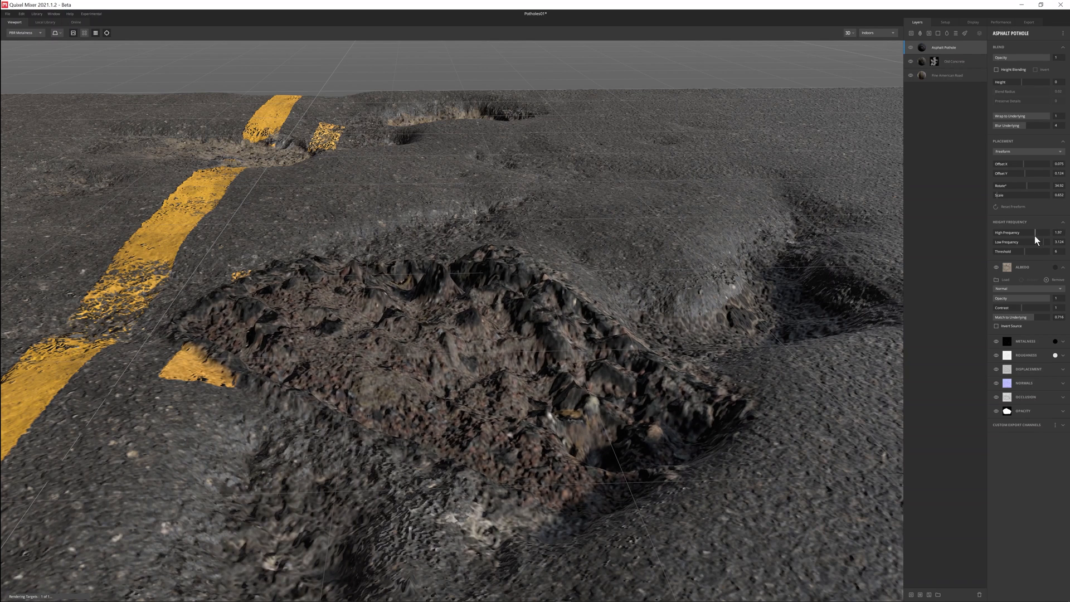
left_click_drag(1033, 232, 996, 231)
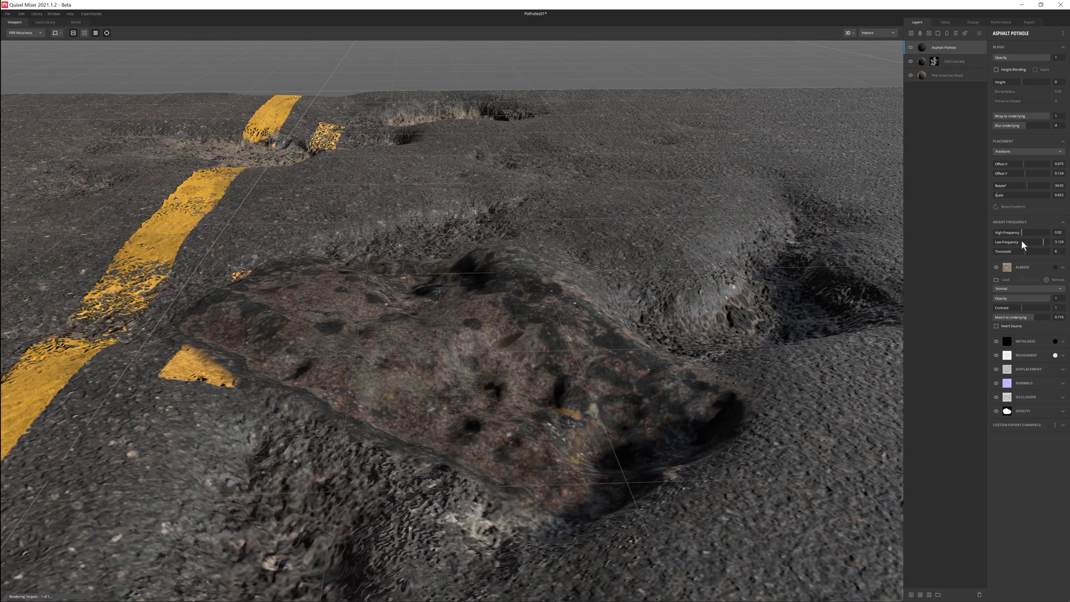
left_click_drag(1009, 232, 1030, 232)
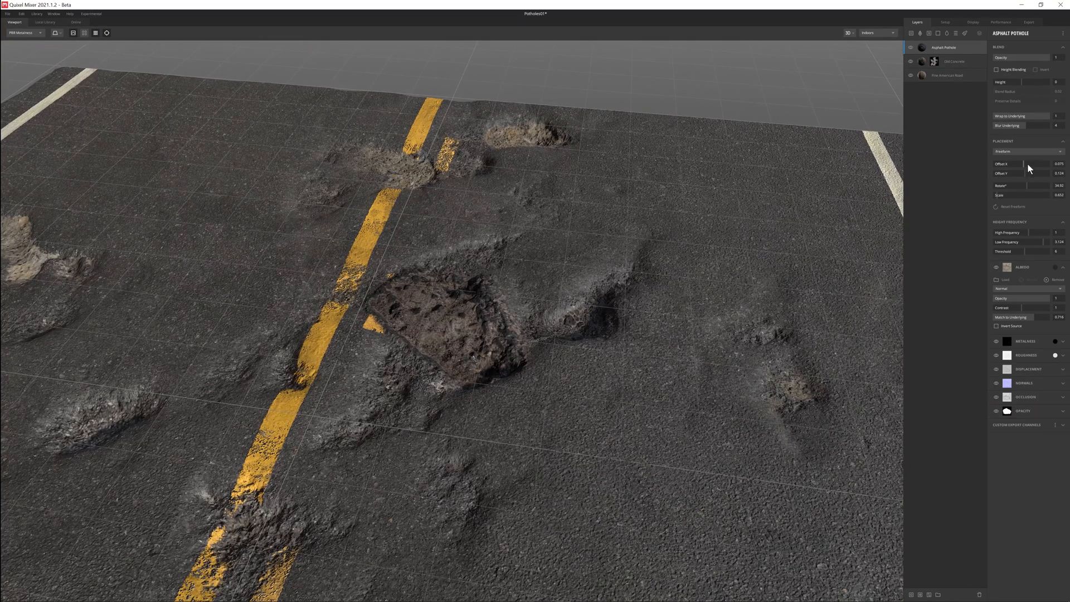
Shift the pothole away from the centre line to Offset about 0.21/0.25 and open its layer menu.
left_click_drag(1028, 163, 1037, 164)
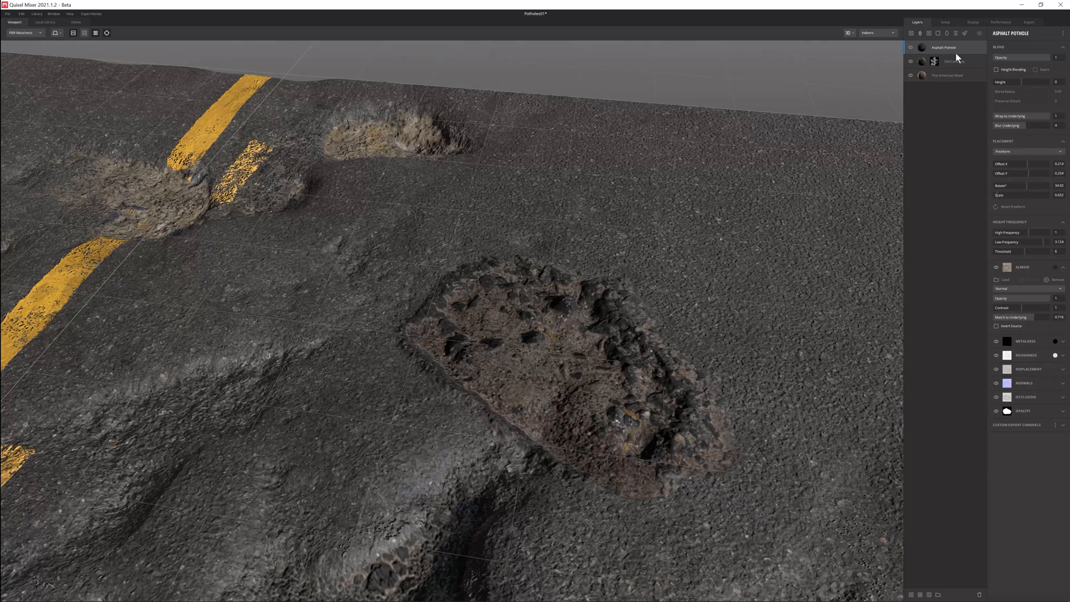
right_click(943, 46)
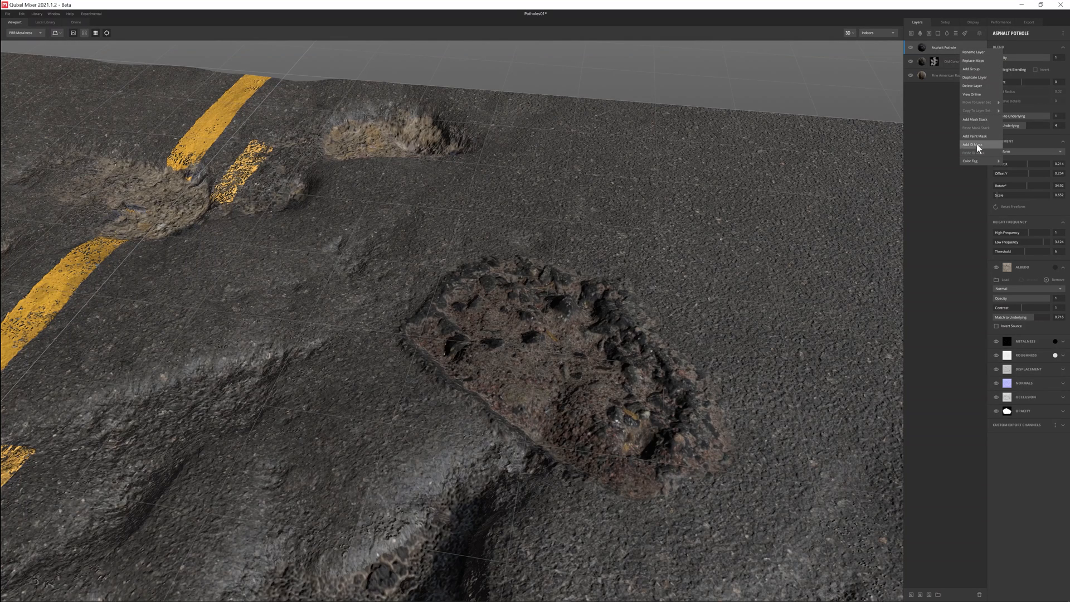
Add a paint mask to the Asphalt Pothole layer and paint away its lower edge.
left_click(976, 136)
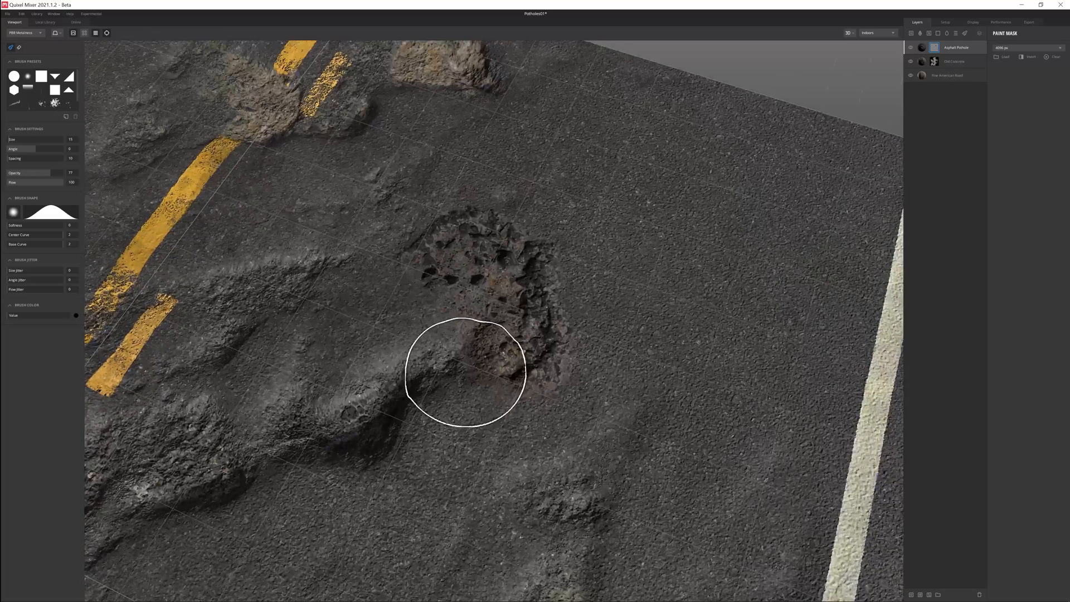
left_click(934, 47)
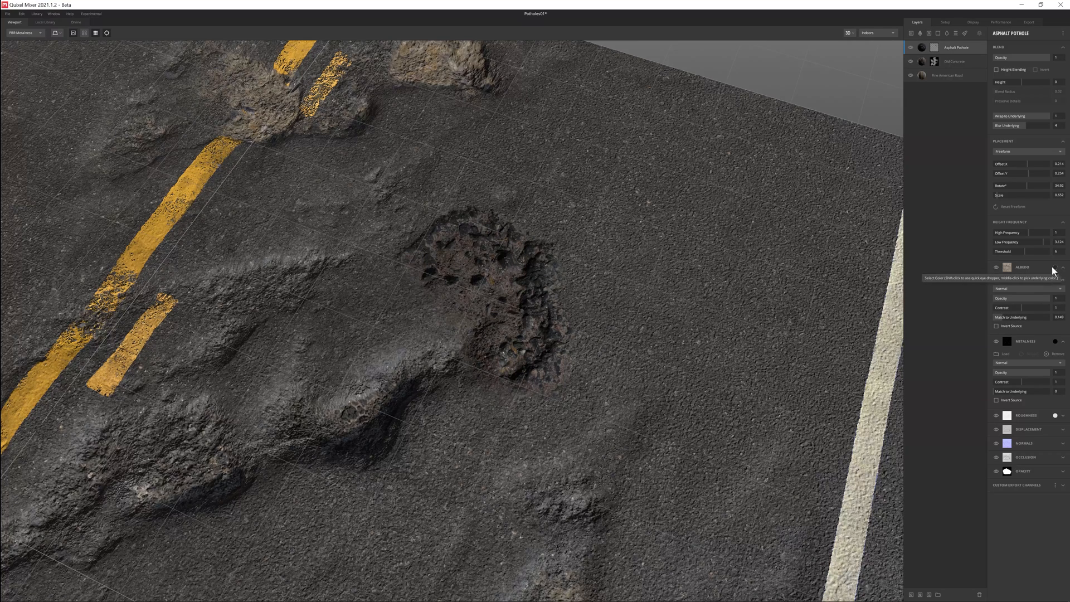
Retint the pothole decal's albedo to a darker neutral grey and view the whole road.
left_click(1006, 267)
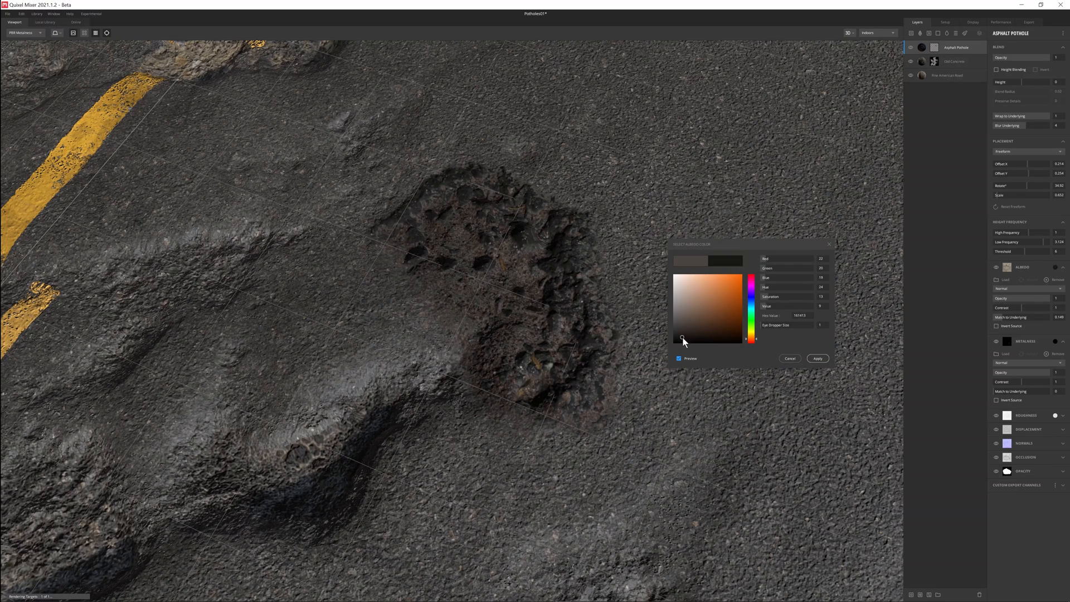
left_click(687, 335)
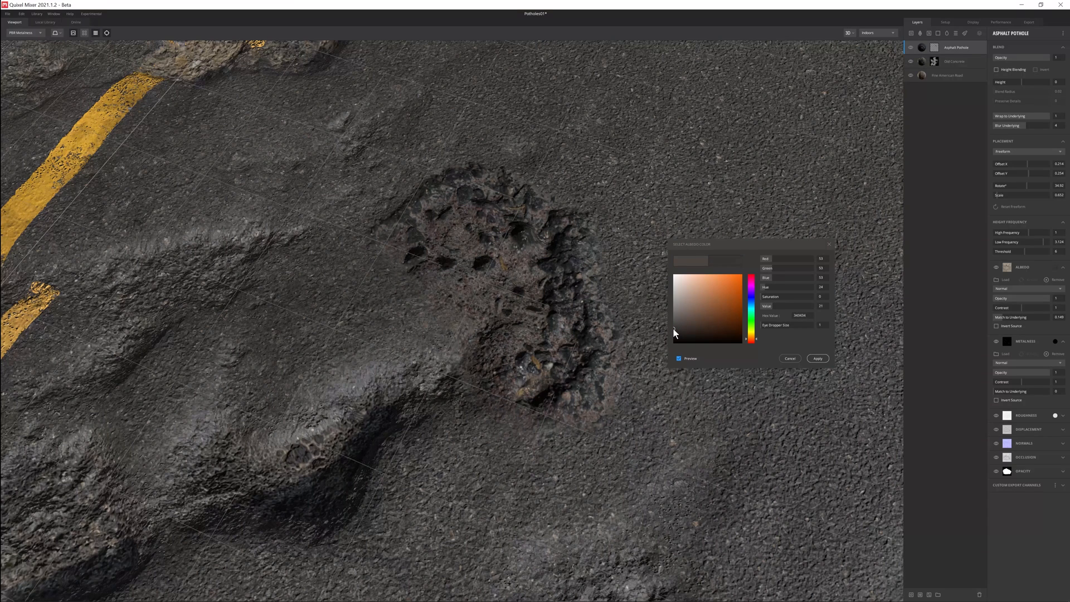
left_click(790, 357)
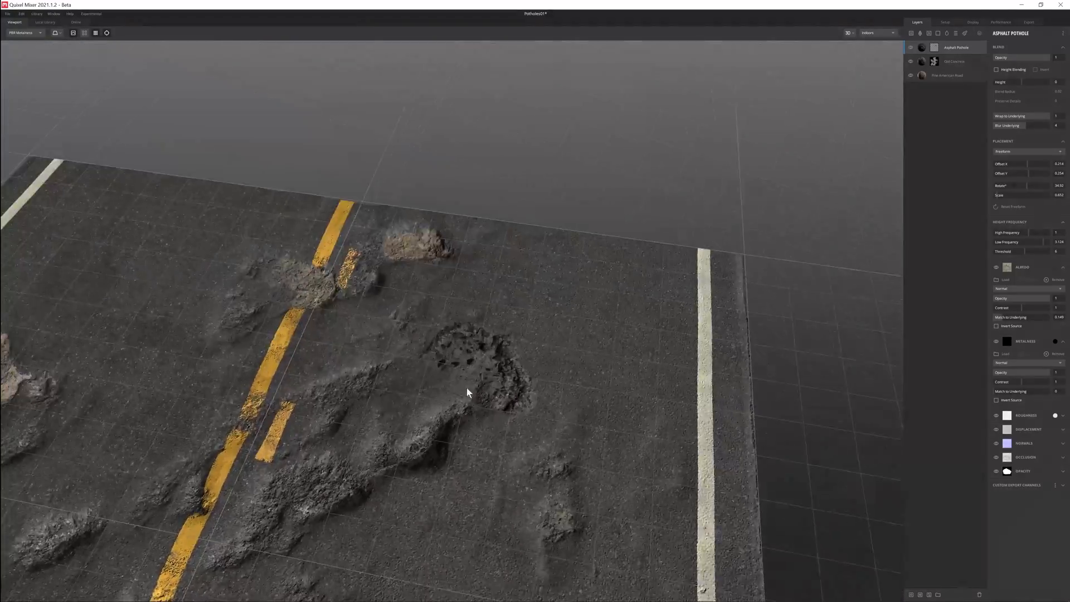
left_click_drag(467, 393, 515, 344)
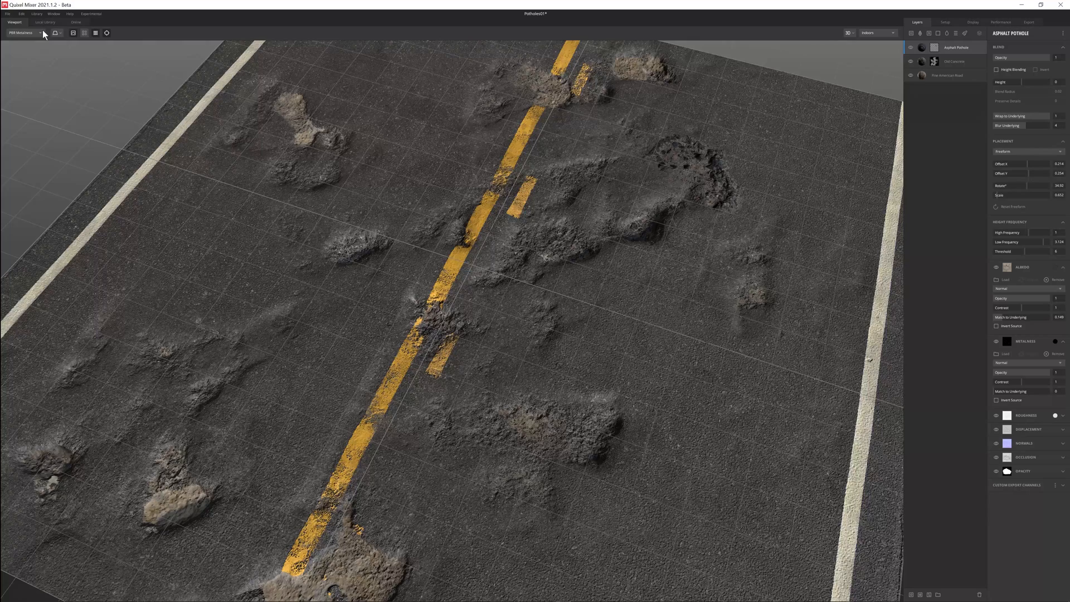
Filter the local asset library to surfaces to find Icelandic Smooth Cracked Rock.
left_click(45, 22)
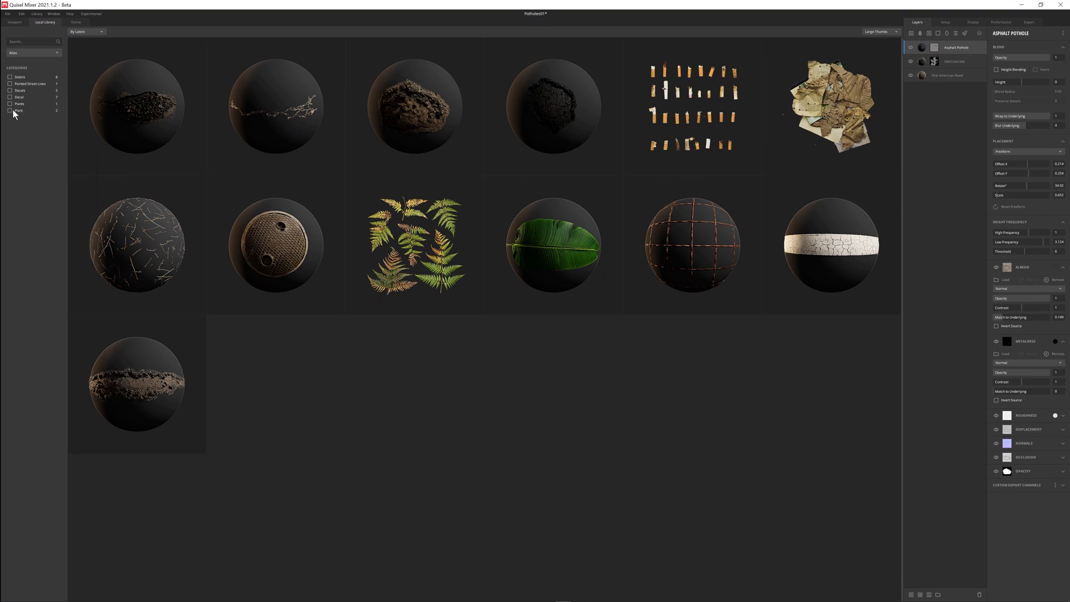
left_click(33, 53)
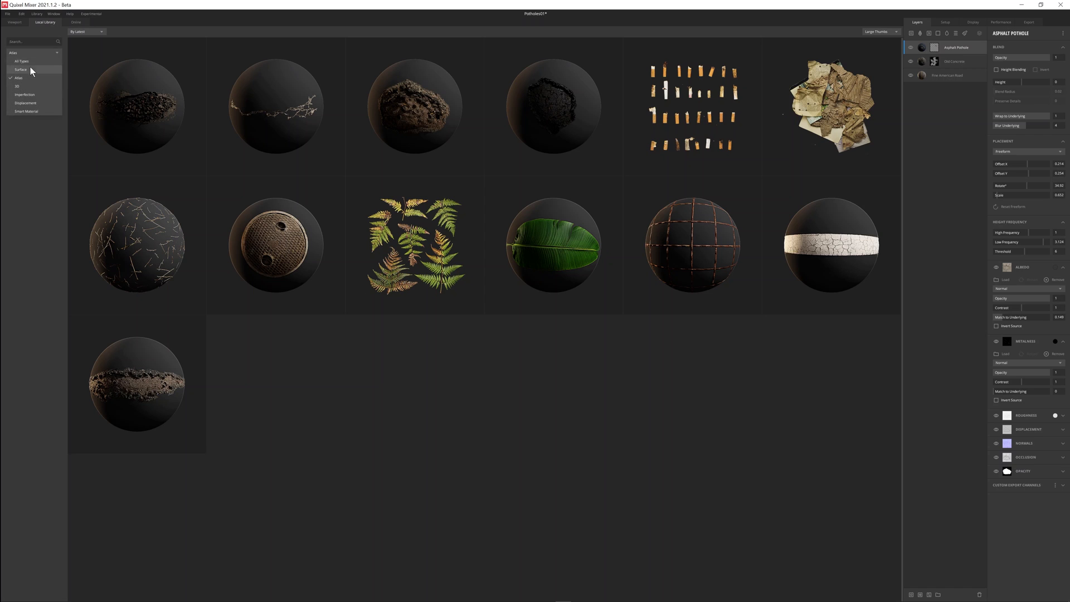
left_click(20, 69)
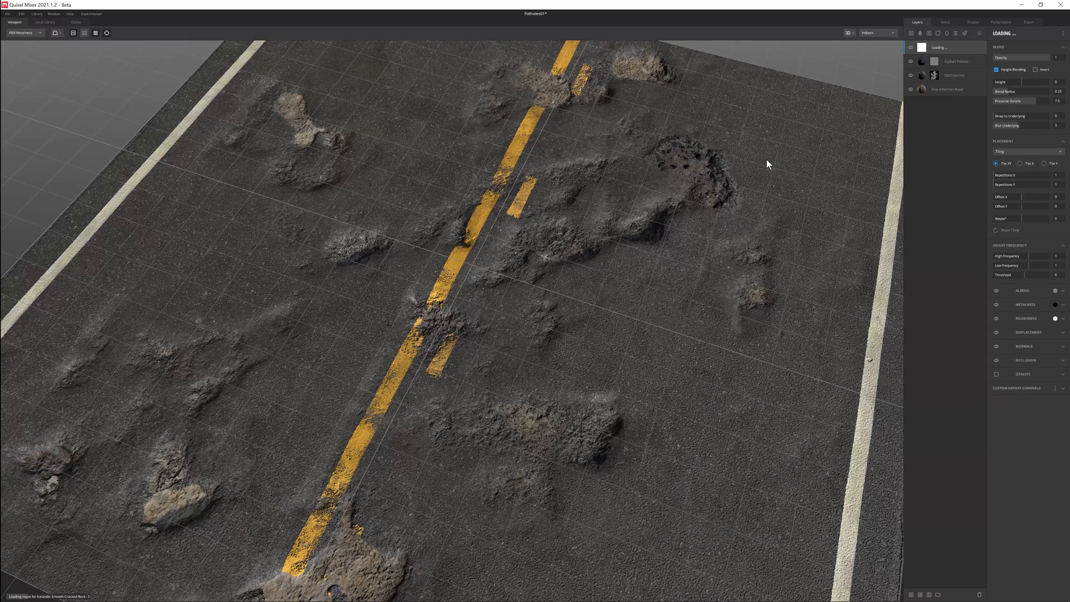
mouse_move(474, 324)
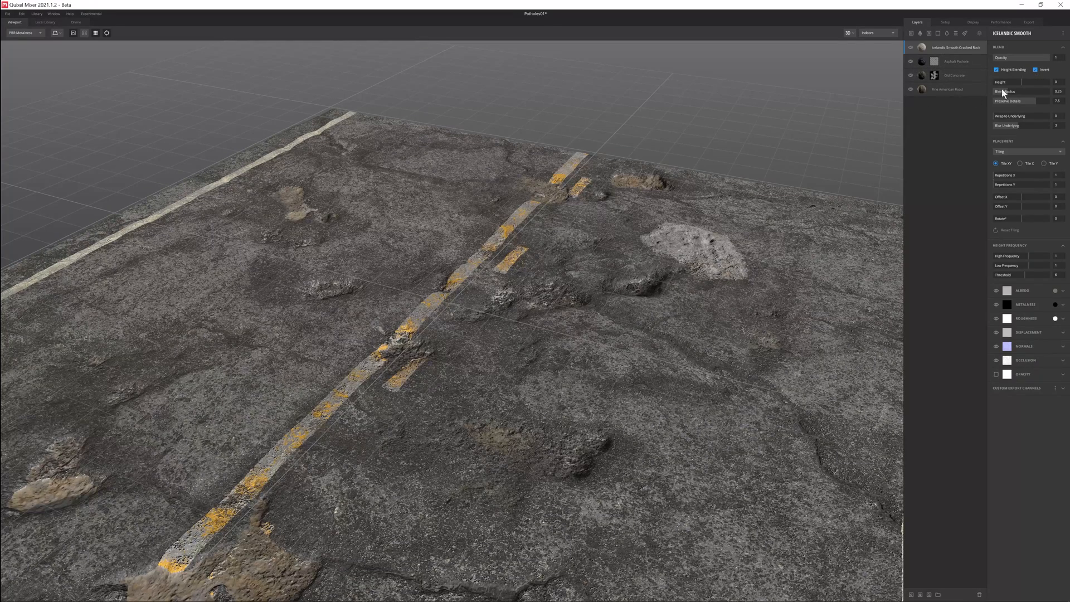
Set the cracked rock layer's Height to a negative value so its cracks sink into the asphalt.
left_click_drag(1016, 82, 1050, 82)
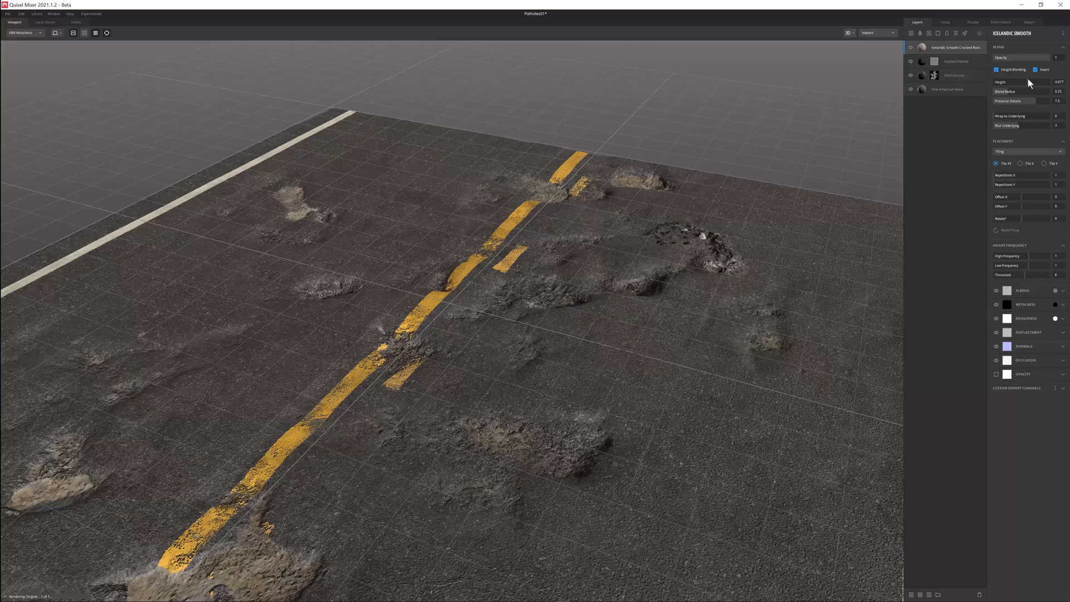
left_click_drag(1030, 82, 1003, 82)
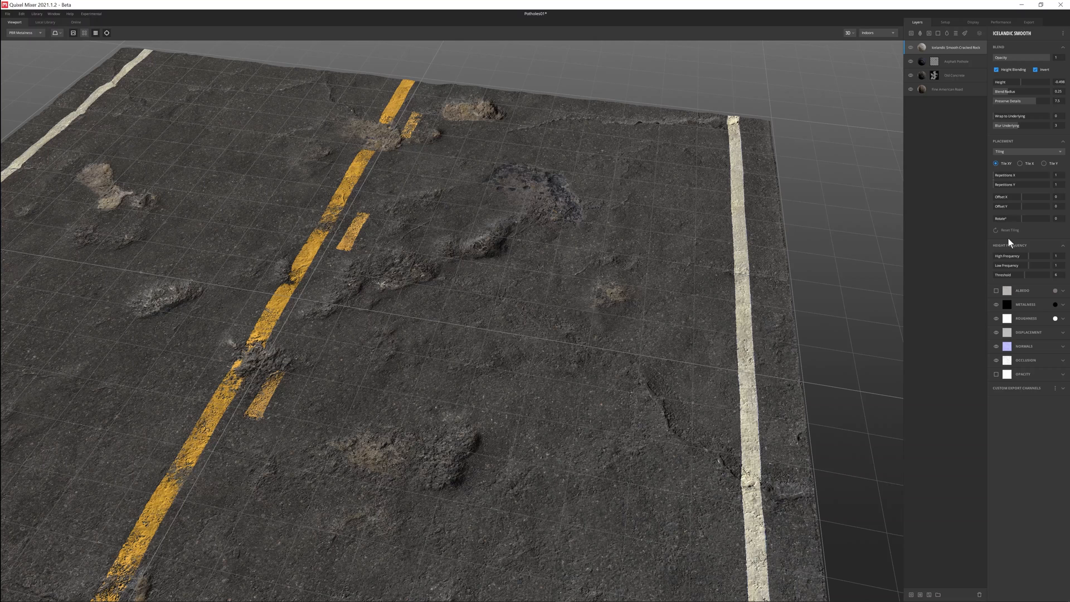
mouse_move(987, 182)
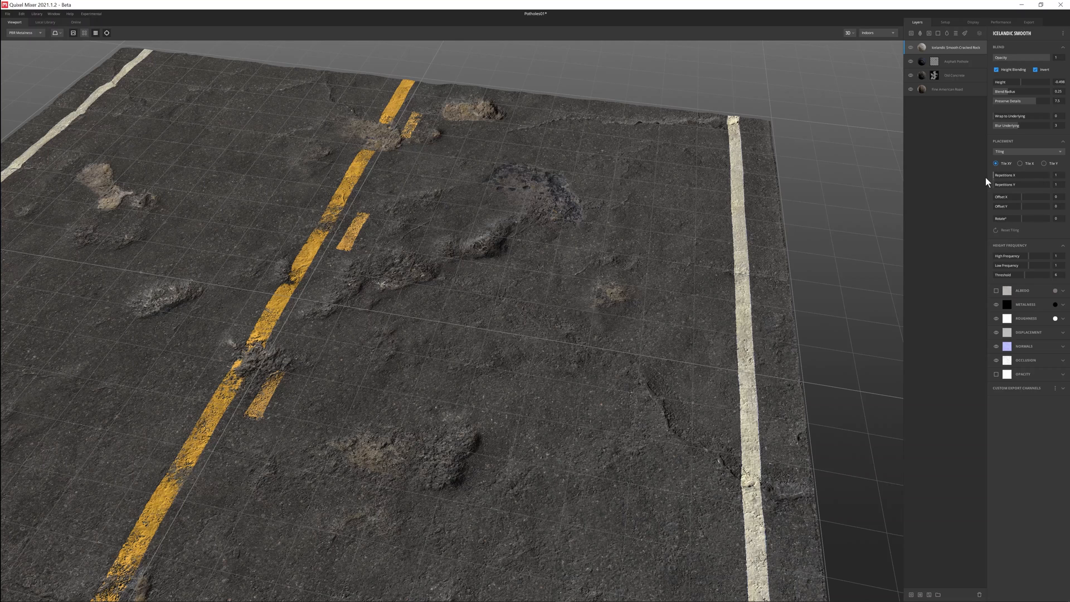
mouse_move(1016, 227)
type("90")
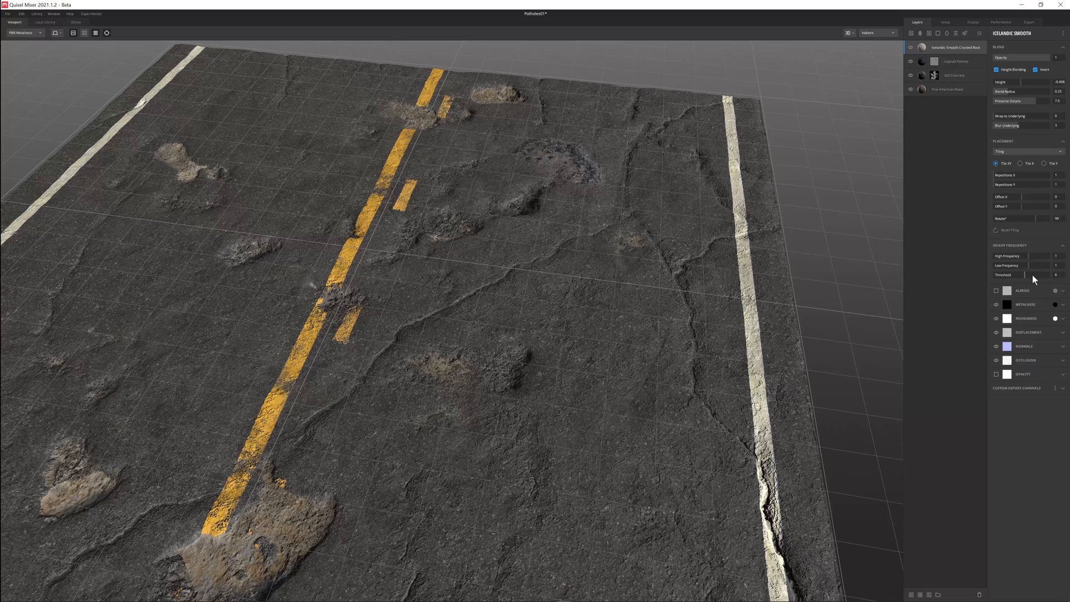
Raise Low and High Frequency and Wrap to Underlying, then fine-tune the cracked rock's Height.
left_click_drag(1023, 265, 1044, 264)
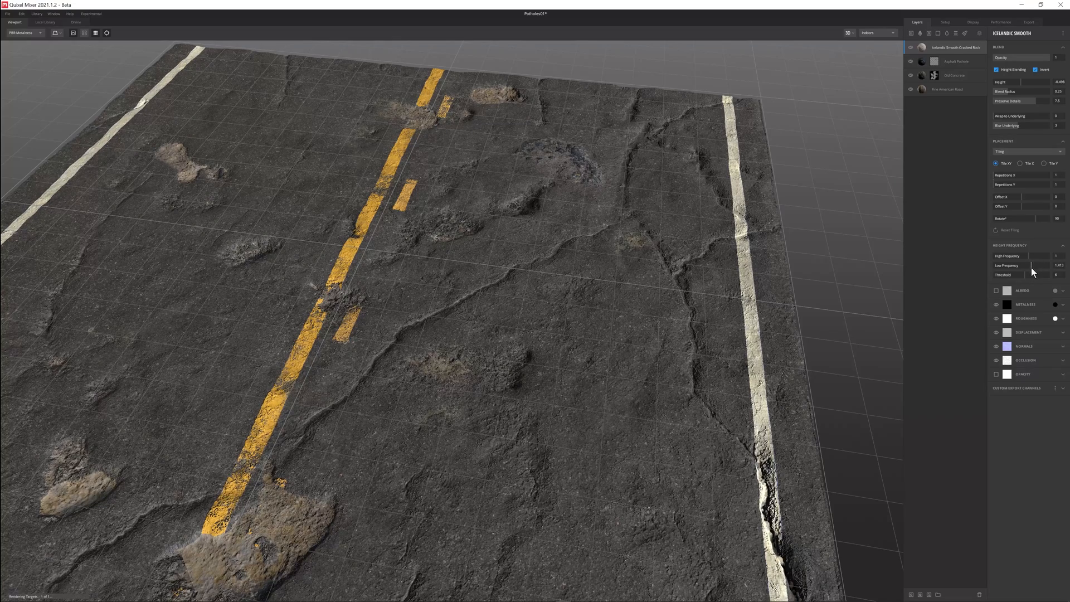
left_click_drag(1016, 256, 1030, 256)
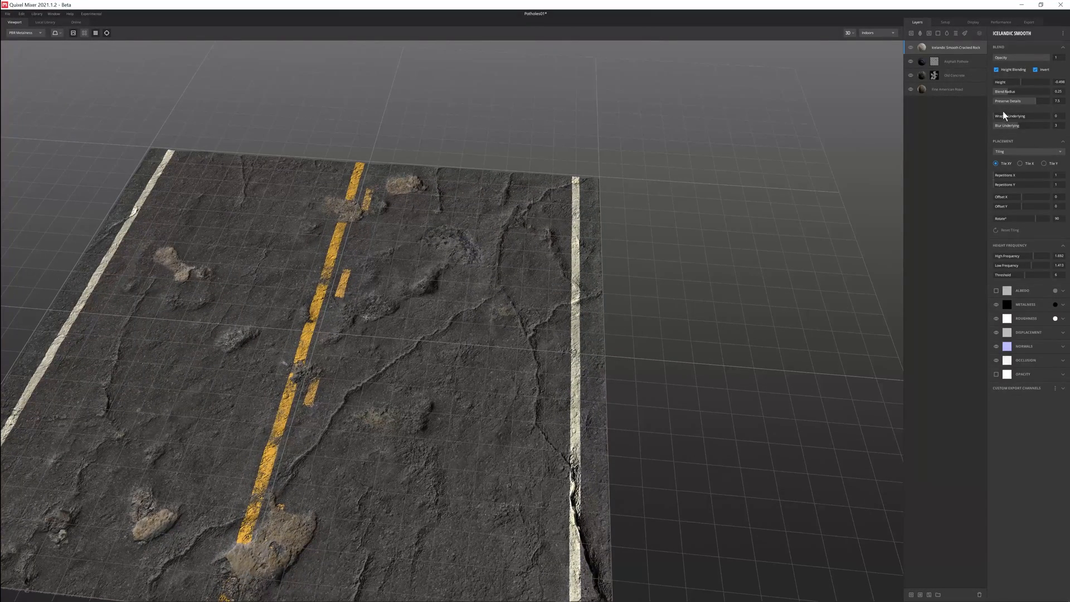
left_click_drag(1010, 116, 1037, 115)
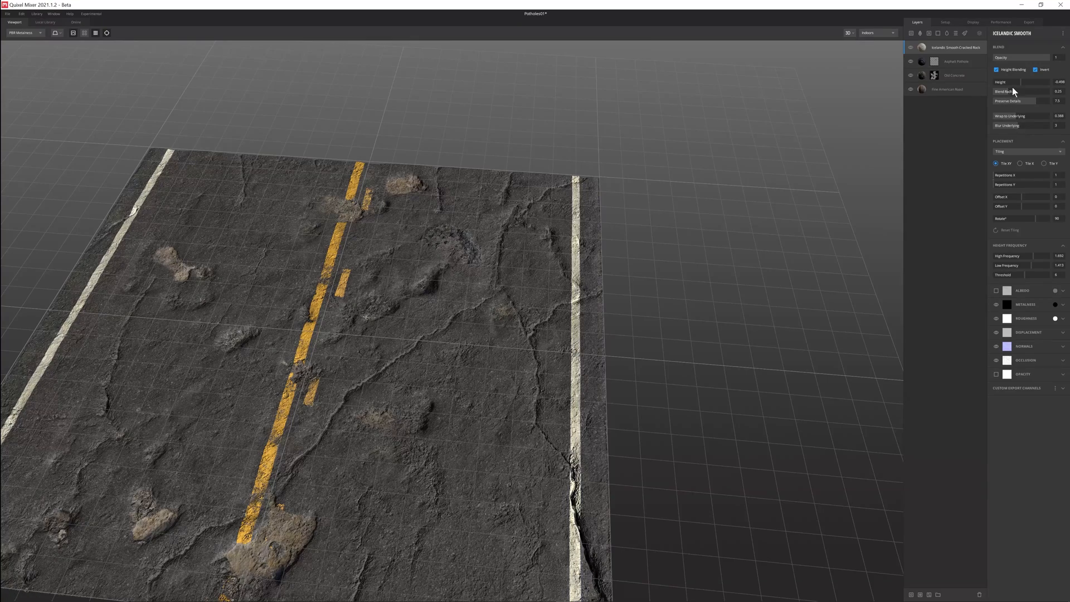
left_click_drag(1036, 82, 1016, 82)
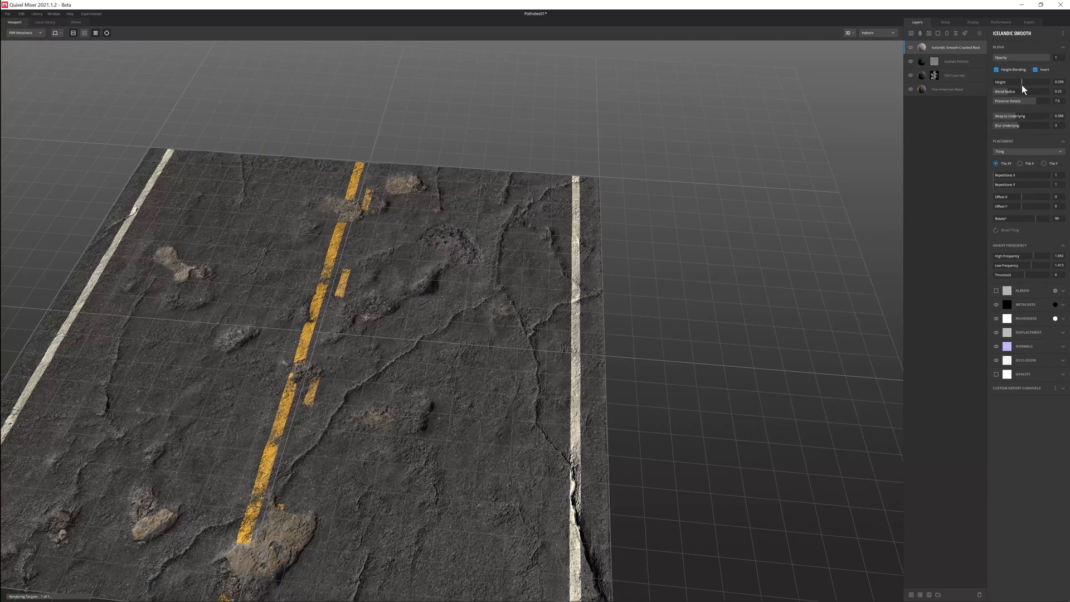
left_click_drag(1003, 82, 1030, 82)
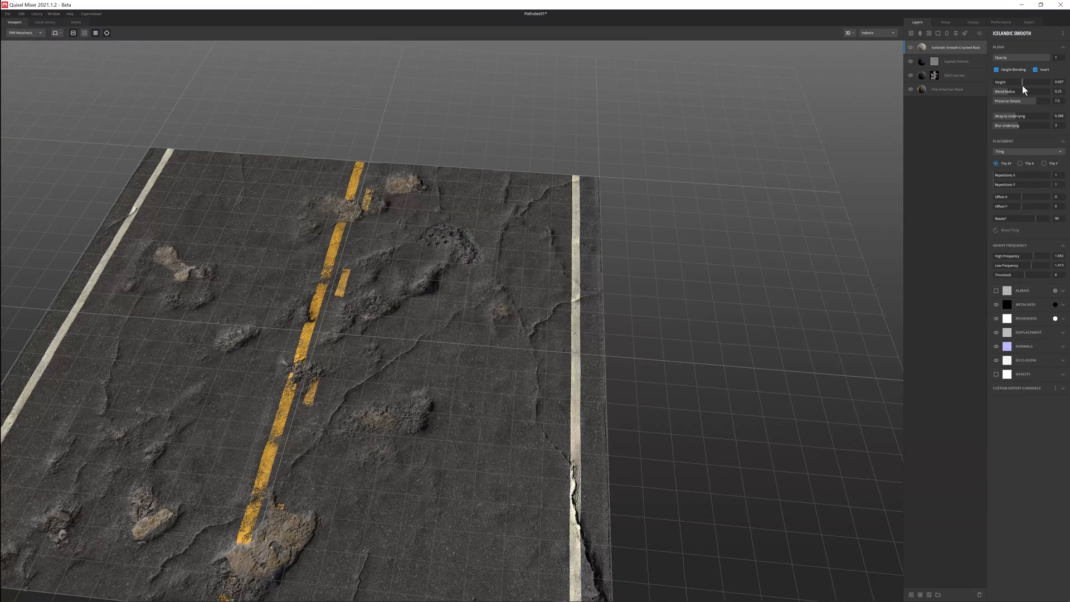
left_click_drag(1022, 82, 1003, 82)
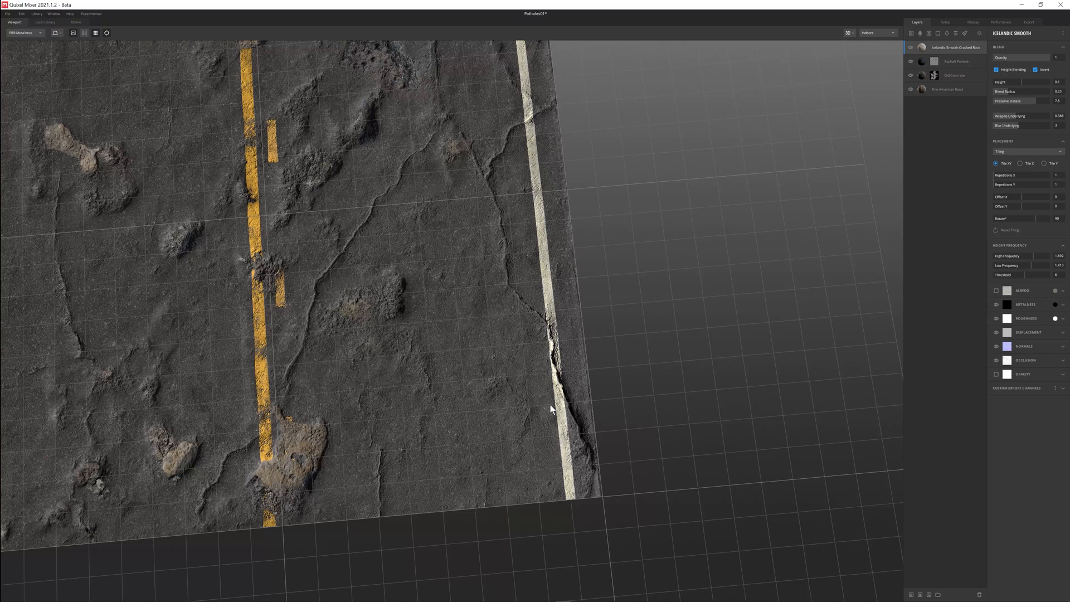
mouse_move(947, 79)
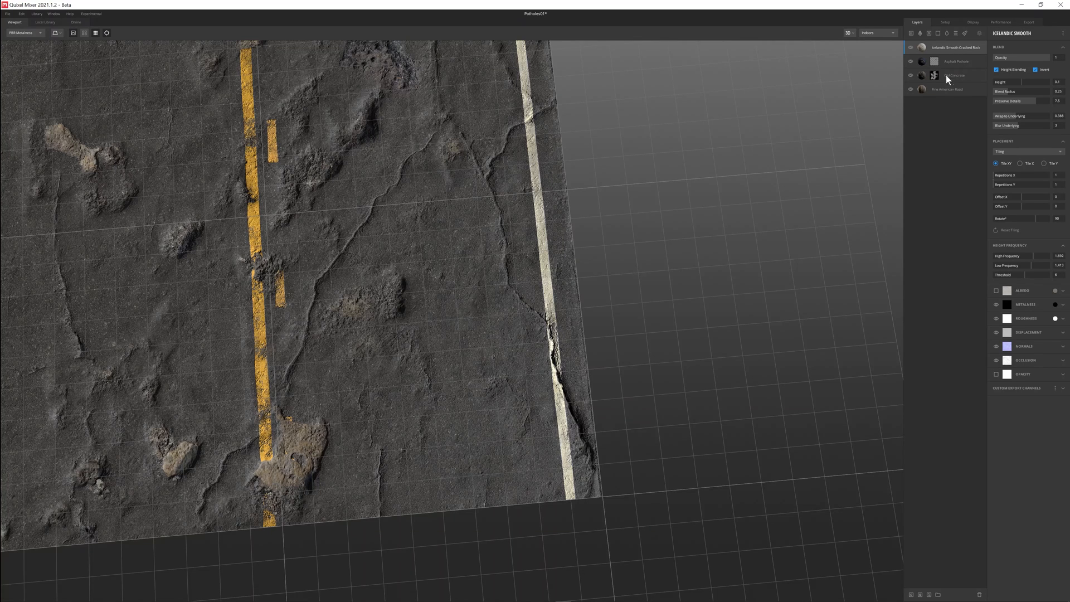
mouse_move(937, 590)
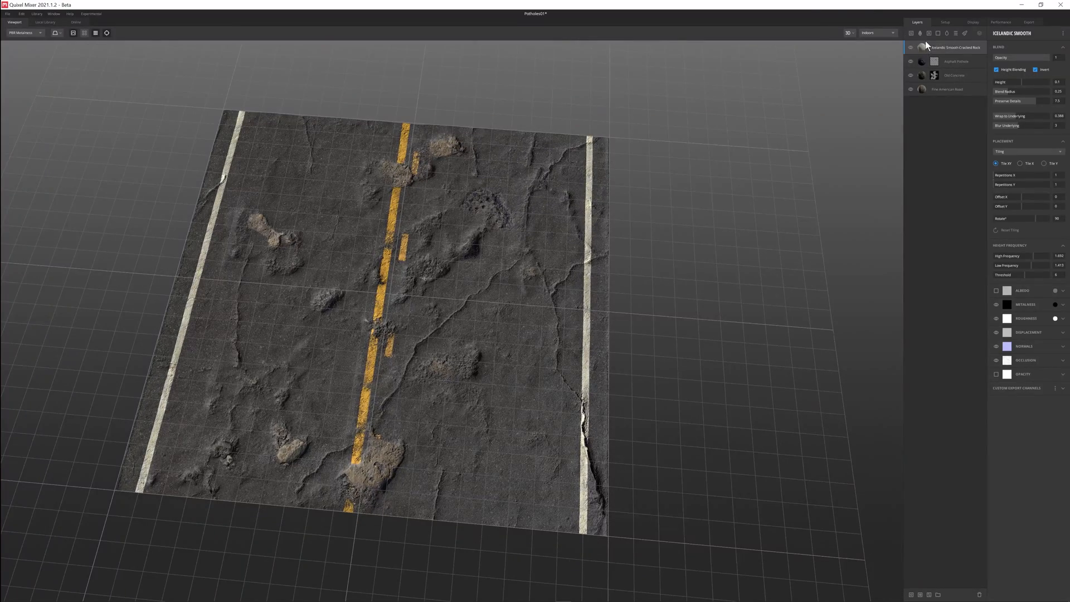
Add a paint mask to the Icelandic Smooth Cracked Rock layer from its right-click menu.
right_click(956, 46)
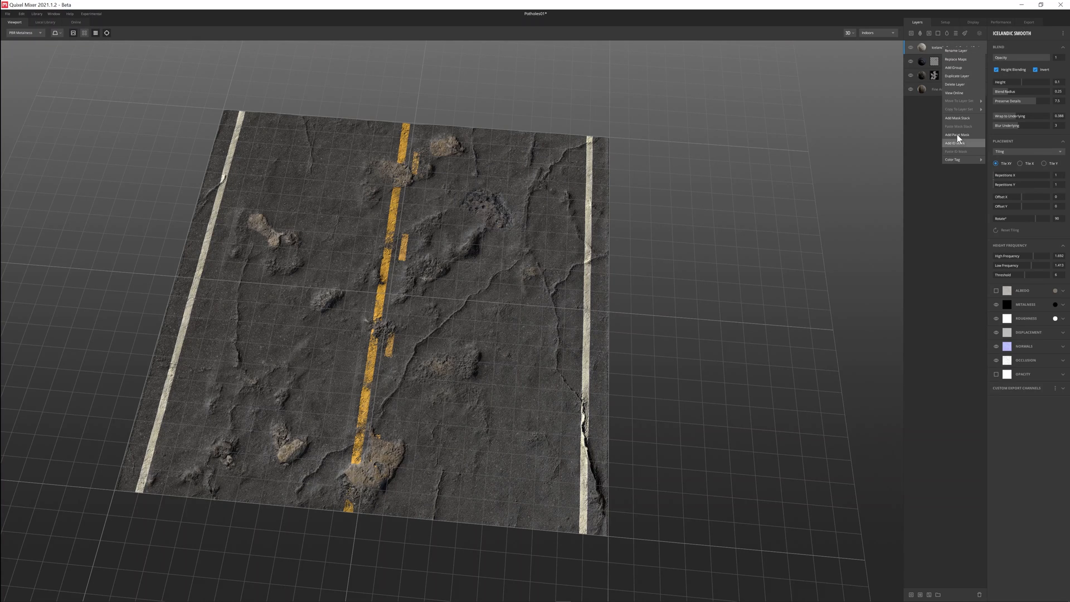
left_click(956, 135)
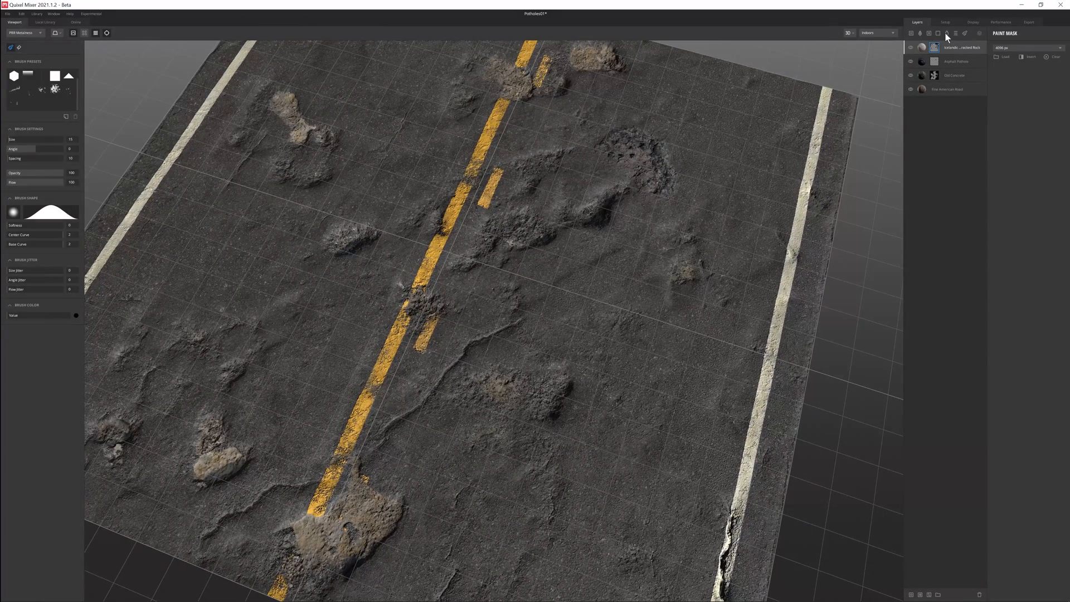
Add a Liquid layer and lower Surface Threshold so puddles fill only the deepest divots.
left_click(946, 33)
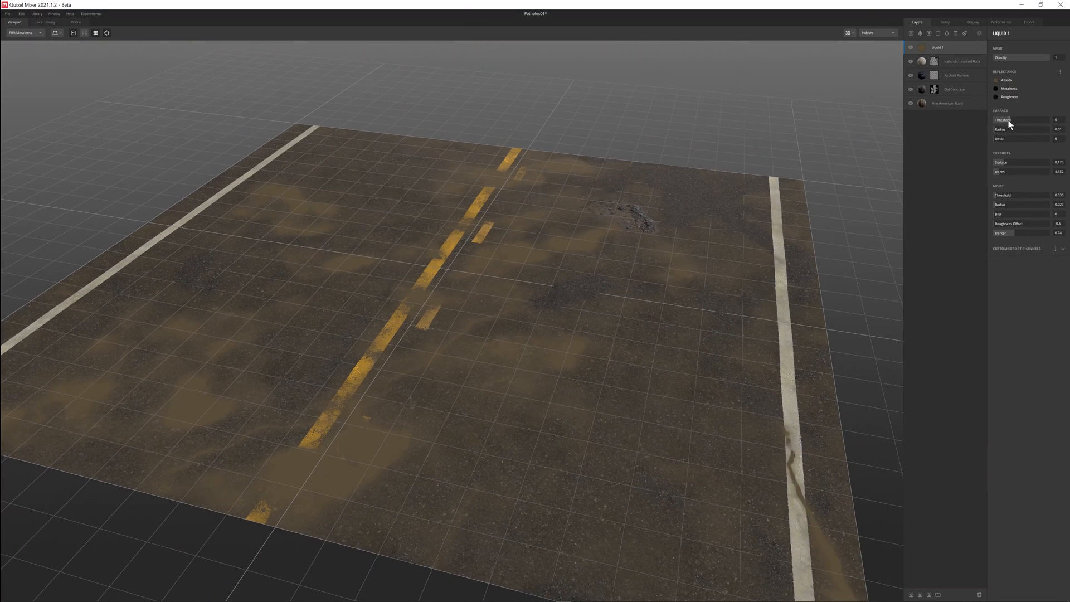
left_click_drag(1022, 119, 996, 119)
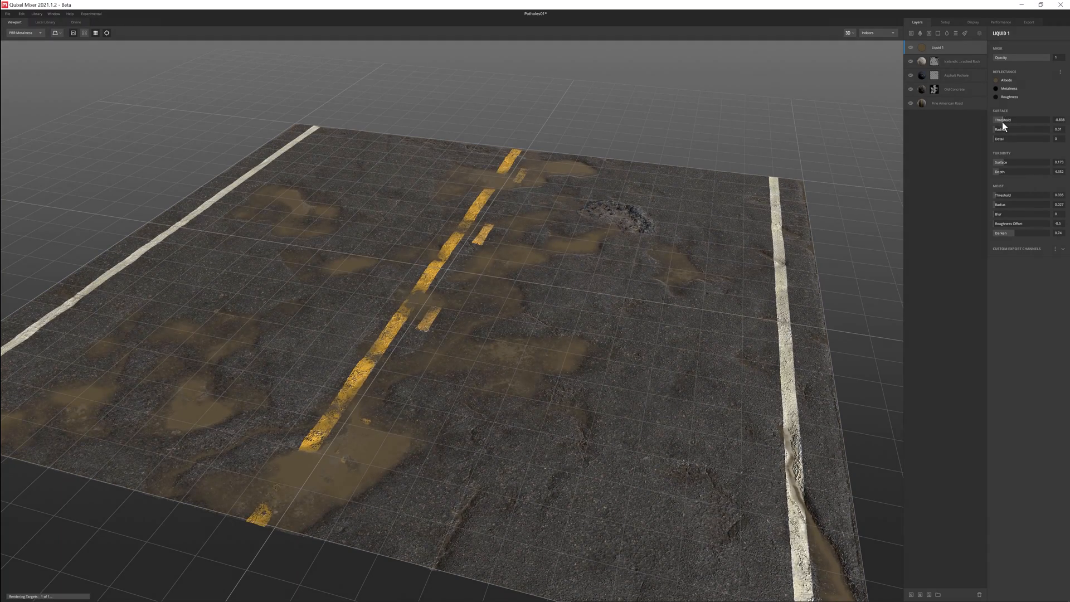
left_click_drag(1017, 120, 996, 119)
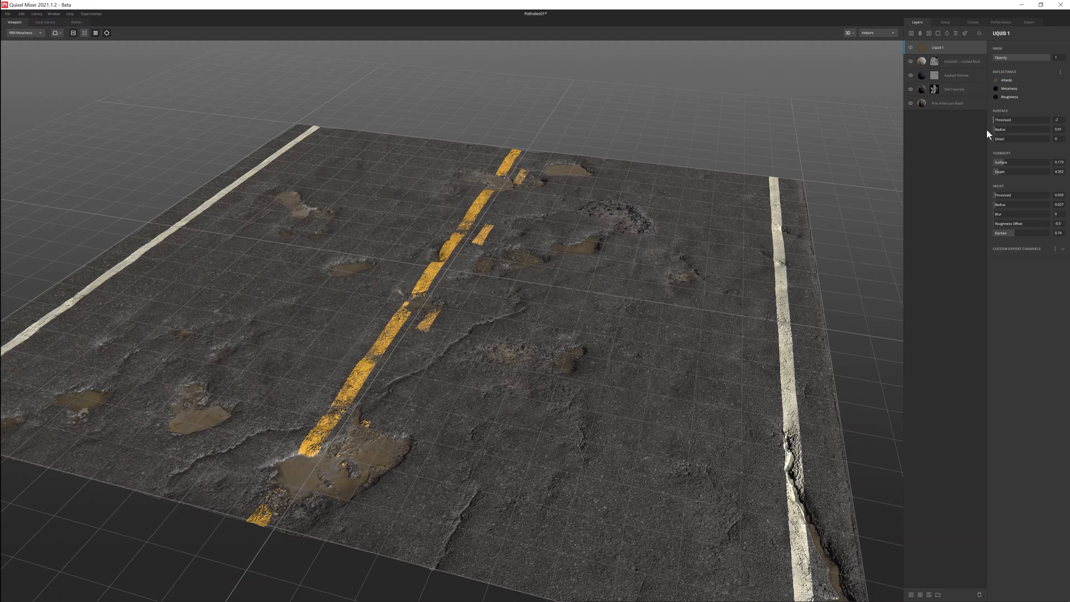
left_click_drag(1016, 119, 1023, 119)
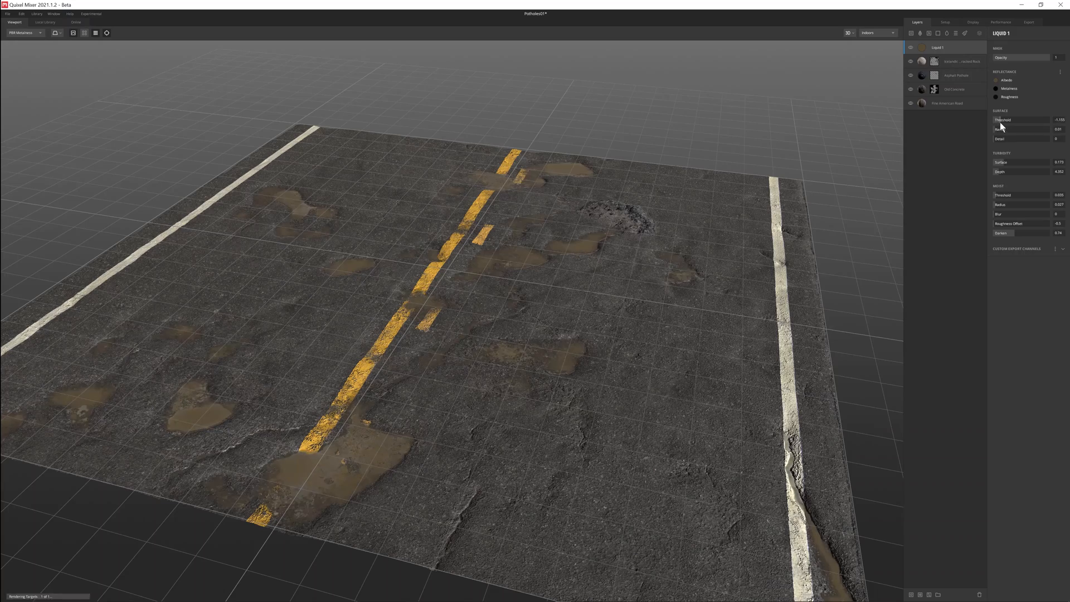
left_click_drag(1023, 120, 993, 119)
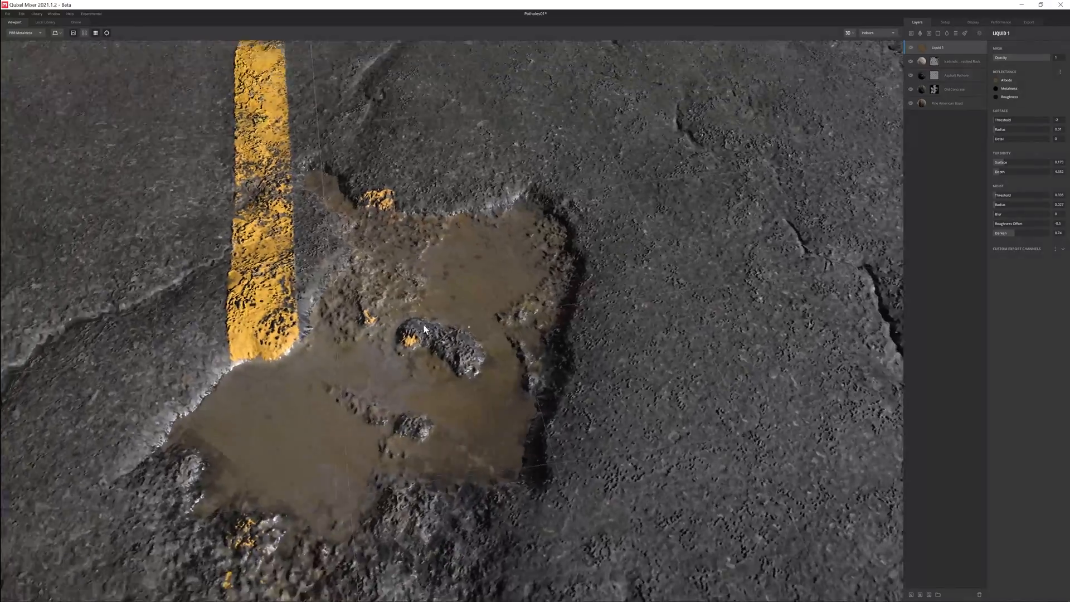
left_click_drag(423, 327, 440, 293)
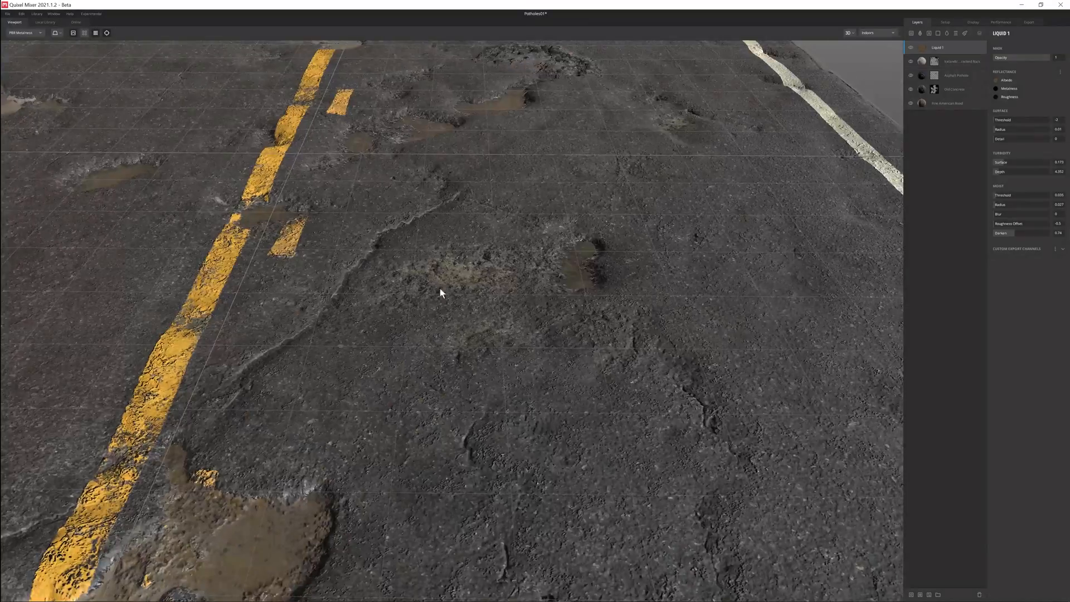
left_click_drag(440, 294, 411, 338)
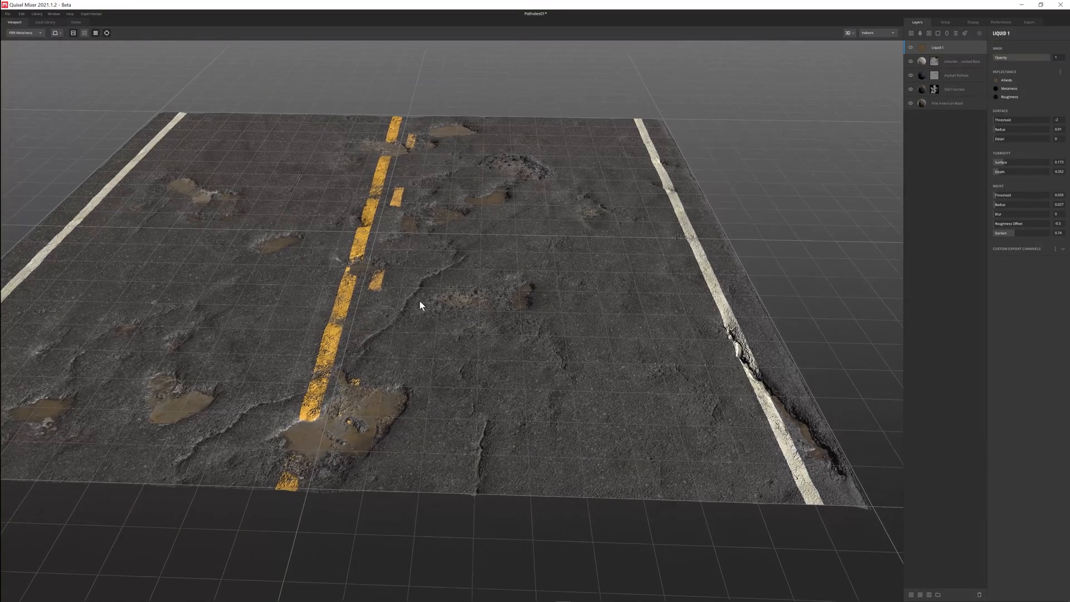
left_click(996, 80)
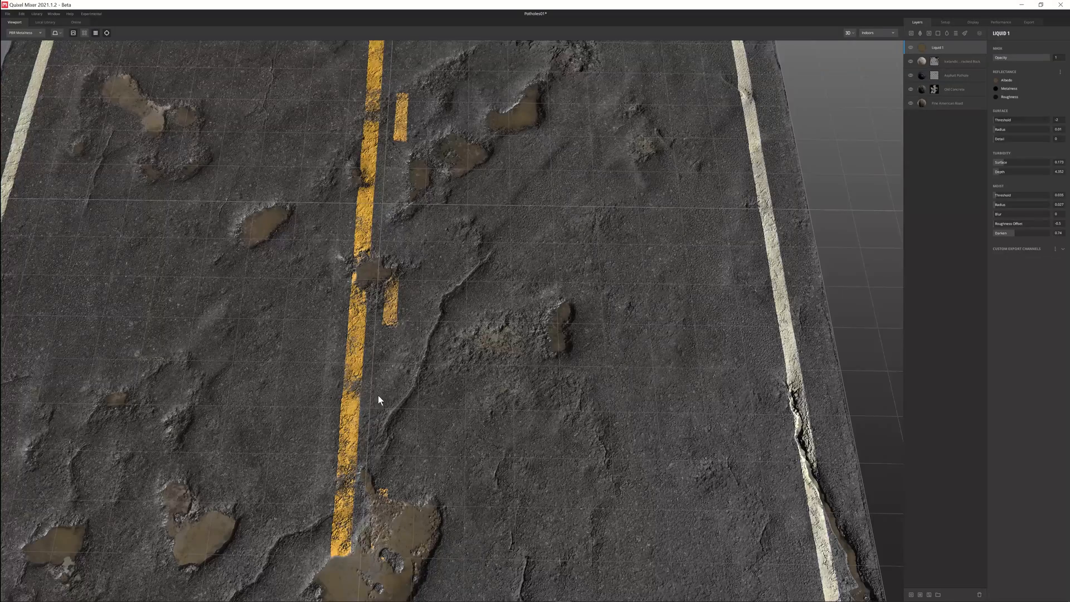
left_click_drag(379, 400, 413, 268)
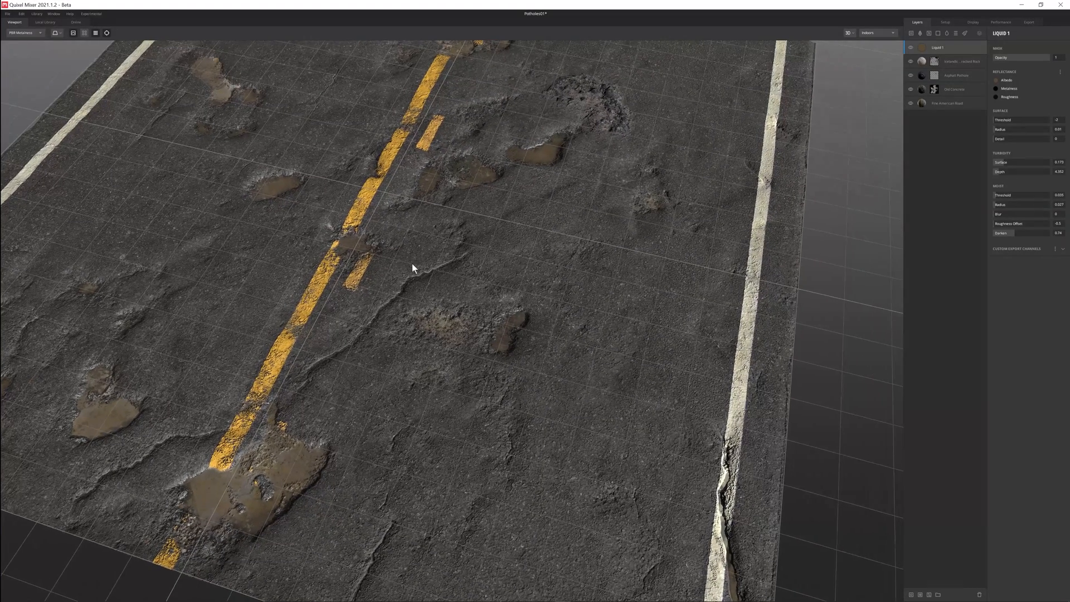